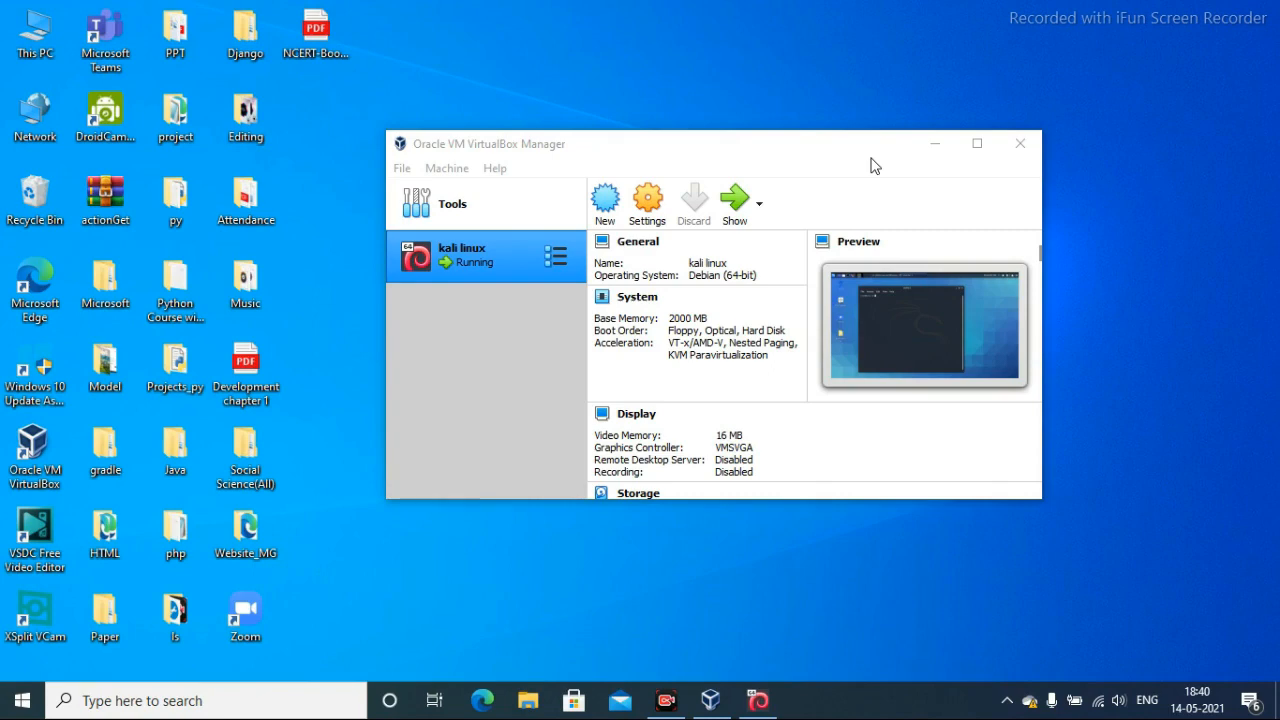
mouse_move(845, 75)
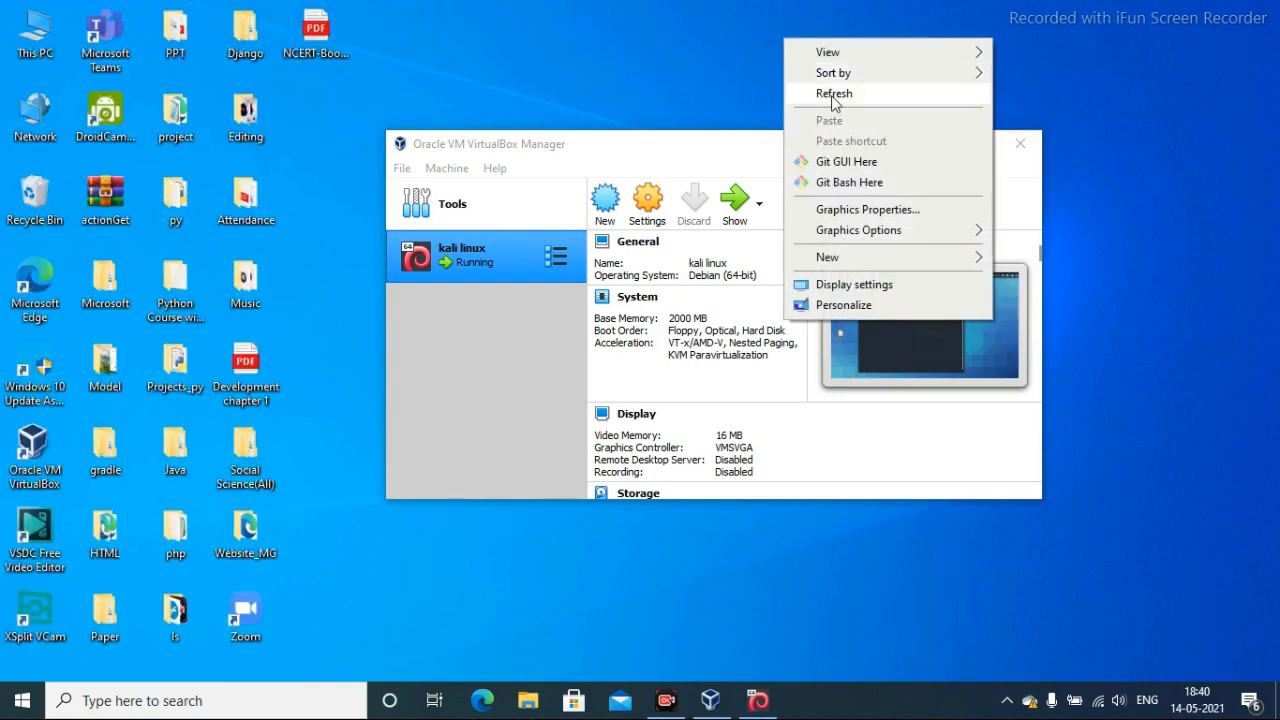
Switch into the Kali Linux VM and focus the Shell No. 1 root terminal.
left_click(834, 93)
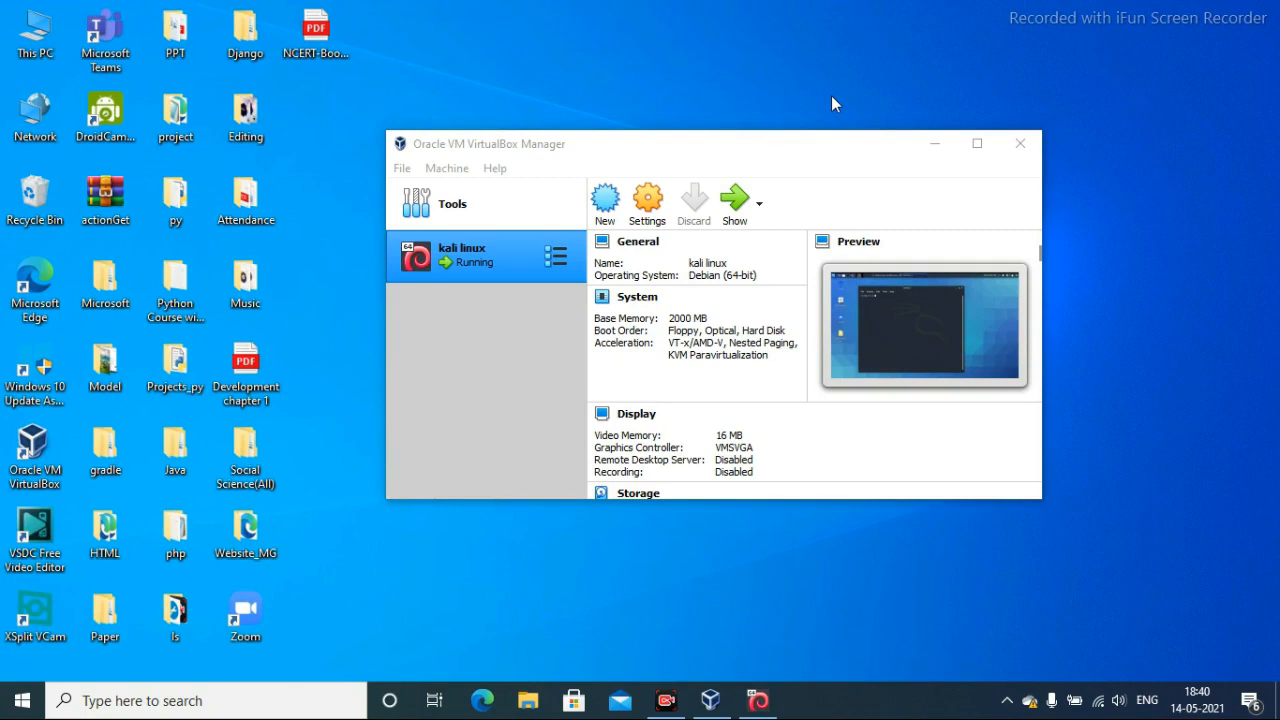
mouse_move(835, 222)
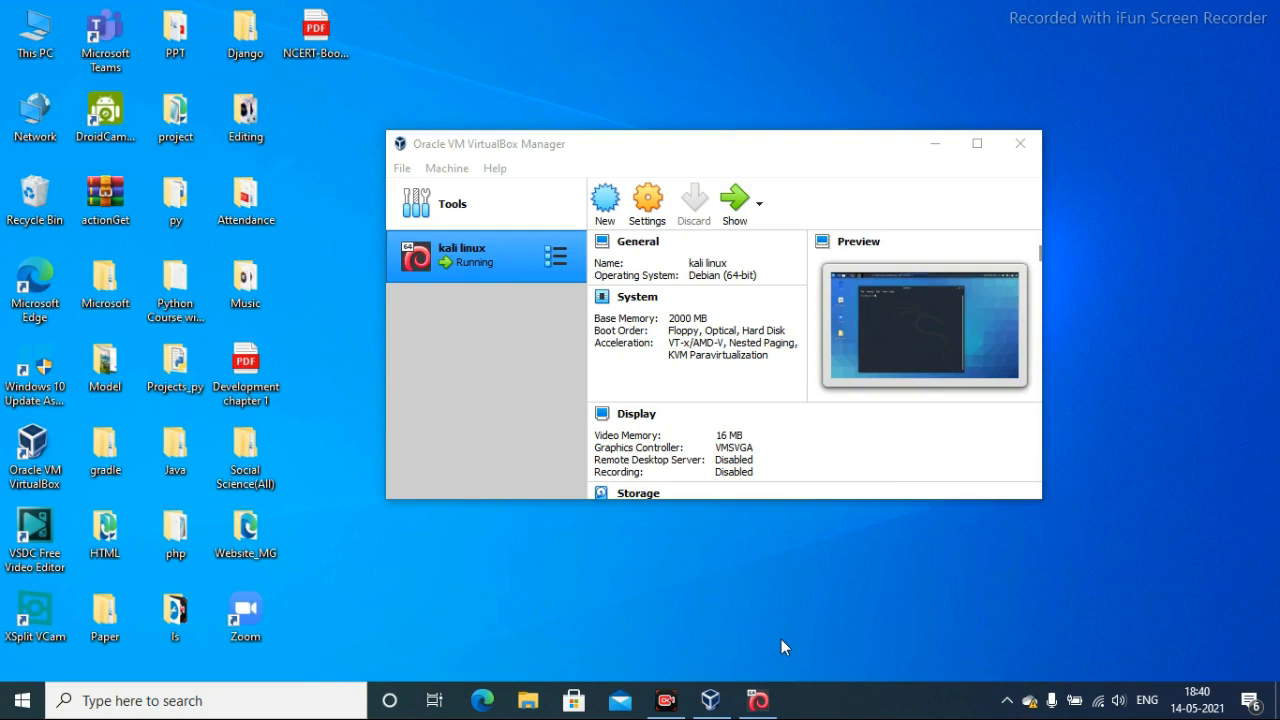
mouse_move(770, 682)
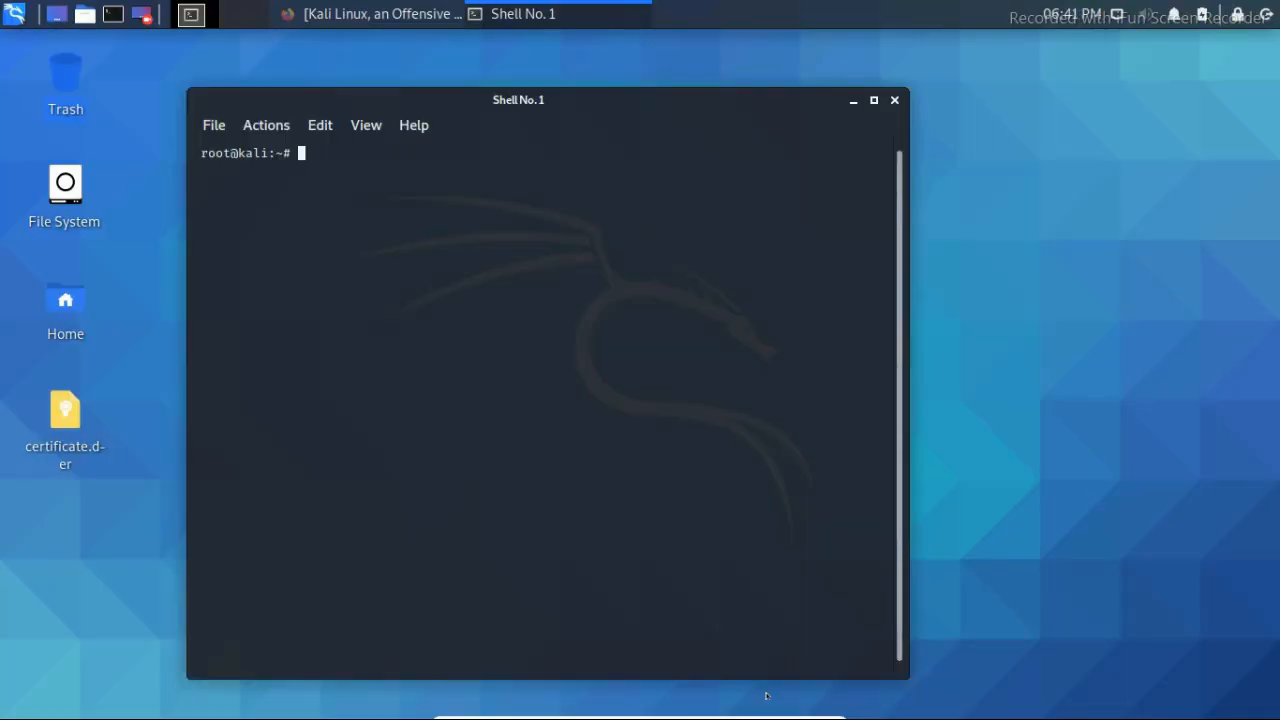
mouse_move(680, 527)
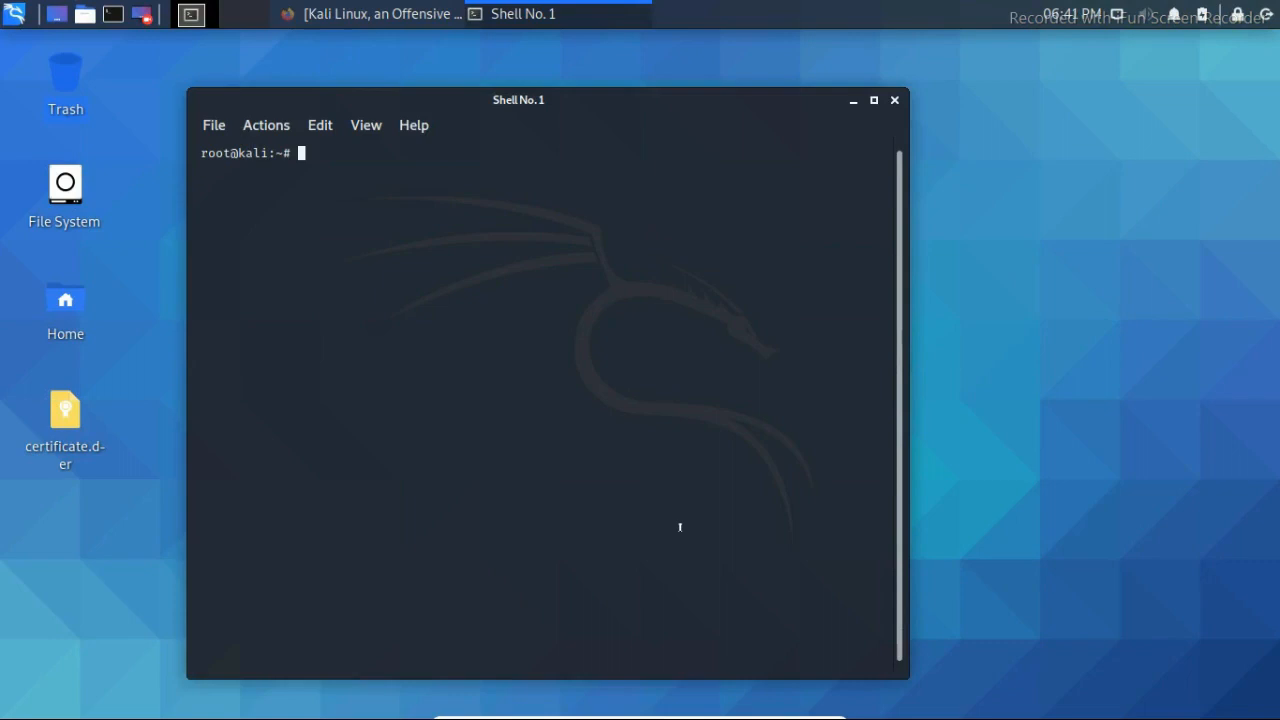
left_click(380, 14)
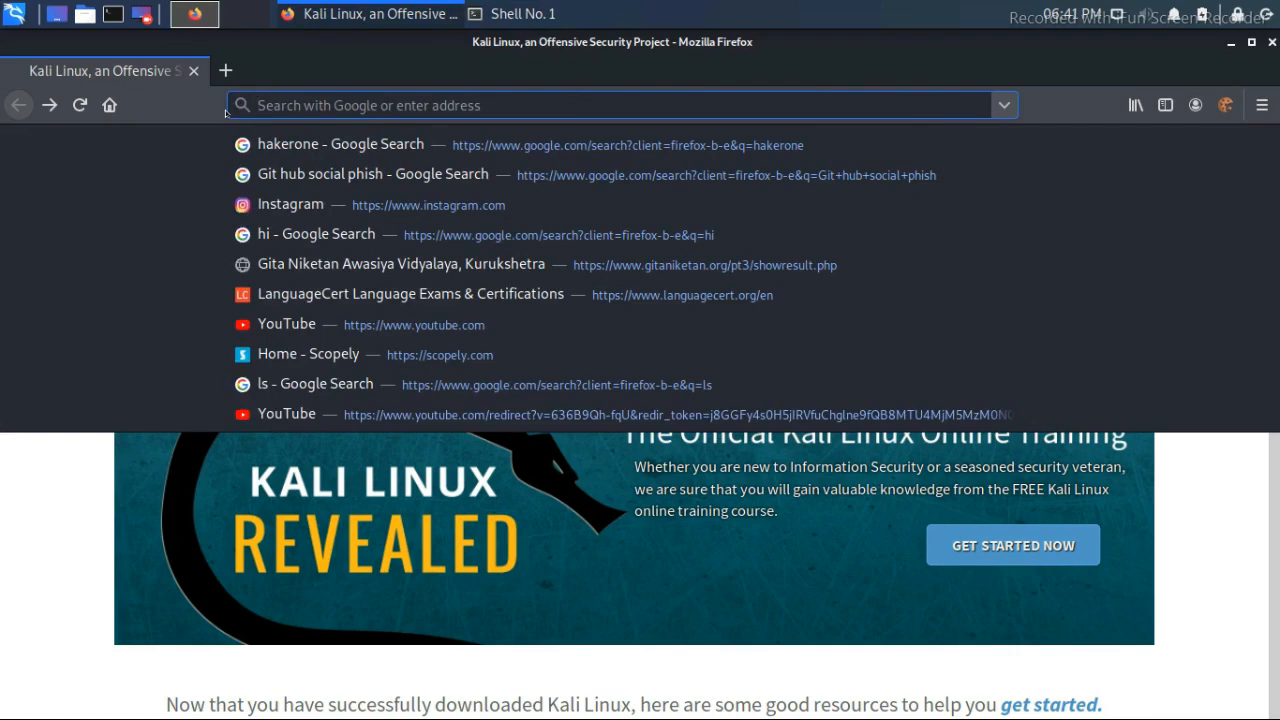
Search Google for 'Socialphish github' from Firefox's address bar.
type("Soci")
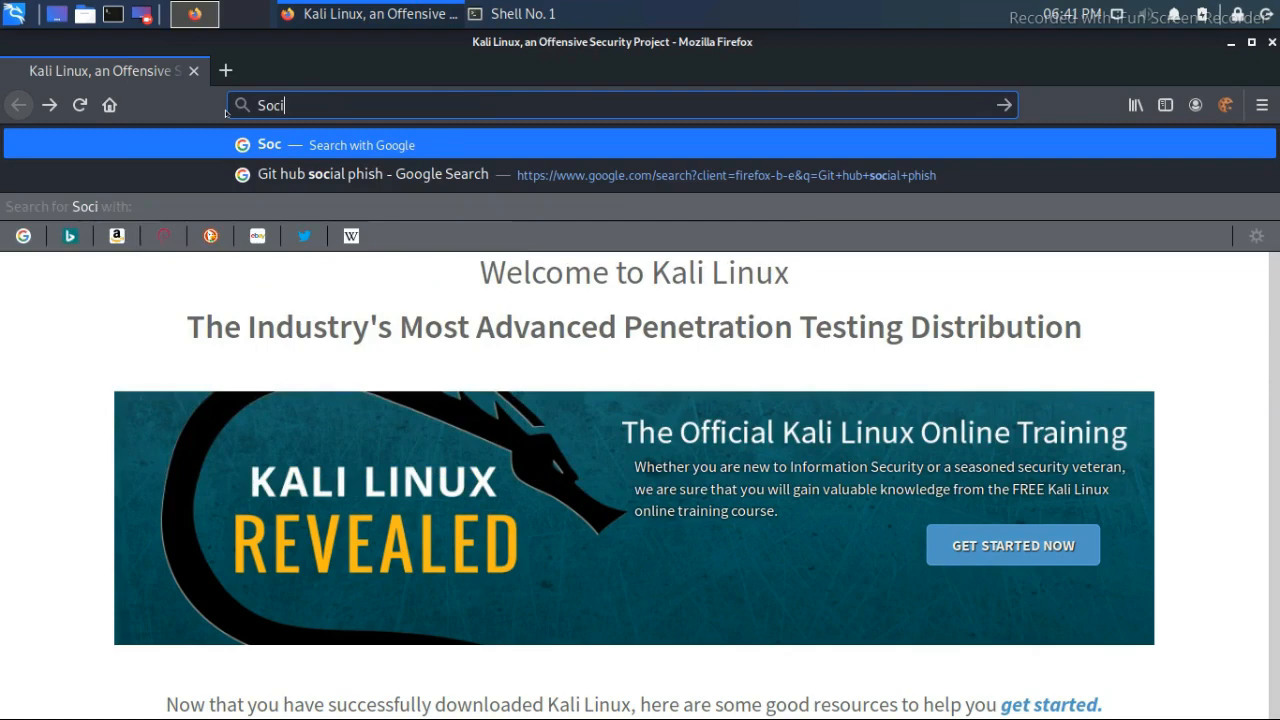
type("alphish github")
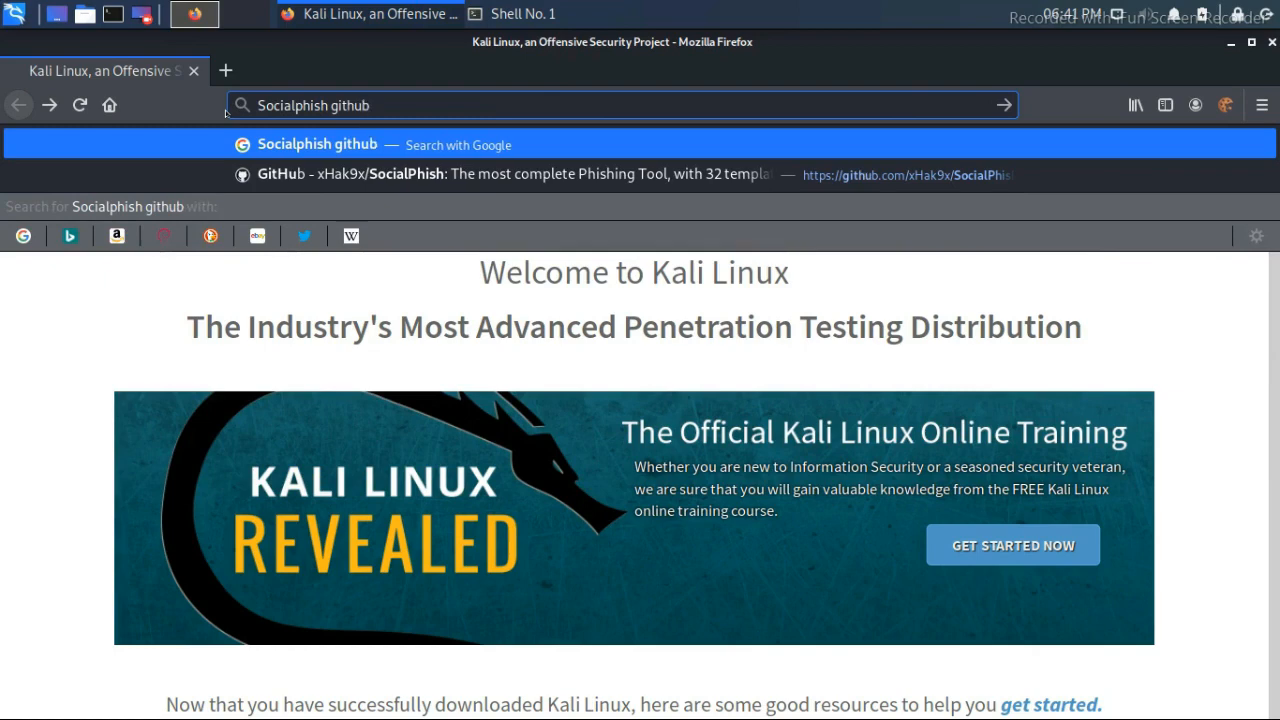
left_click(522, 13)
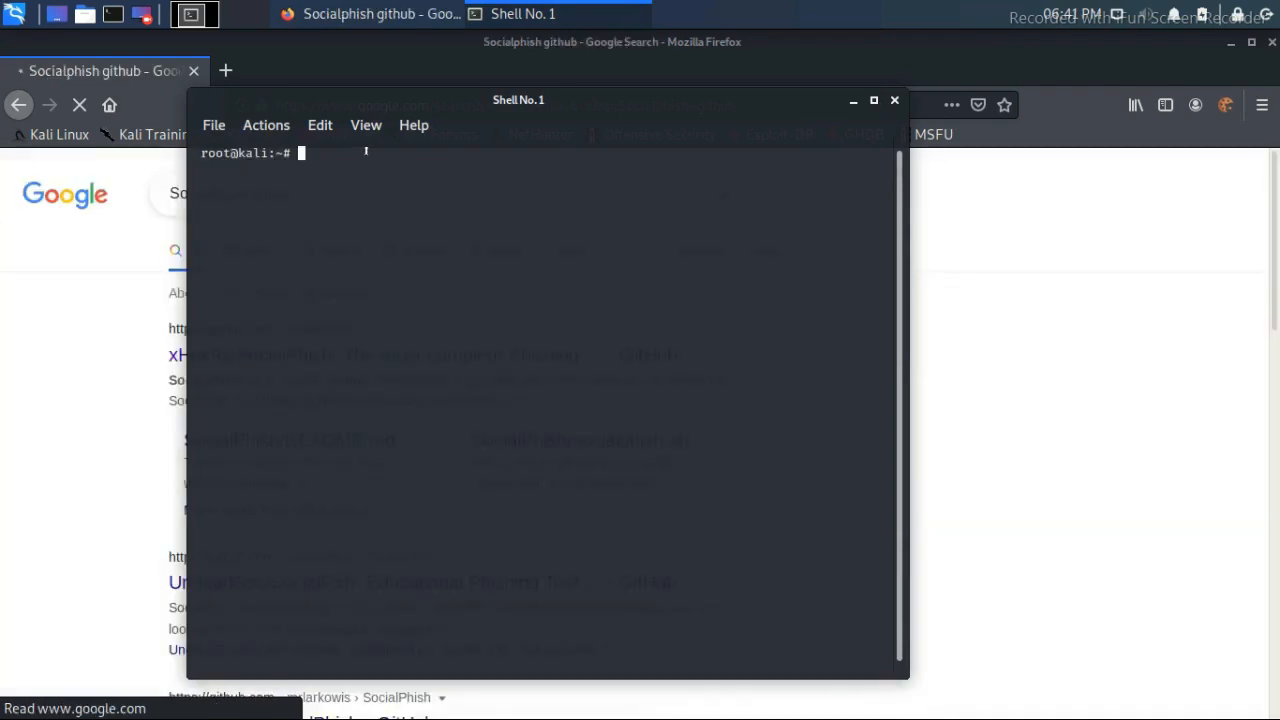
Open the xHak9x/SocialPhish GitHub result from the Google search results.
type("sud")
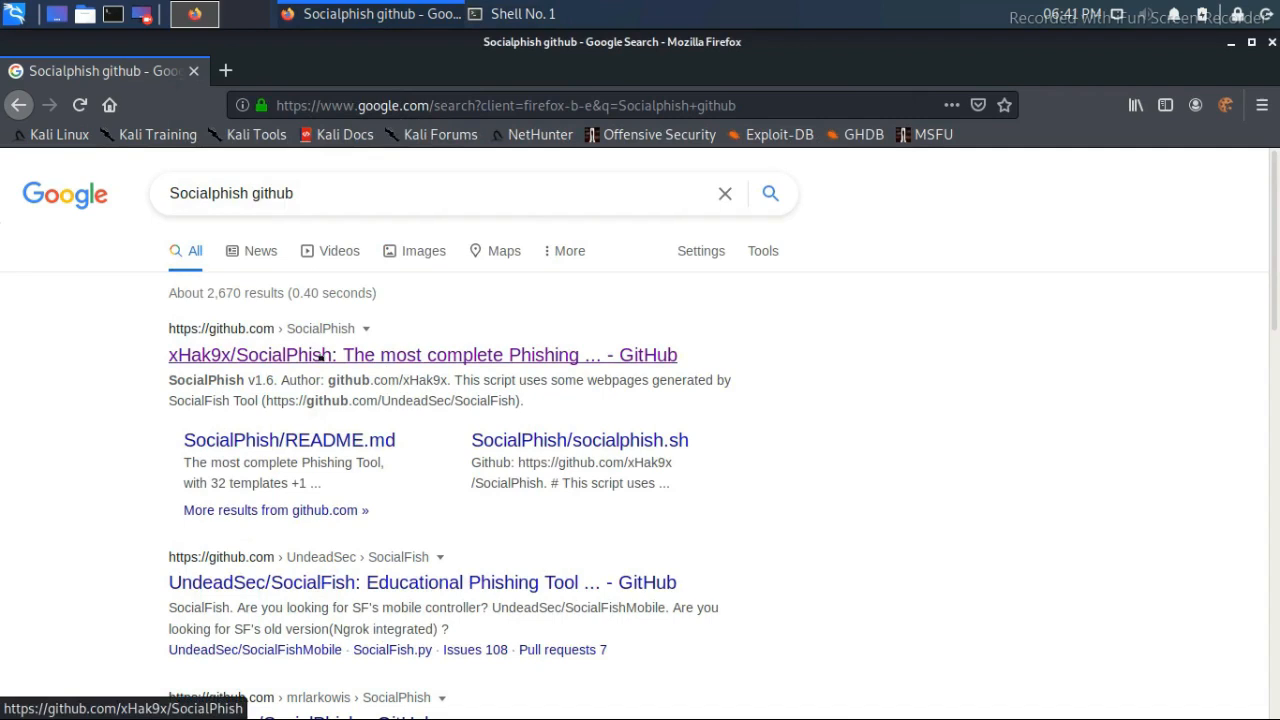
left_click(421, 355)
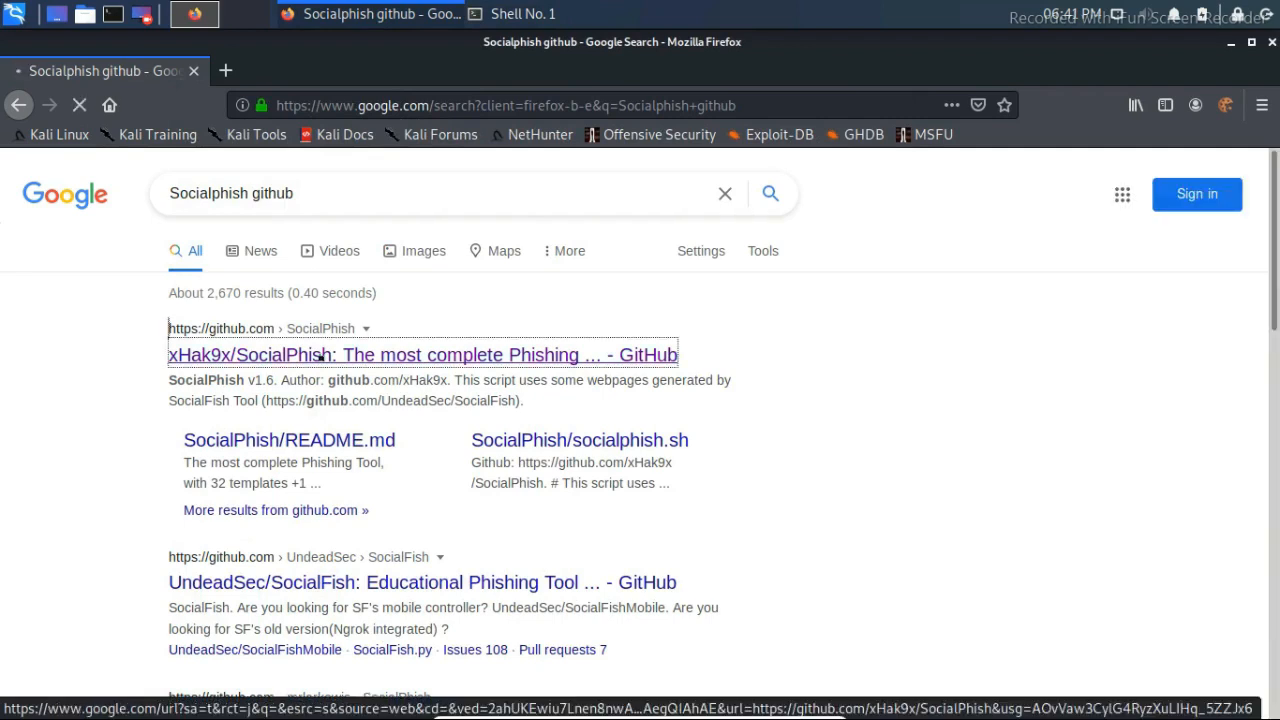
left_click(422, 355)
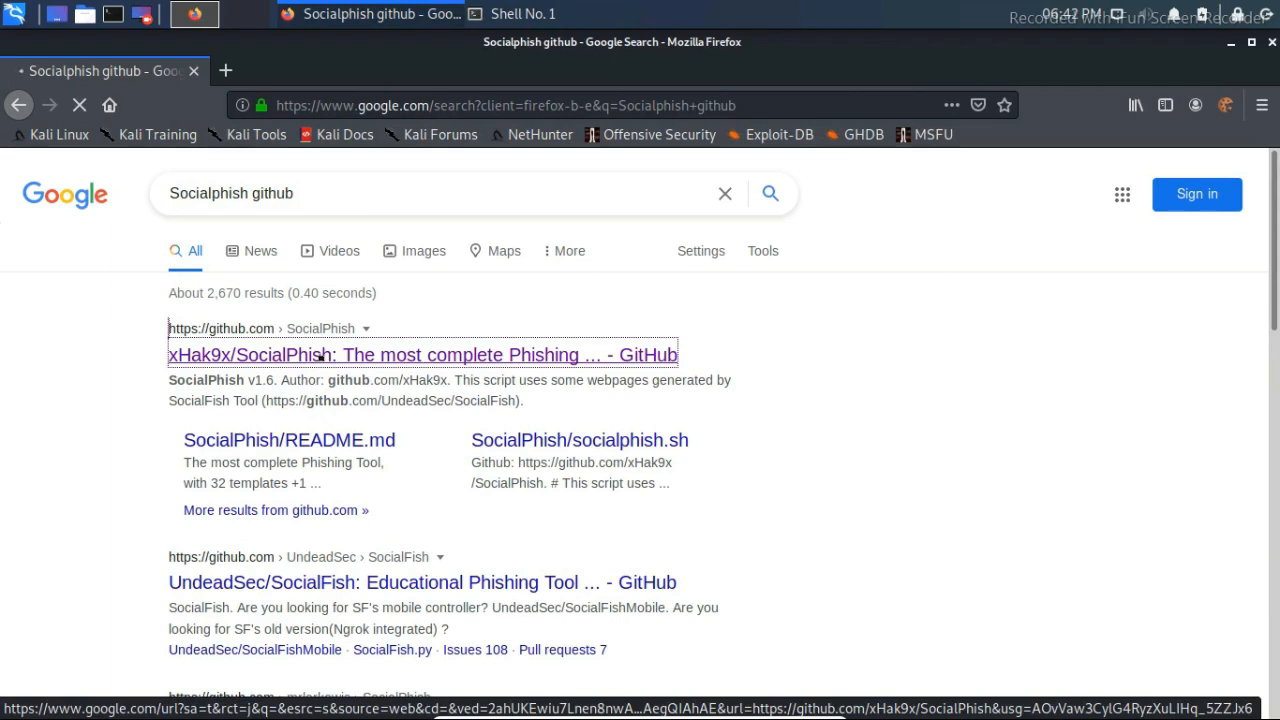
mouse_move(543, 224)
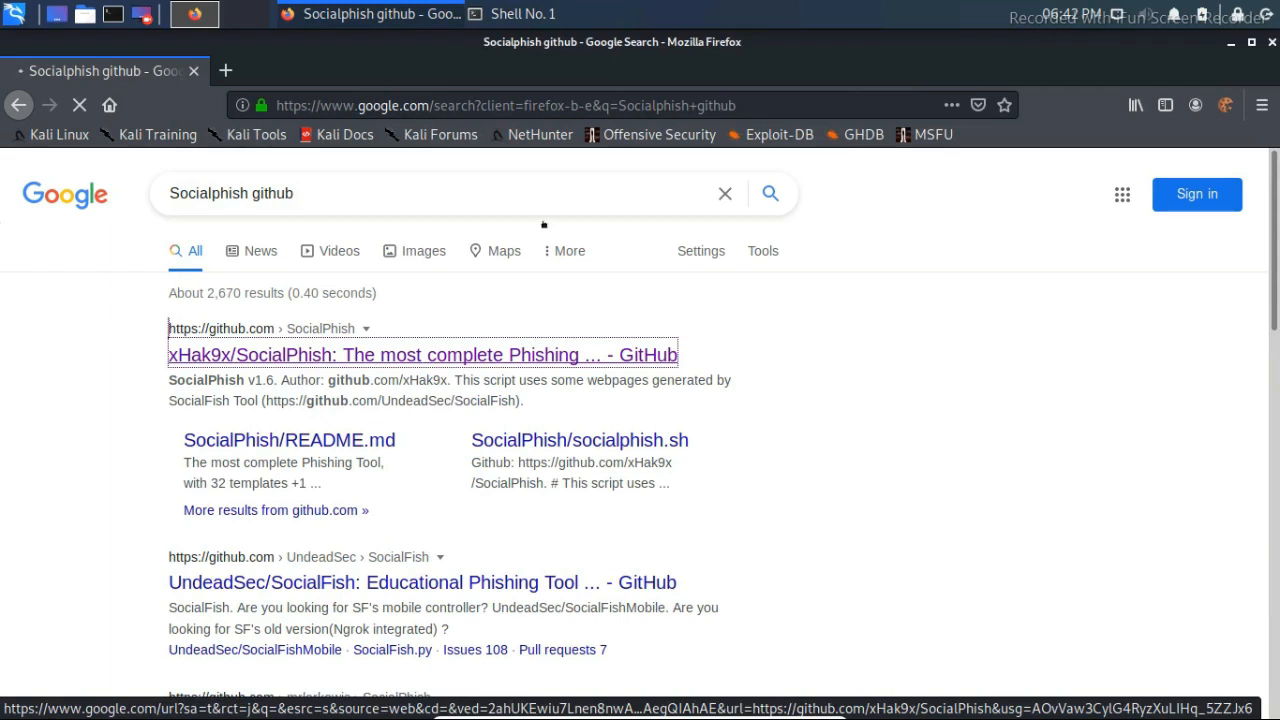
mouse_move(573, 214)
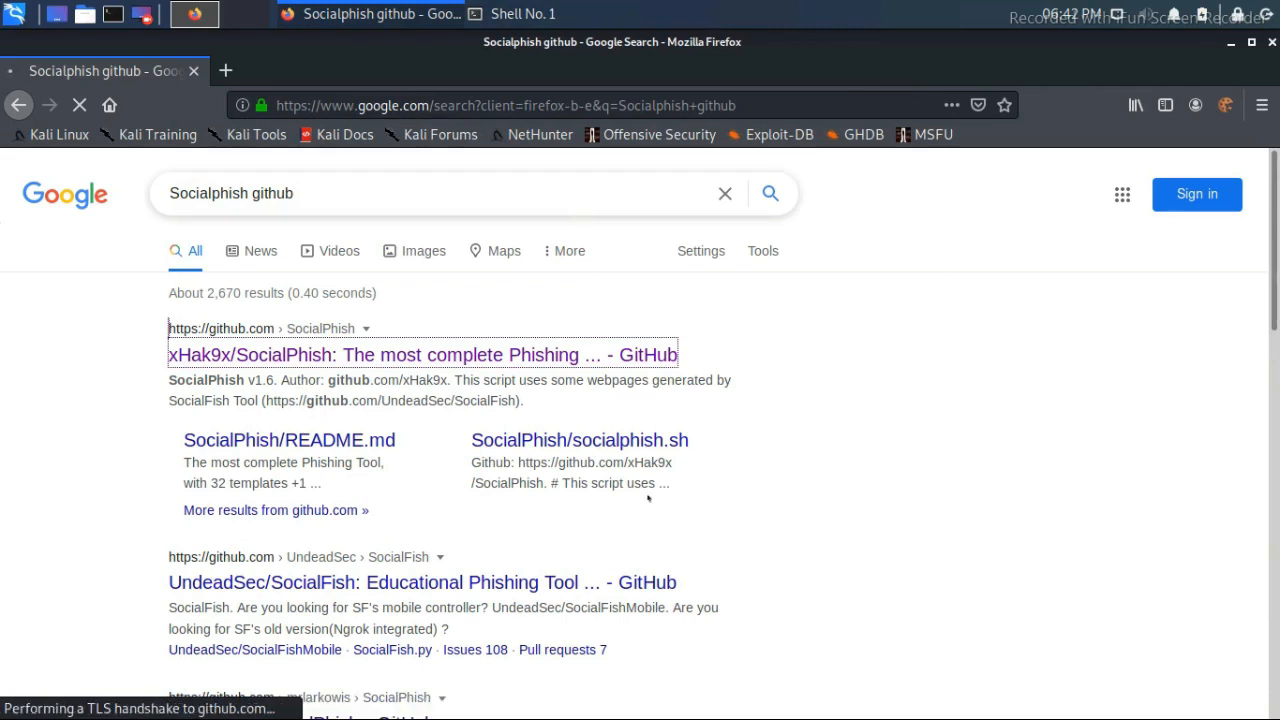
mouse_move(750, 560)
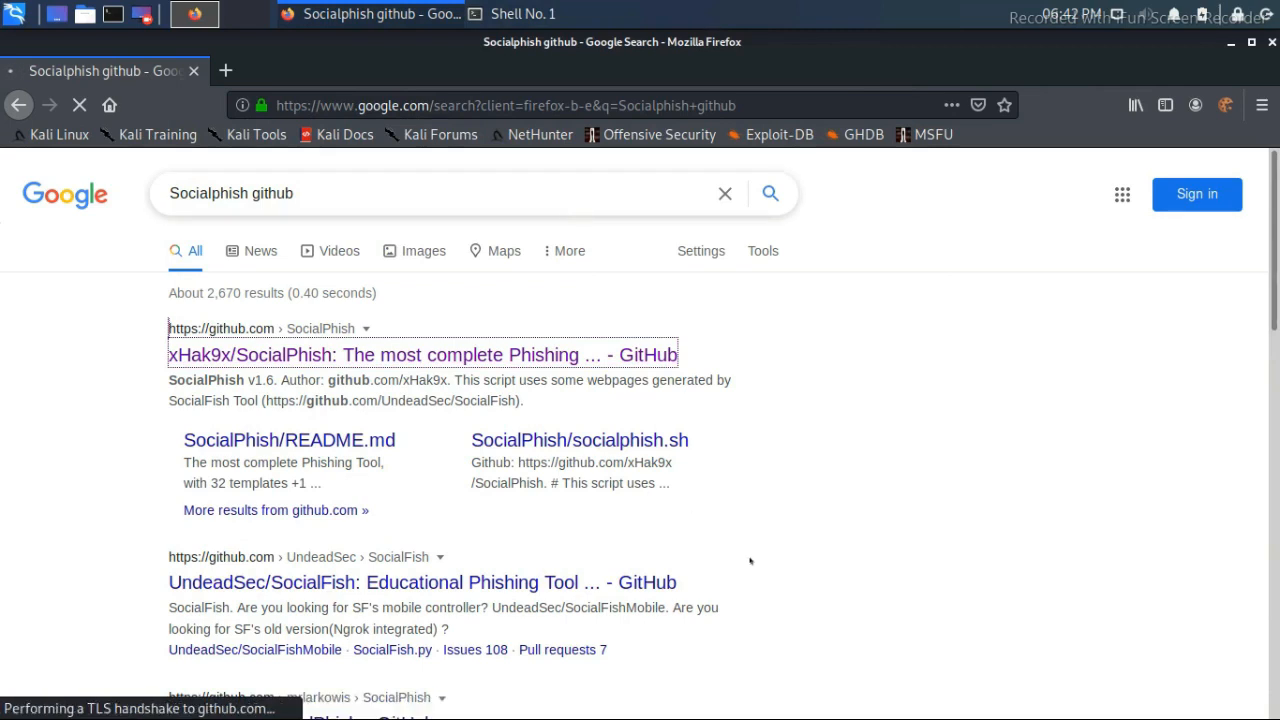
left_click(422, 355)
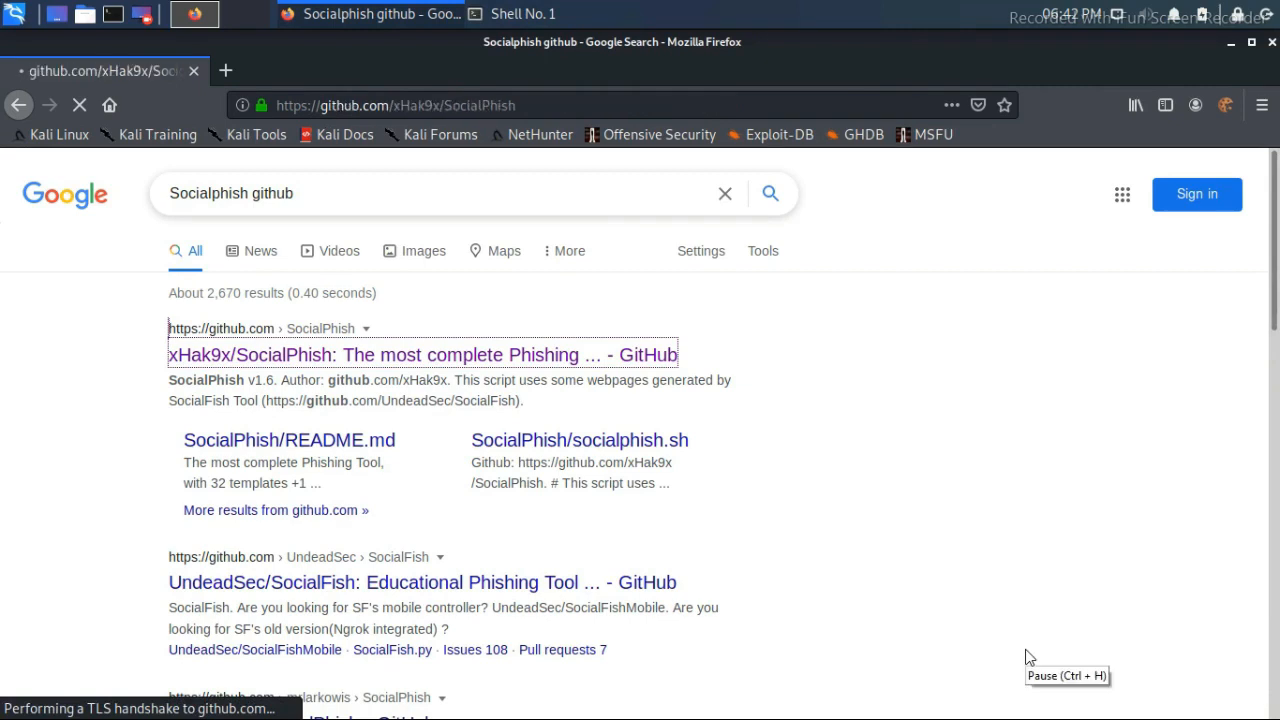
Scroll the SocialPhish README through the templates down to the git clone usage commands.
left_click(422, 354)
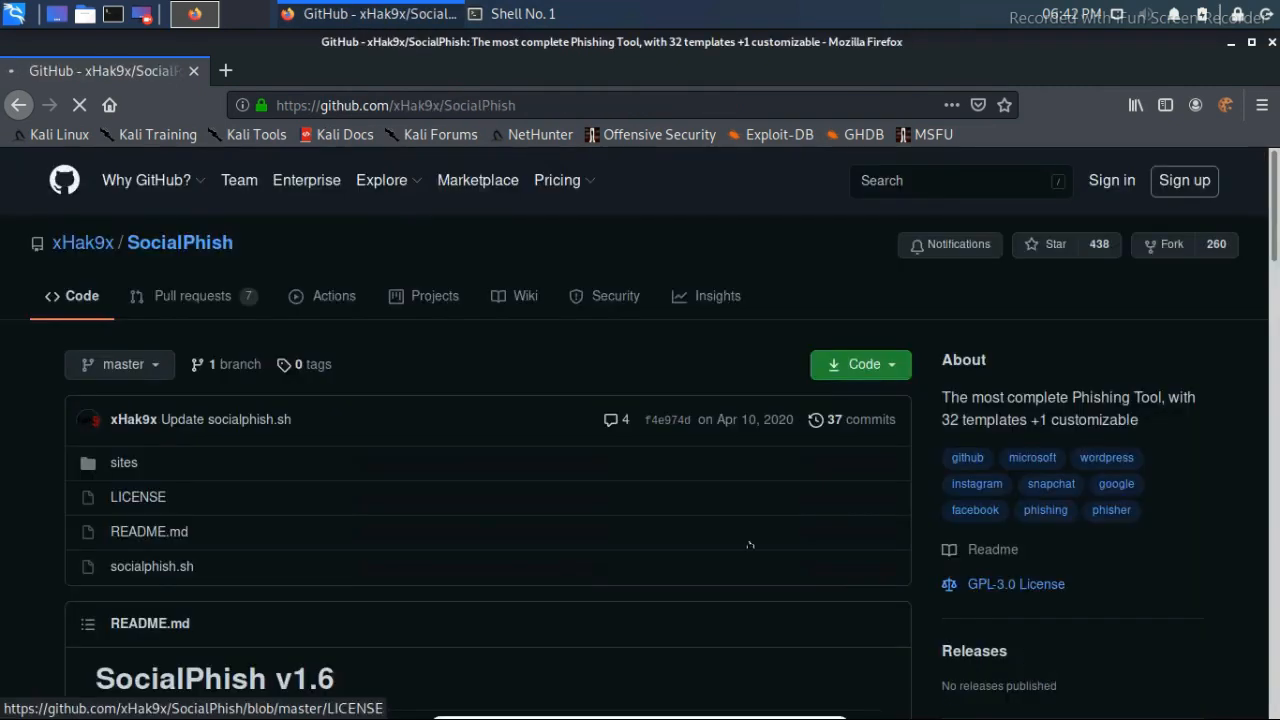
scroll("down", 3)
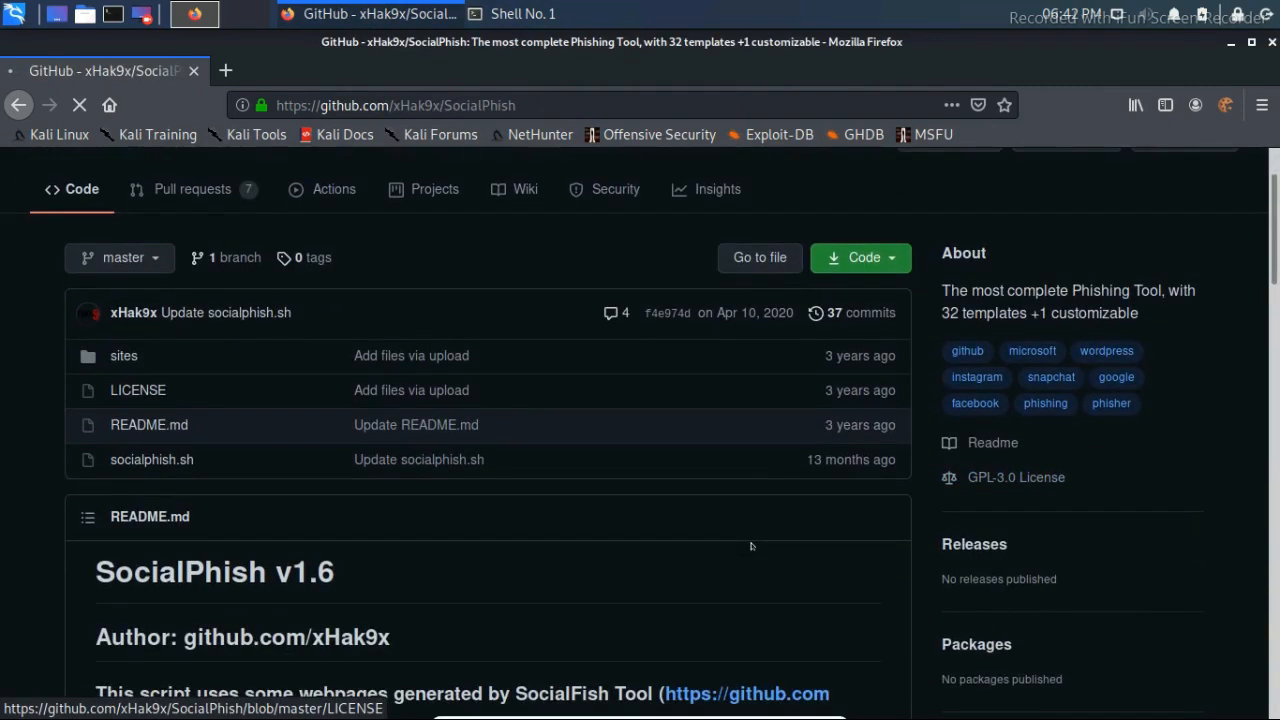
scroll("down", 3)
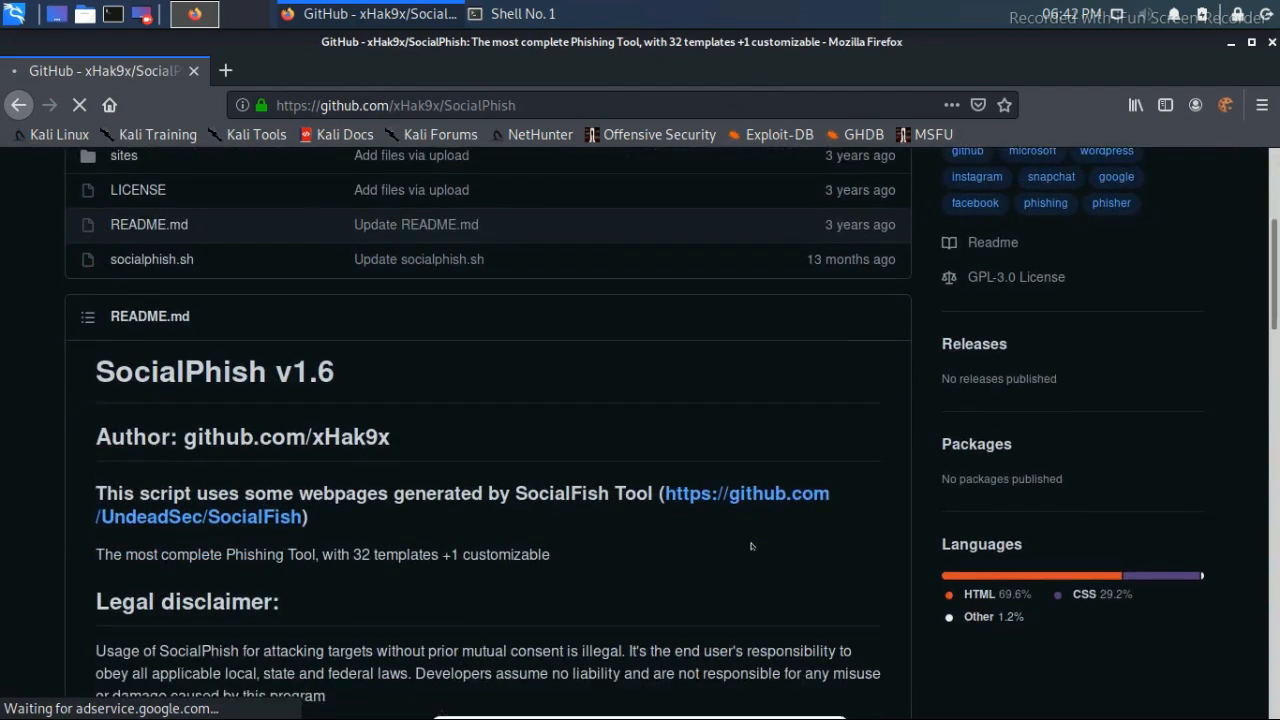
scroll("down", 3)
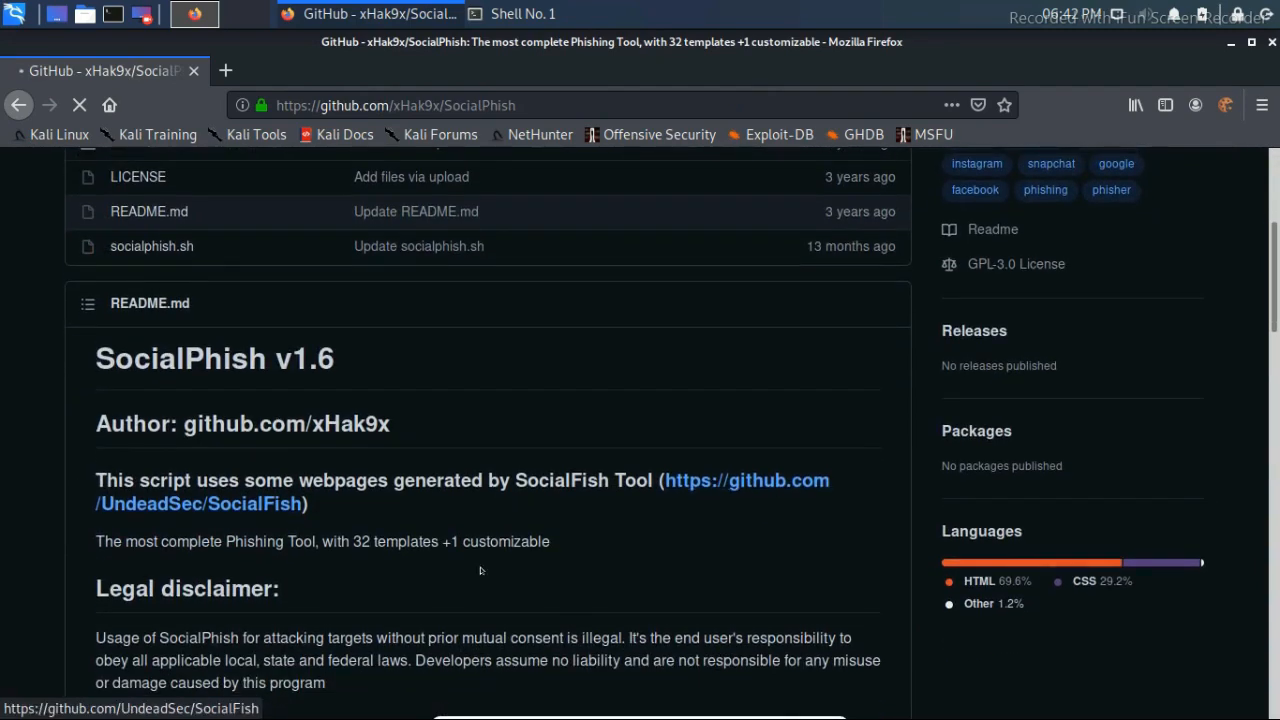
scroll("down", 3)
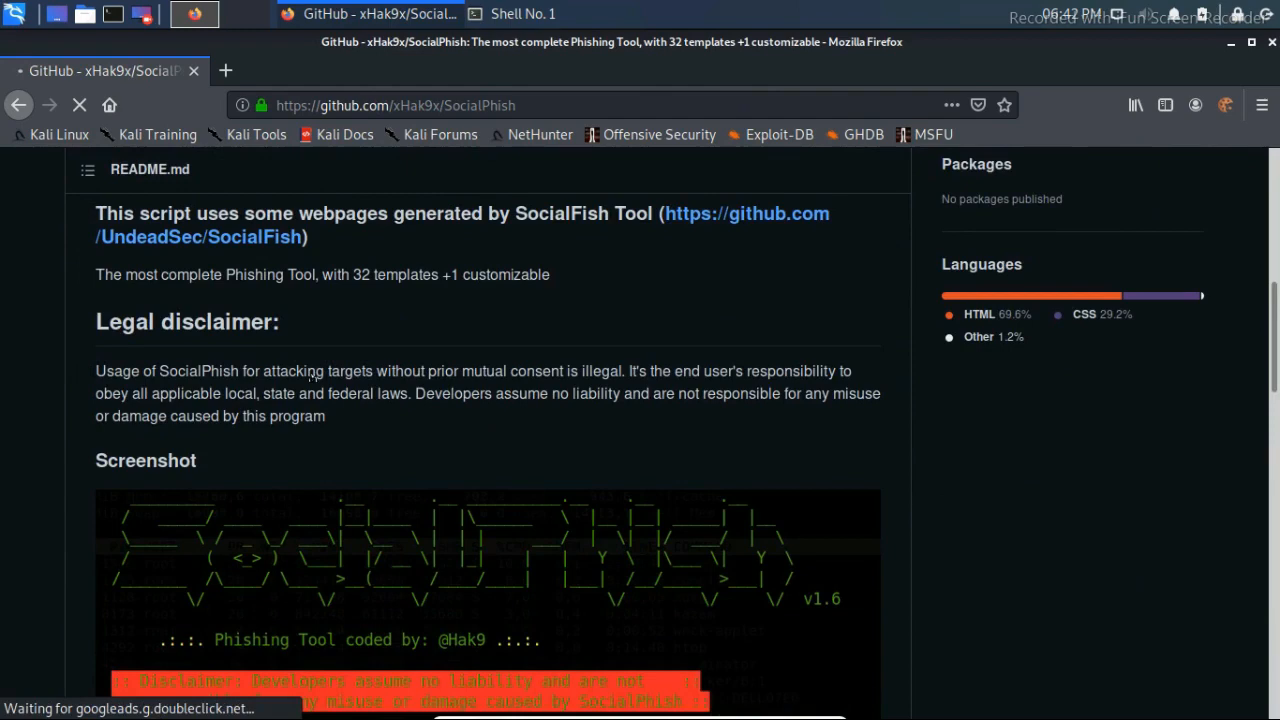
mouse_move(535, 388)
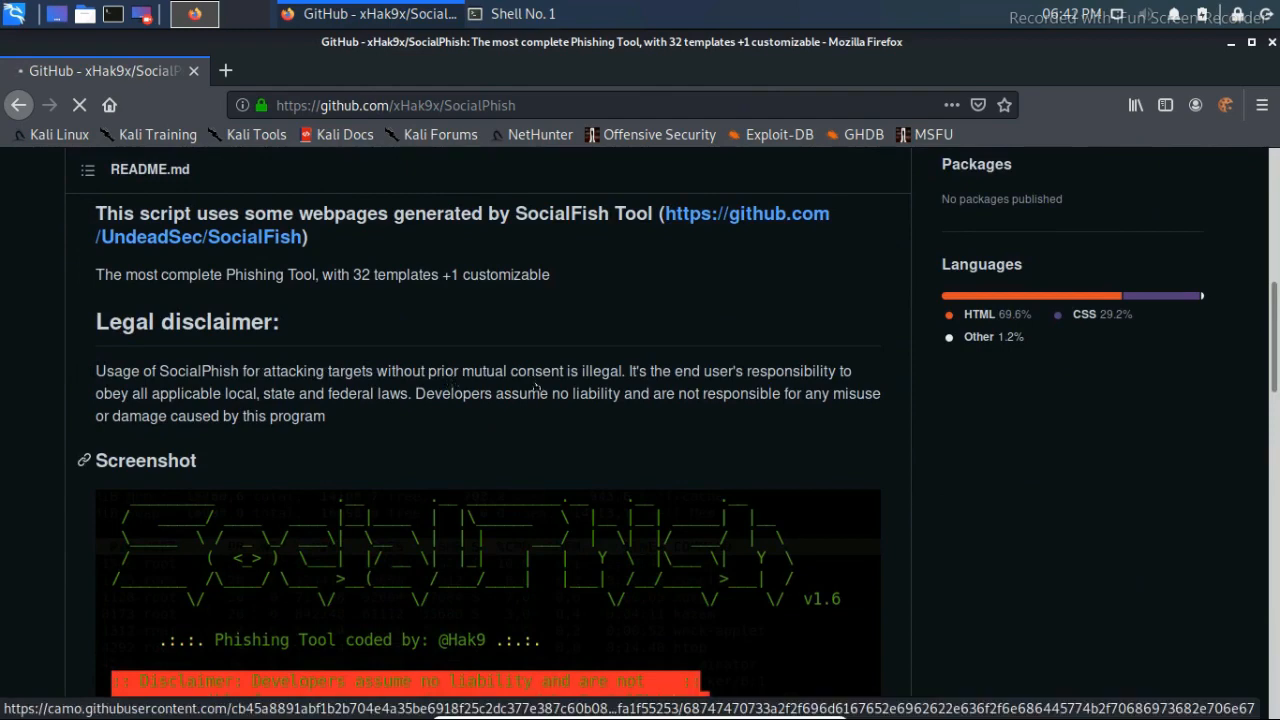
mouse_move(270, 437)
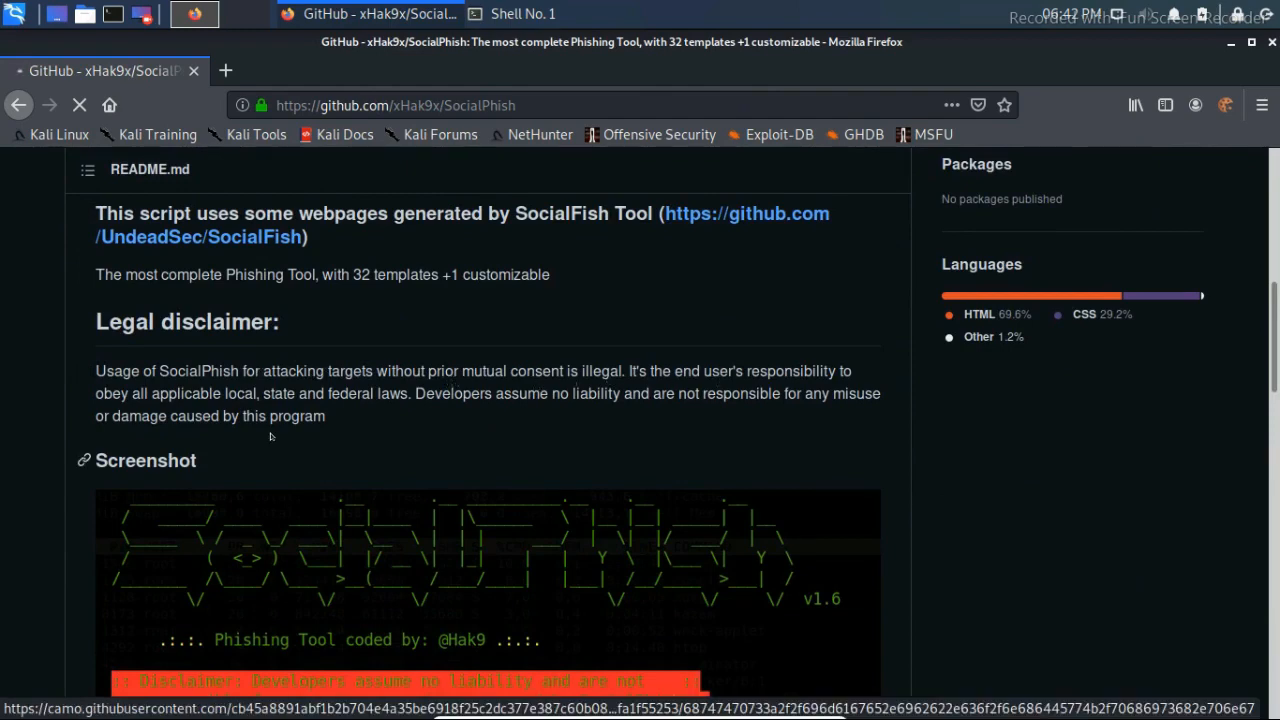
mouse_move(511, 454)
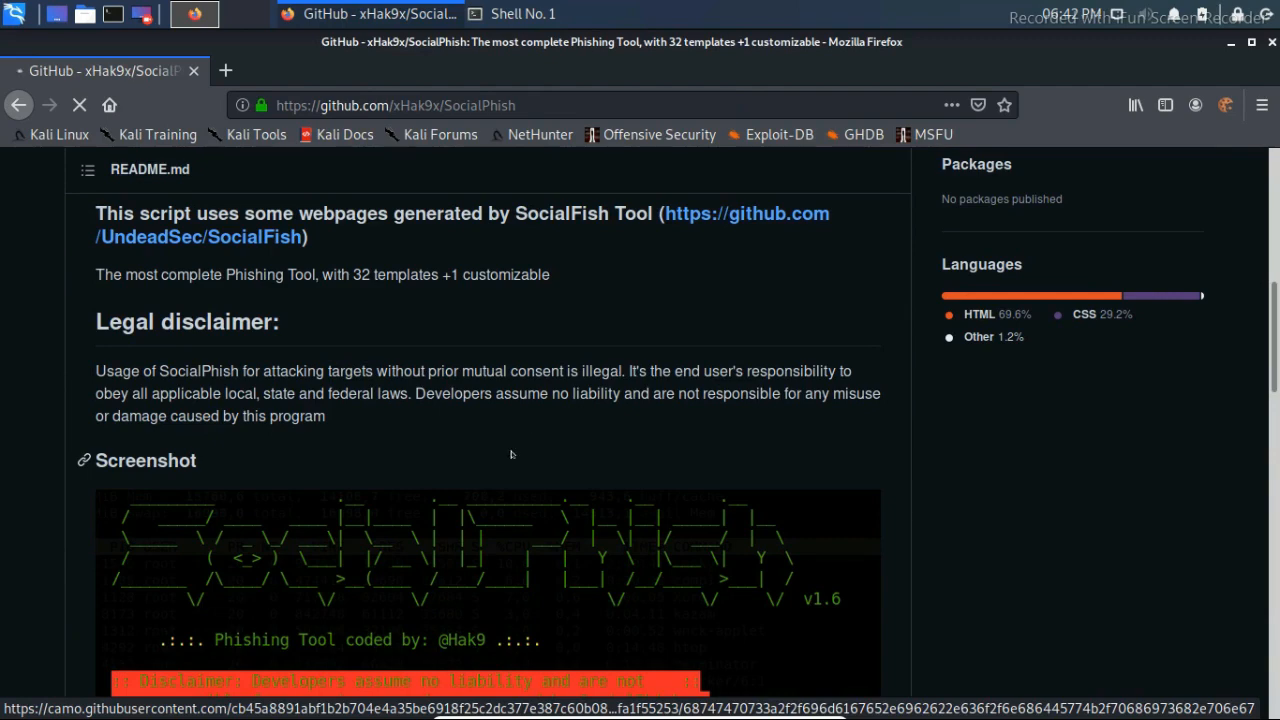
scroll("down", 3)
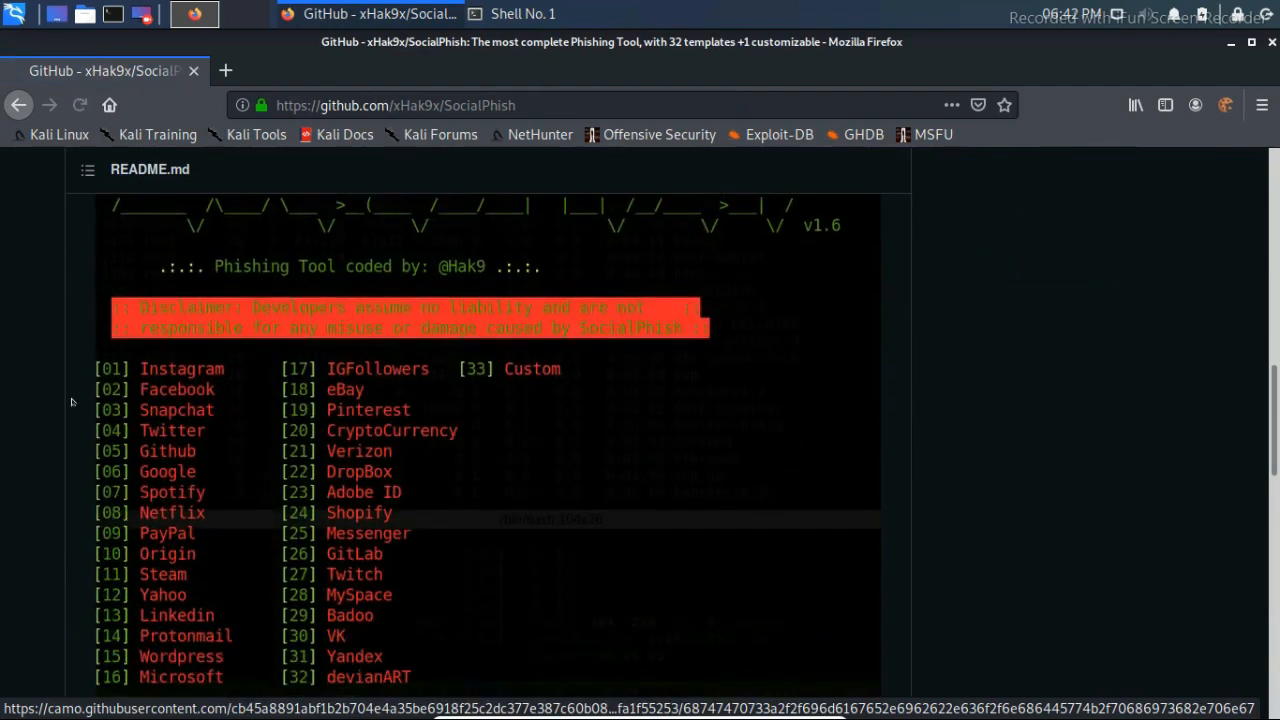
scroll("down", 3)
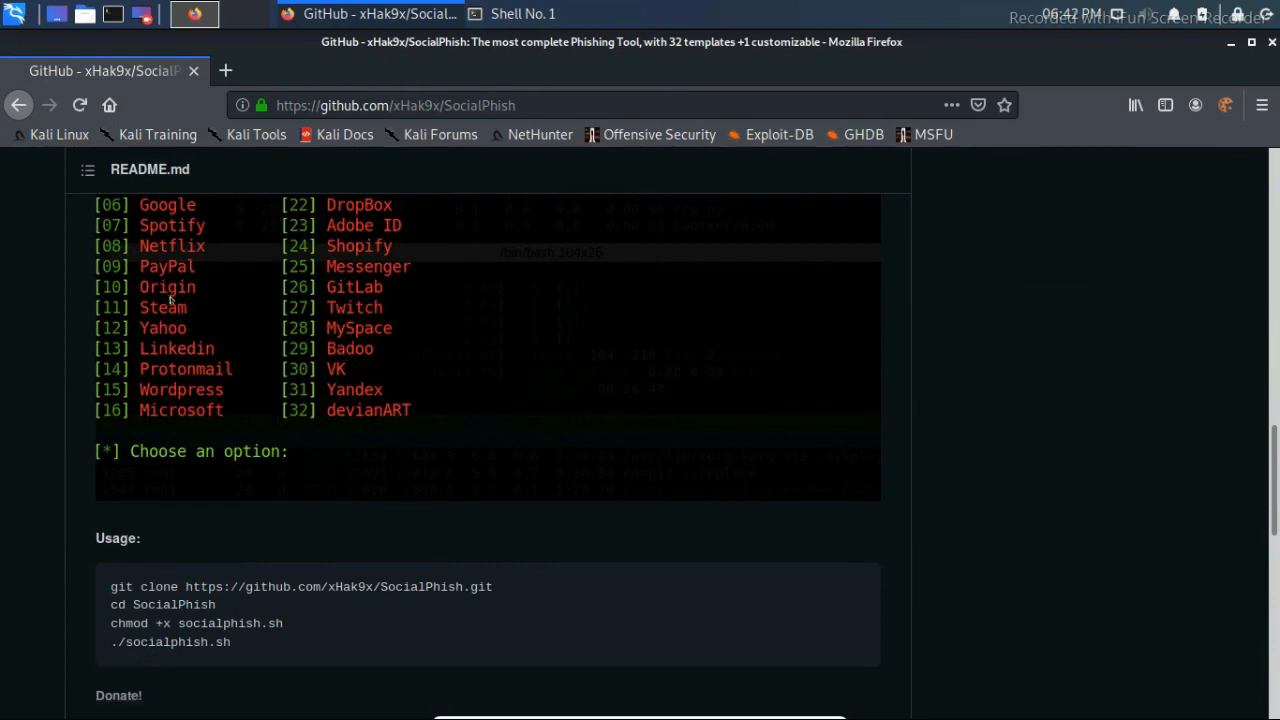
scroll("down", 3)
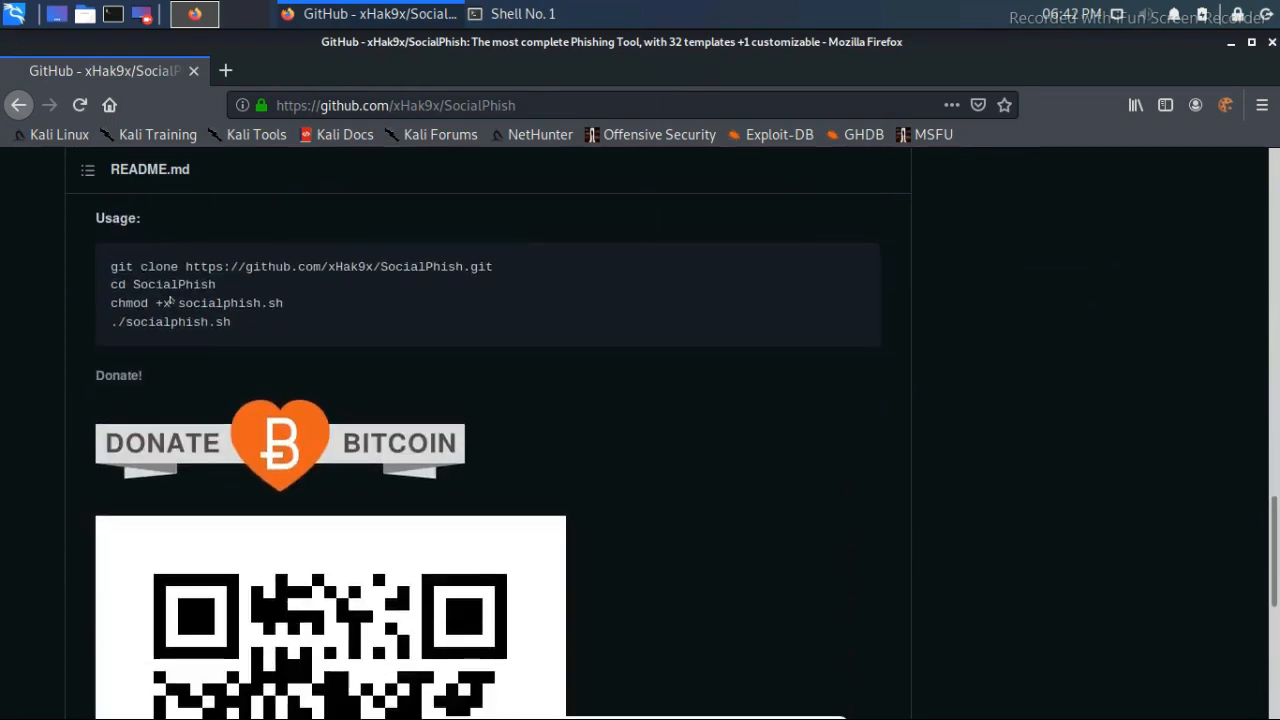
scroll("down", 3)
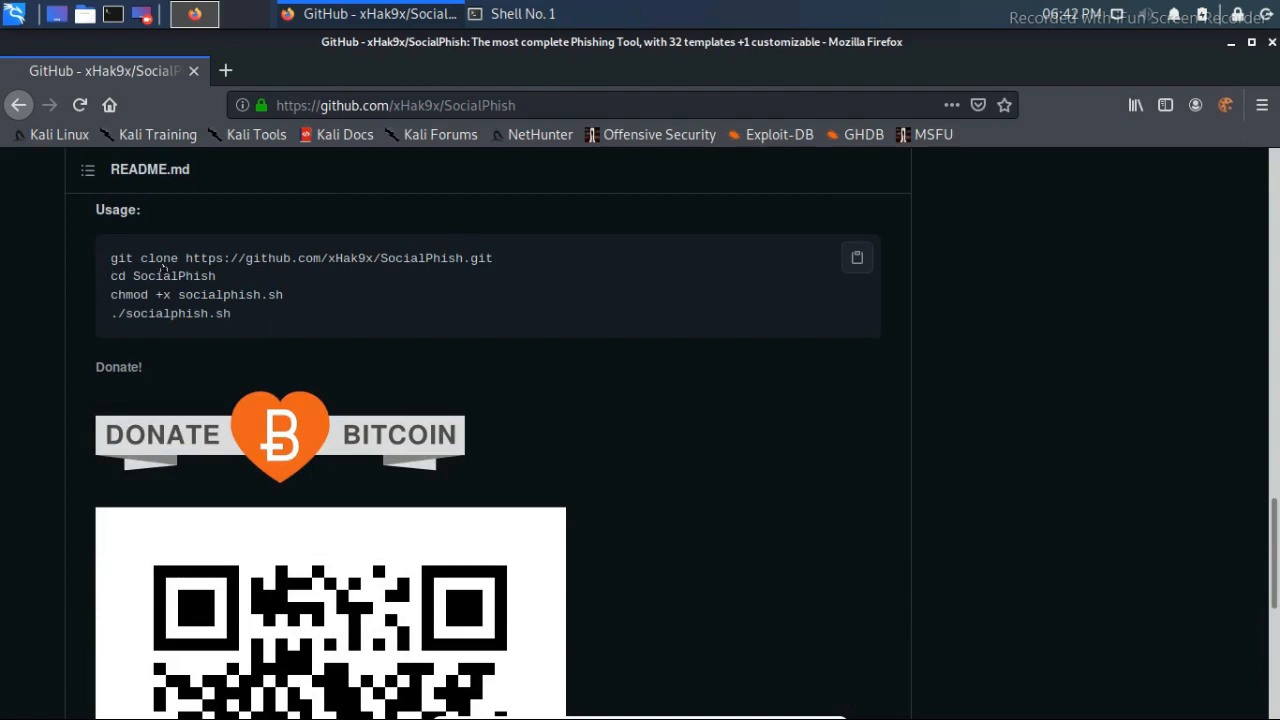
mouse_move(353, 295)
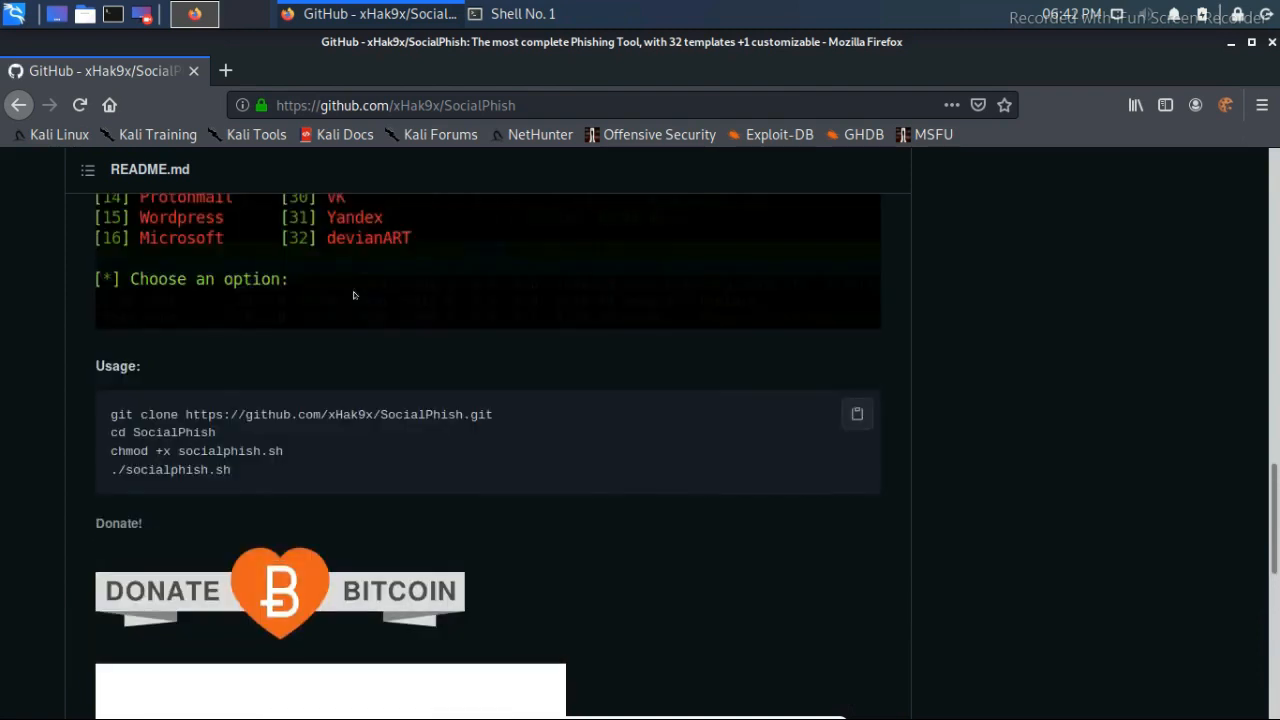
scroll("up", 3)
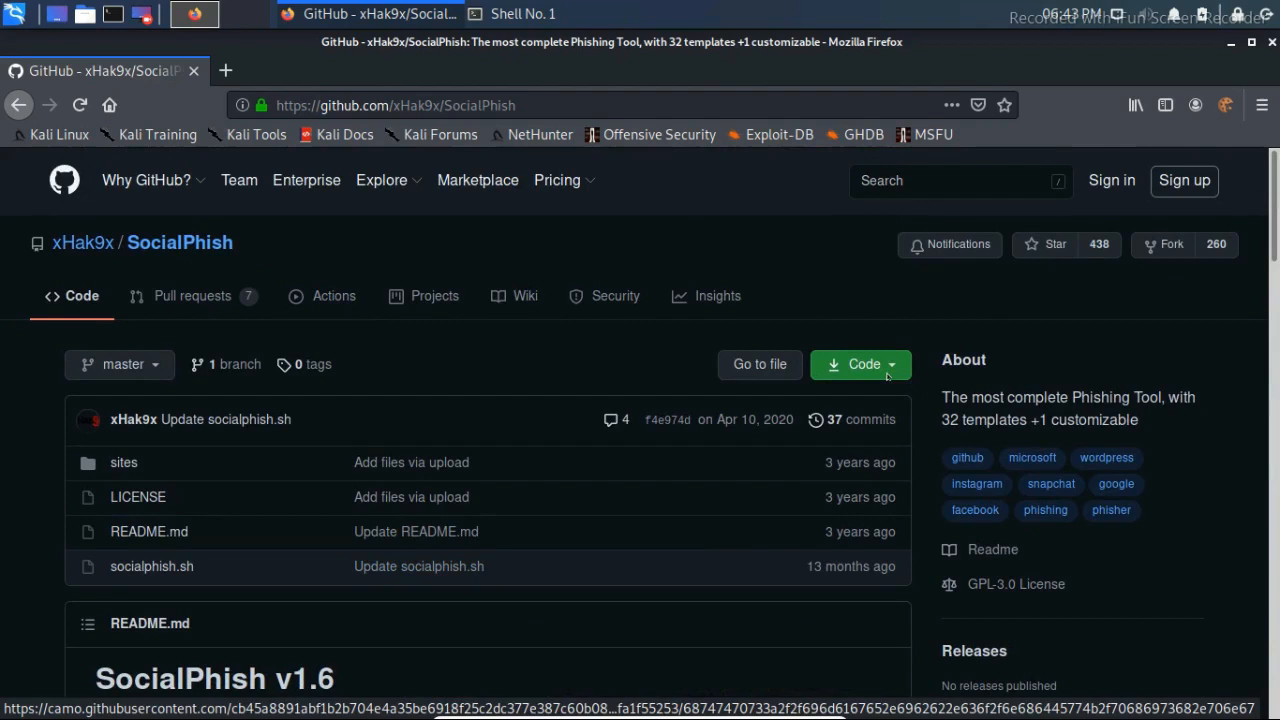
Open the green Code dropdown to show SocialPhish's HTTPS clone URL.
left_click(860, 363)
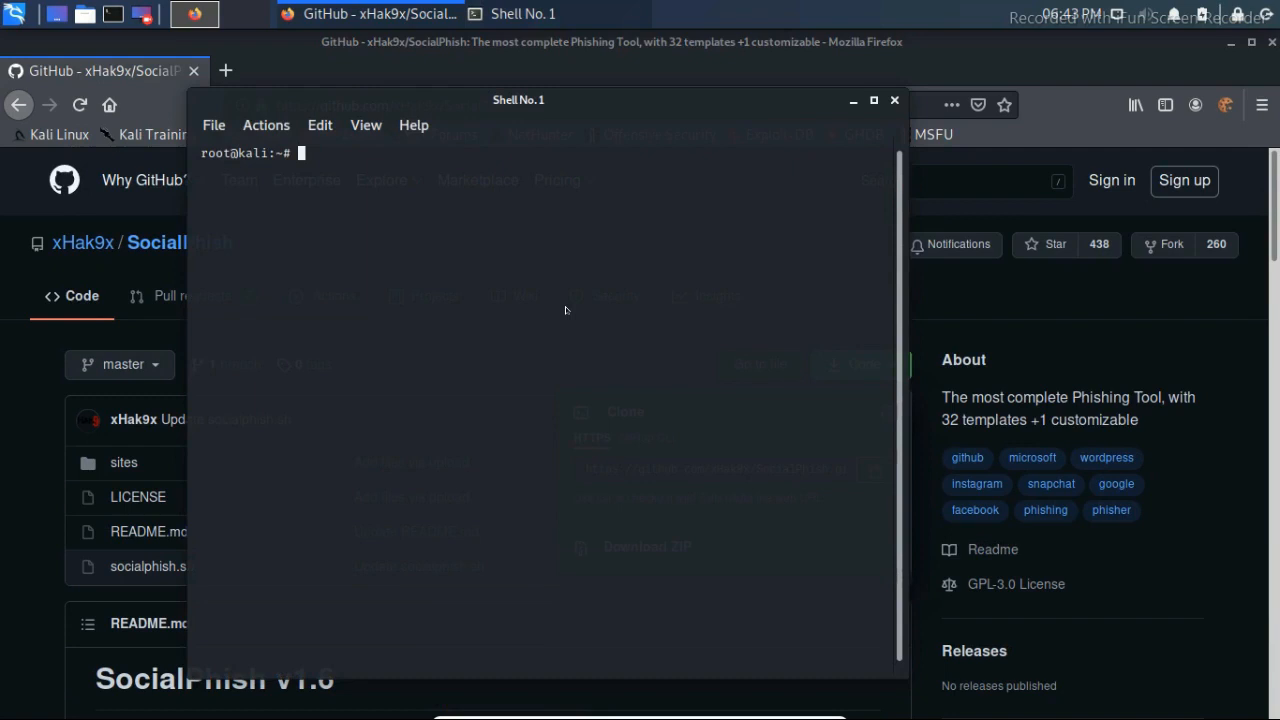
Start typing a 'git clone' command in the Kali root shell.
type("git")
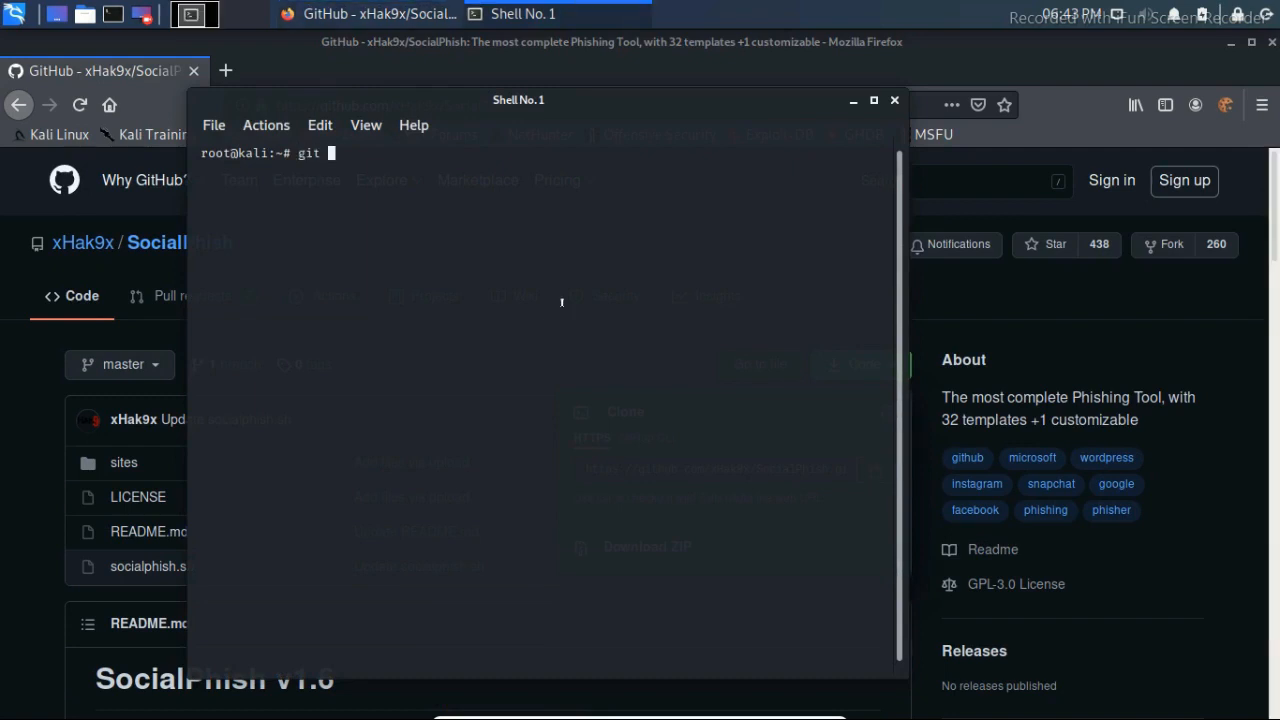
type("cl")
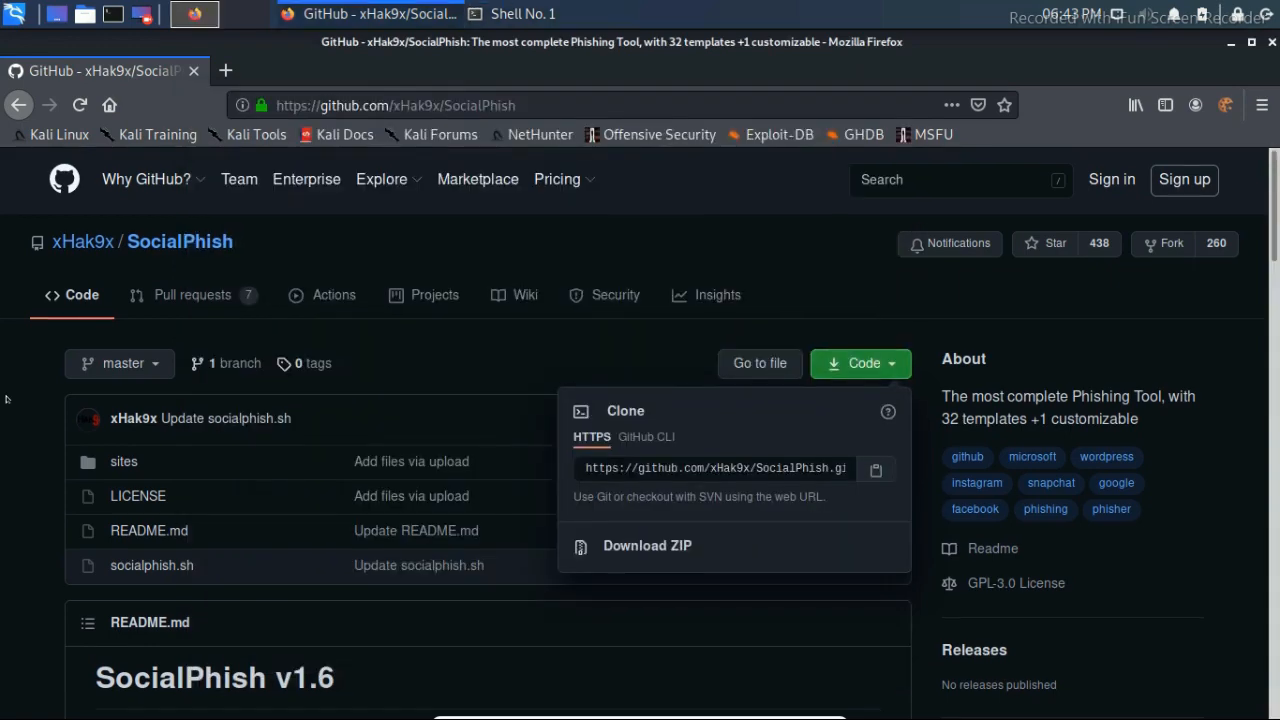
Copy the README's git clone usage command and clone SocialPhish into the terminal.
scroll("down", 3)
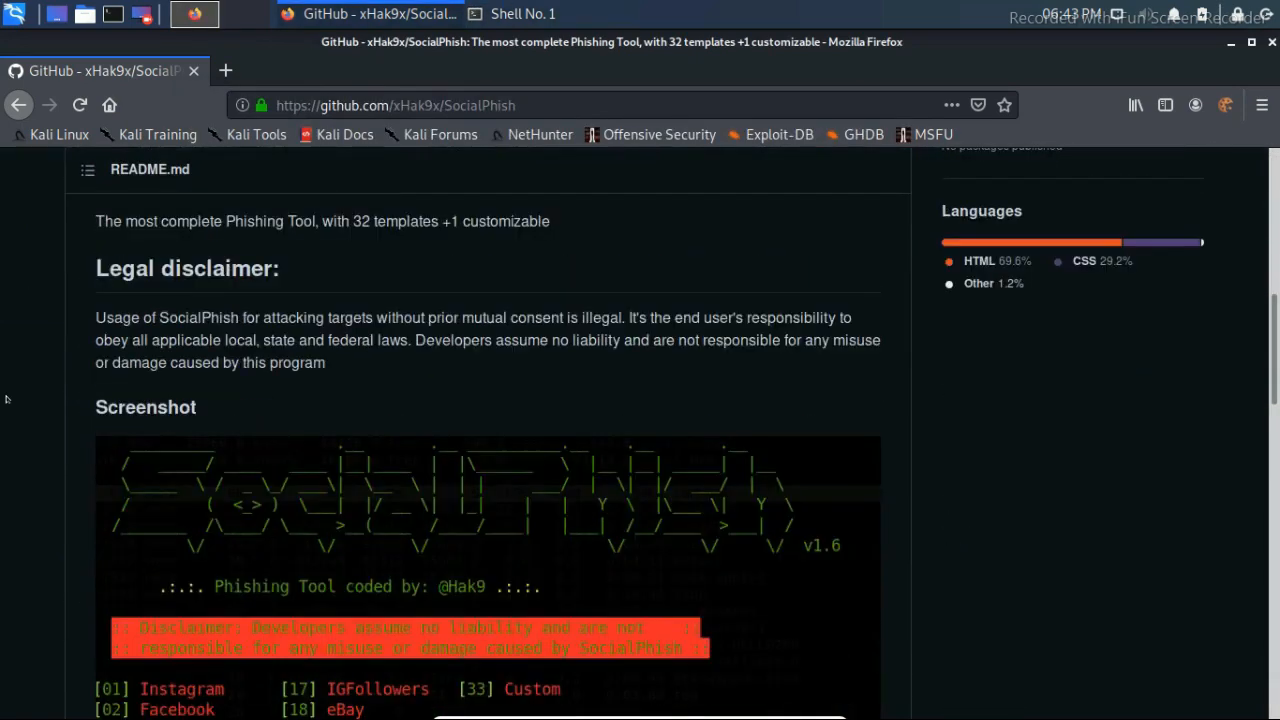
scroll("down", 3)
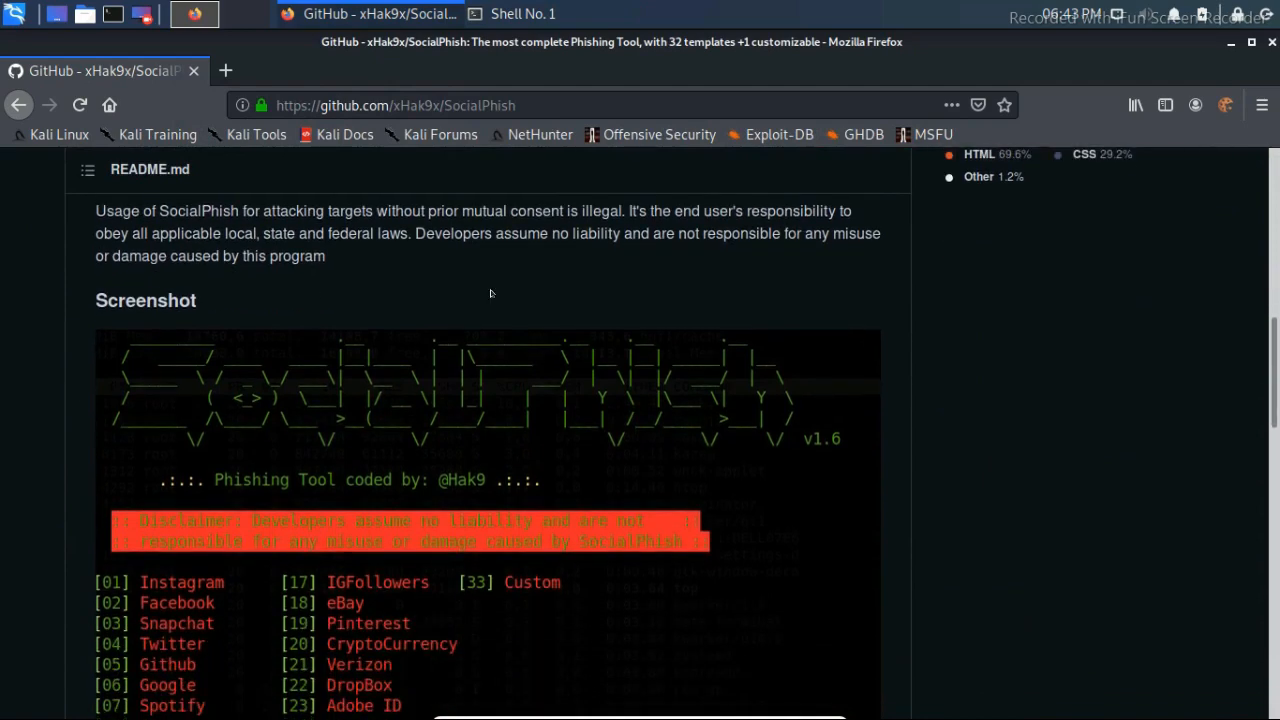
mouse_move(800, 353)
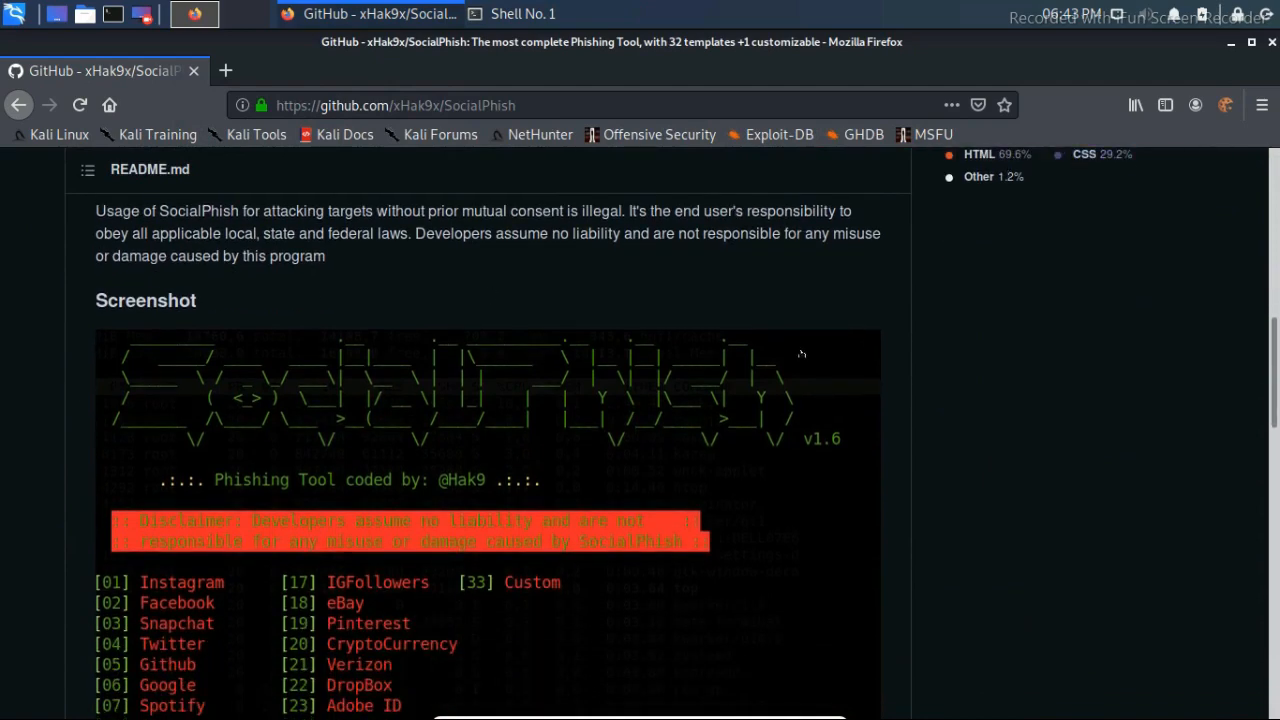
scroll("down", 3)
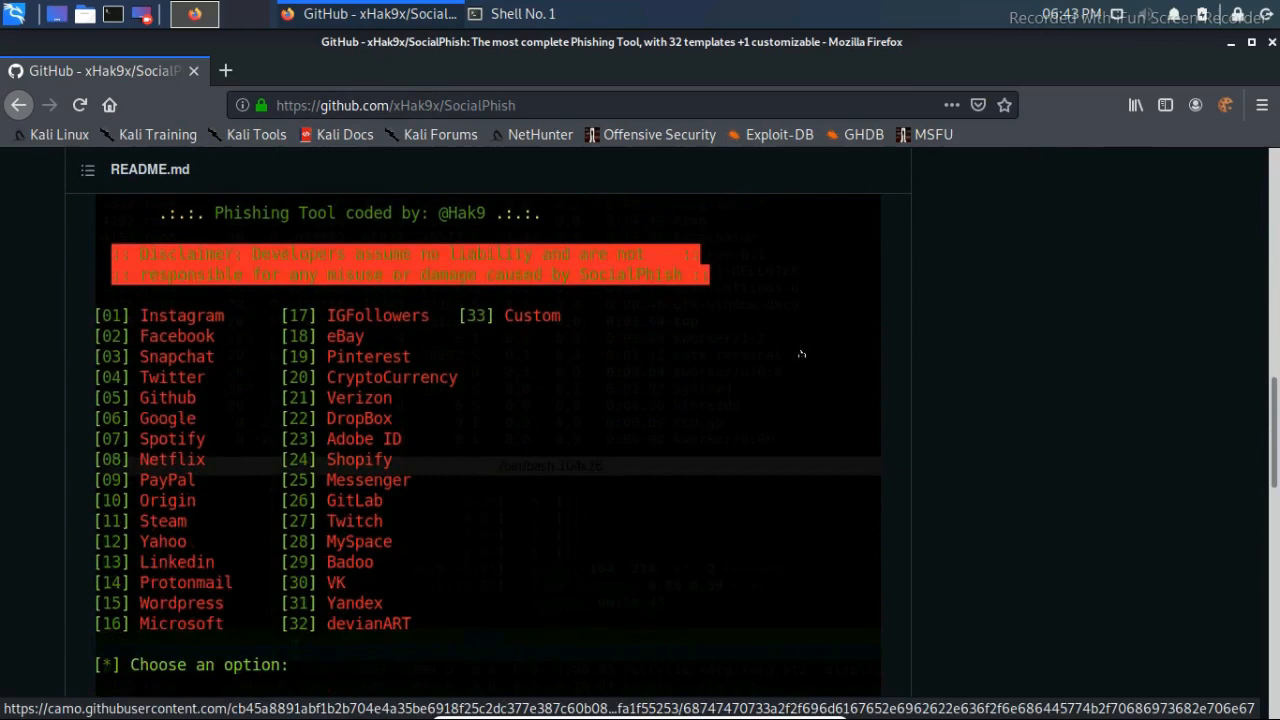
scroll("down", 3)
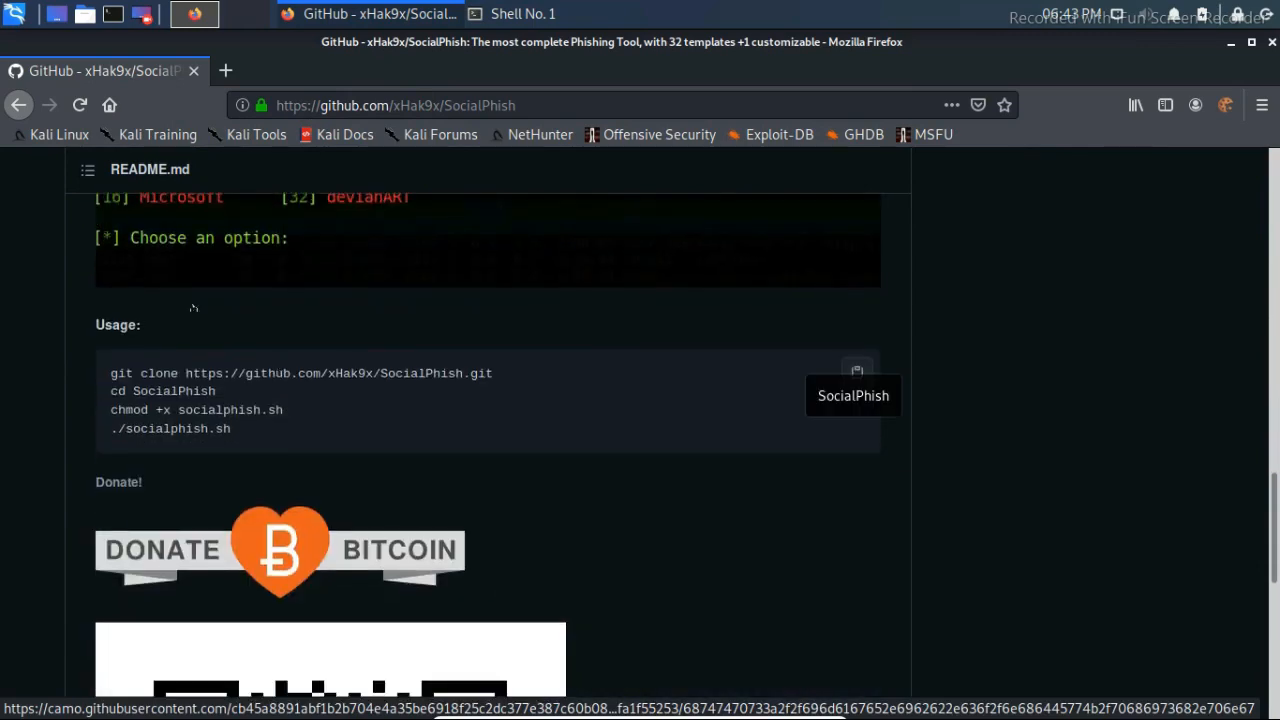
left_click(523, 13)
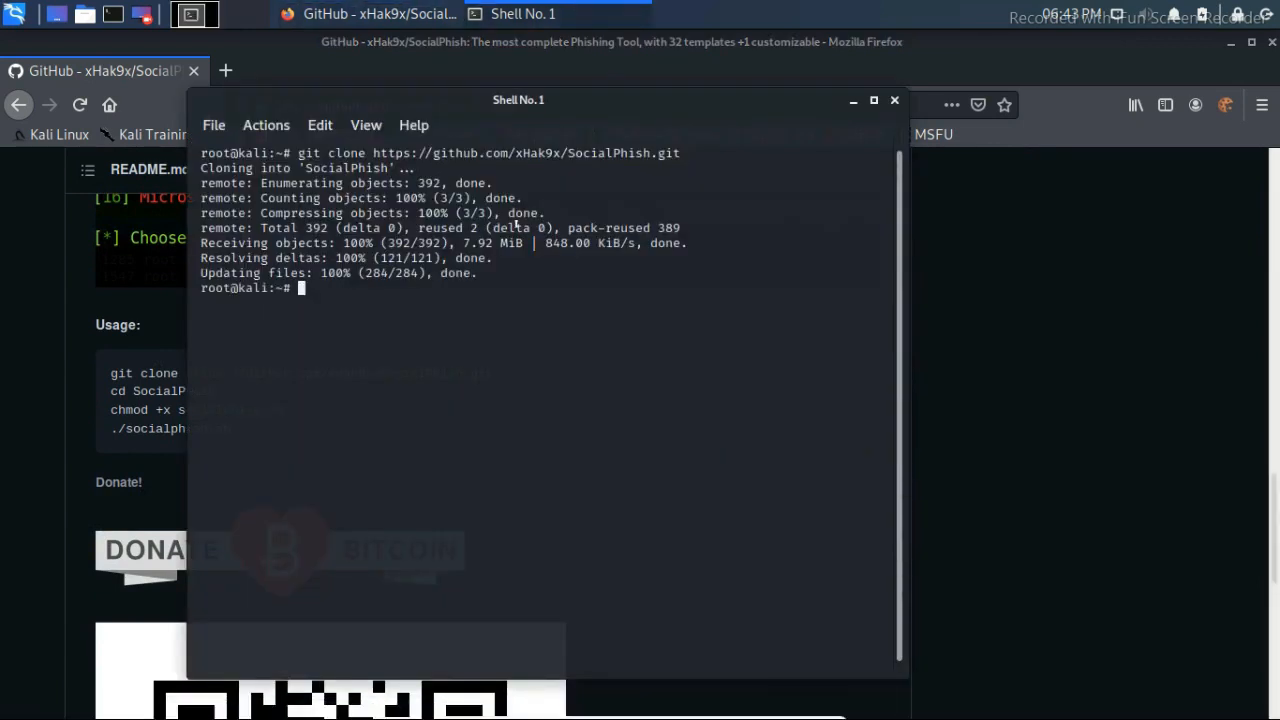
mouse_move(489, 295)
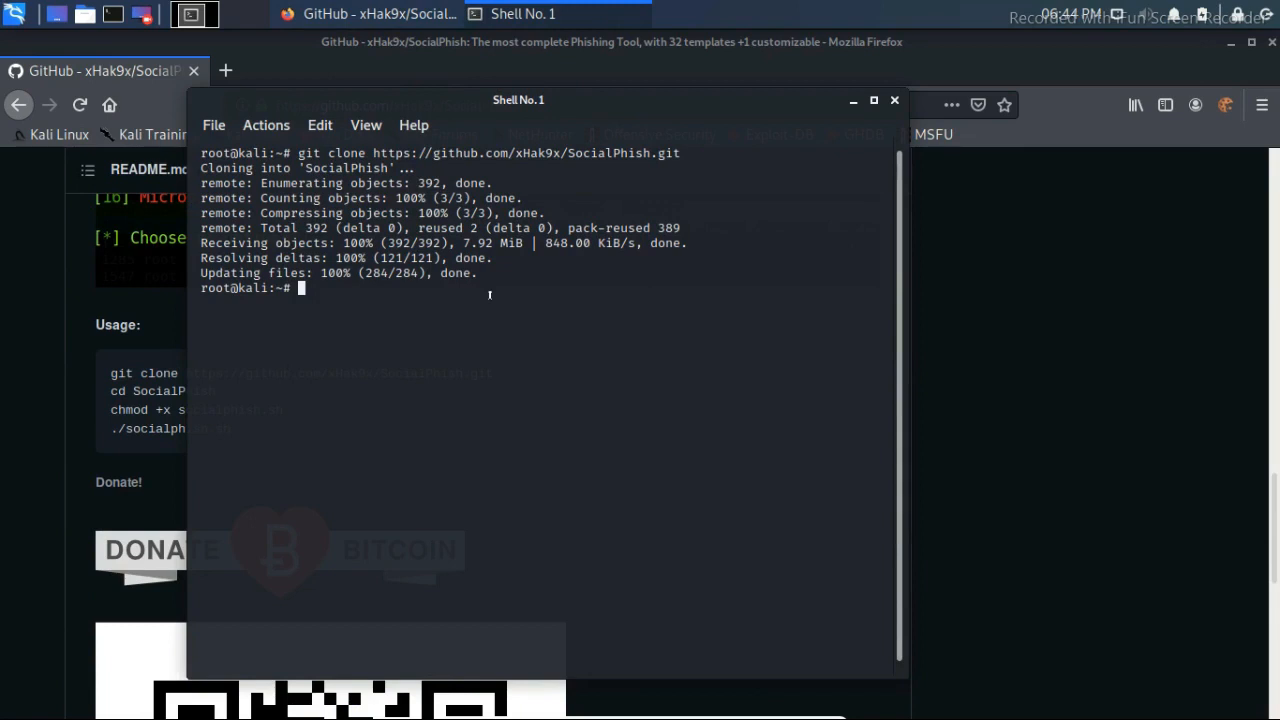
Clear the terminal, list files, and change into the SocialPhish folder.
type("clear")
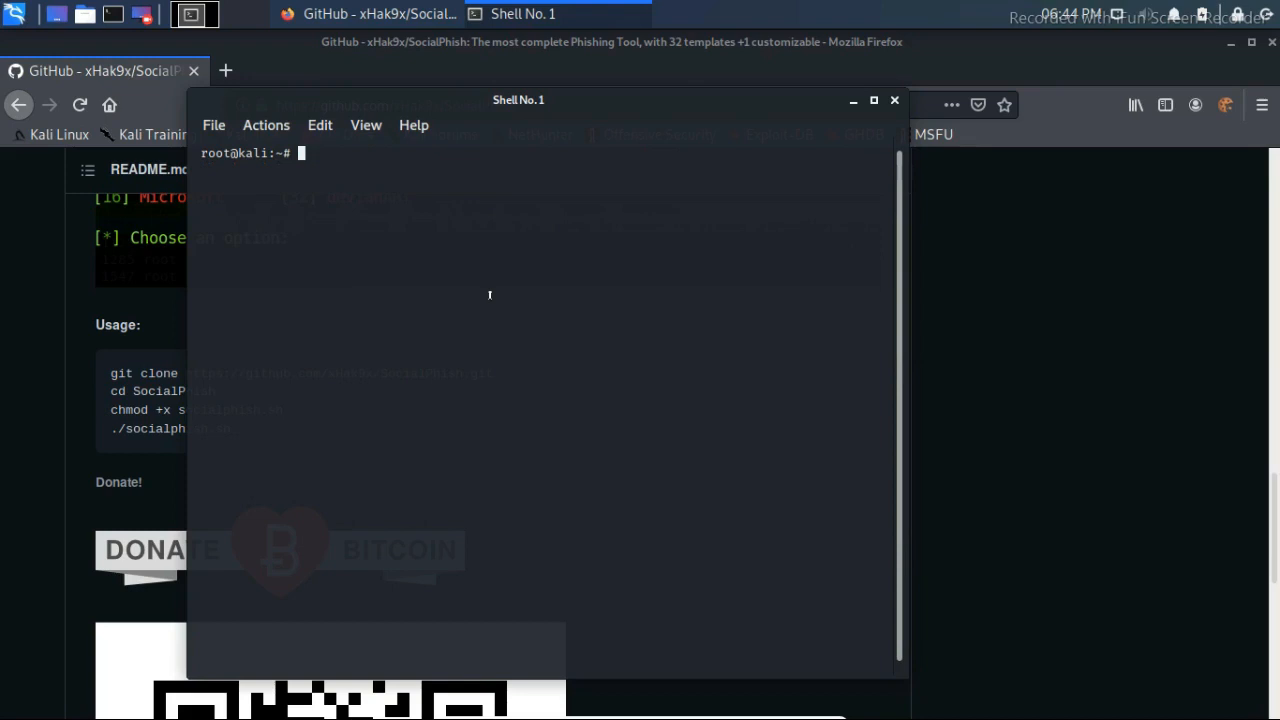
type("ls")
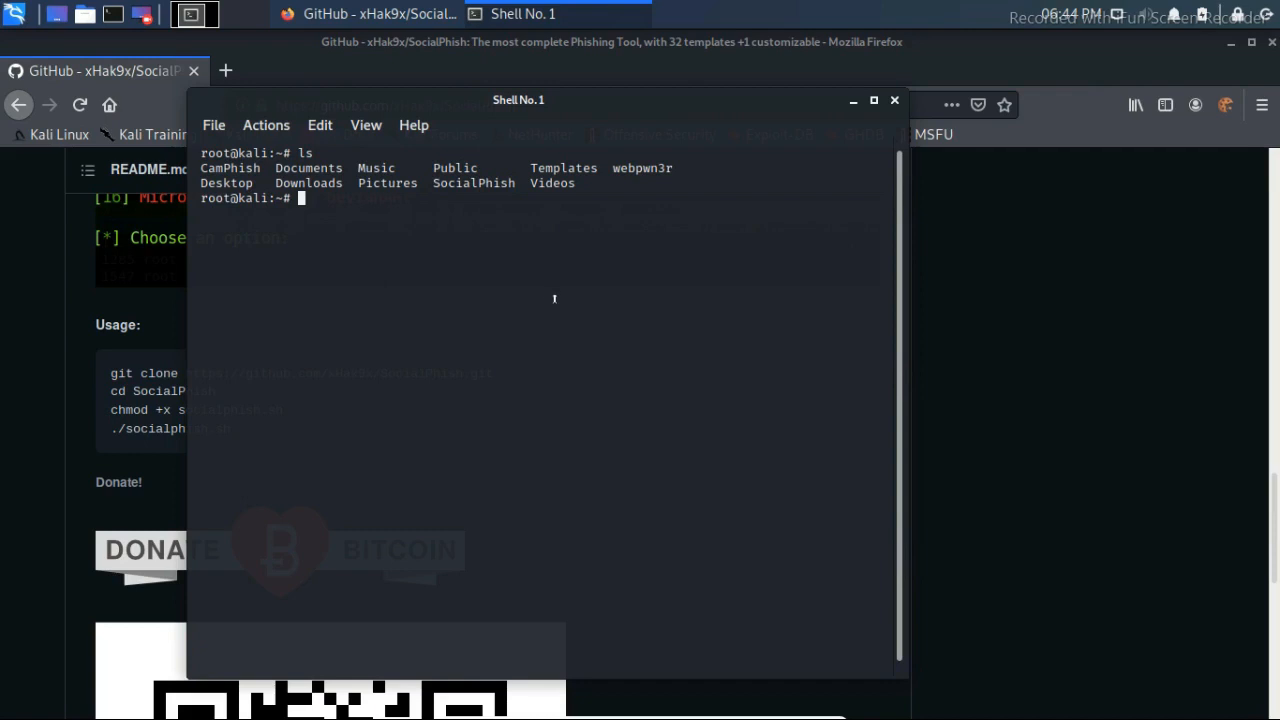
type("cd SocialPhish/")
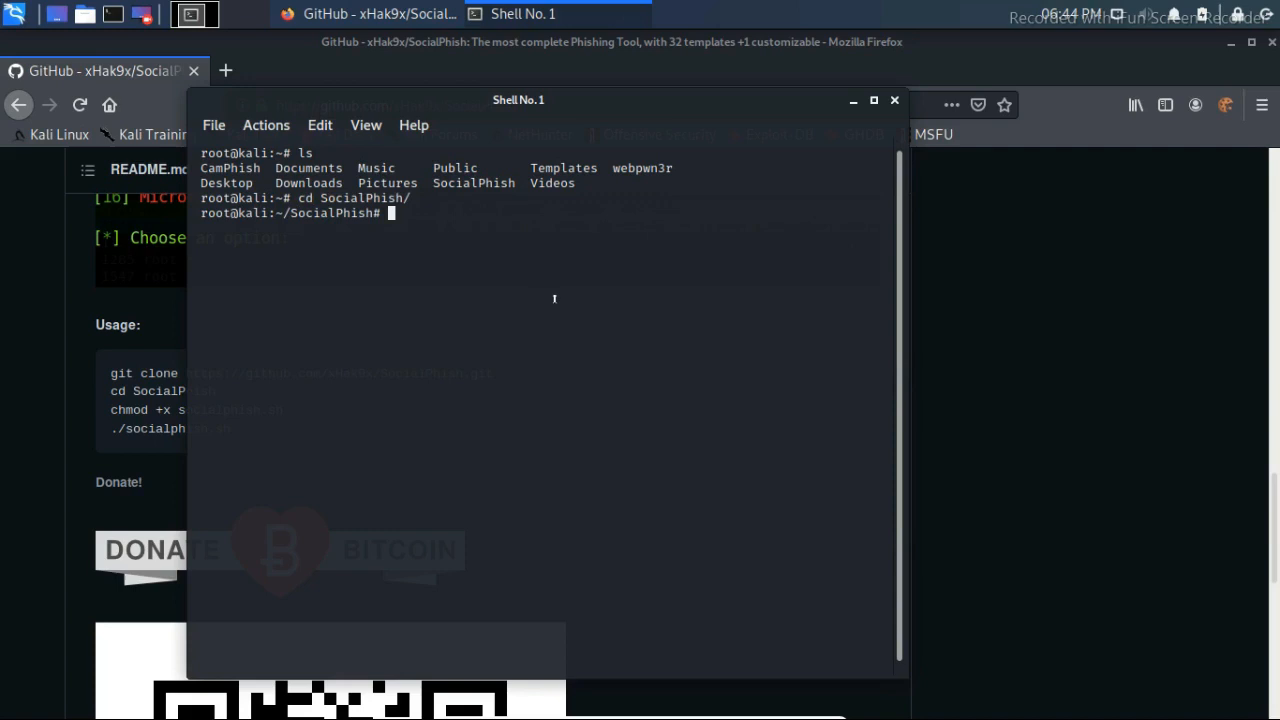
type("ls")
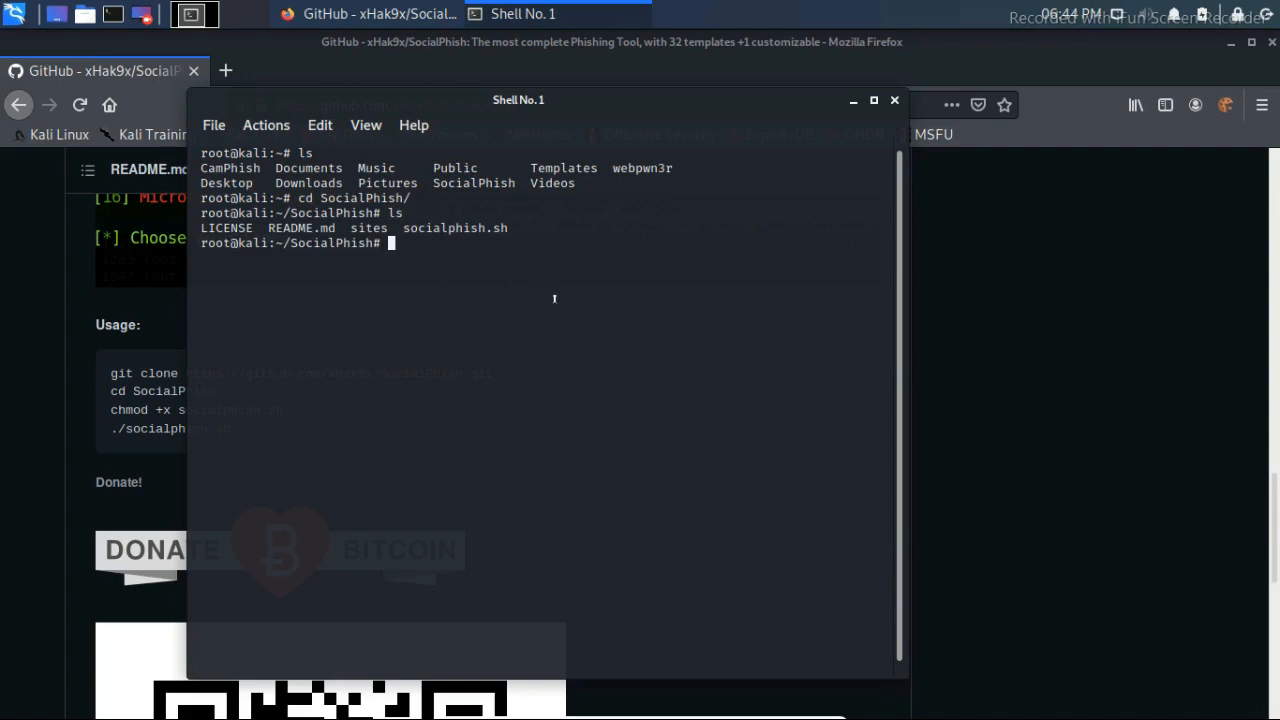
Make socialphish.sh executable with chmod +x and list the folder contents.
double_click(454, 228)
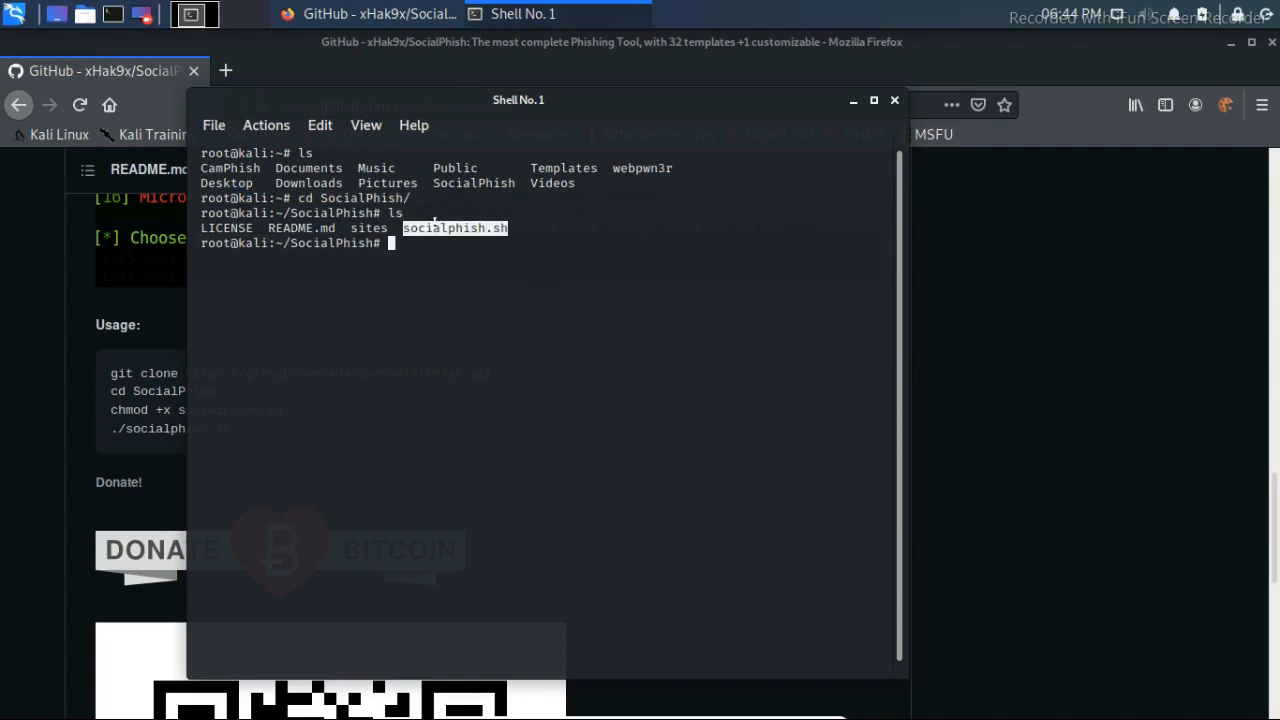
mouse_move(487, 277)
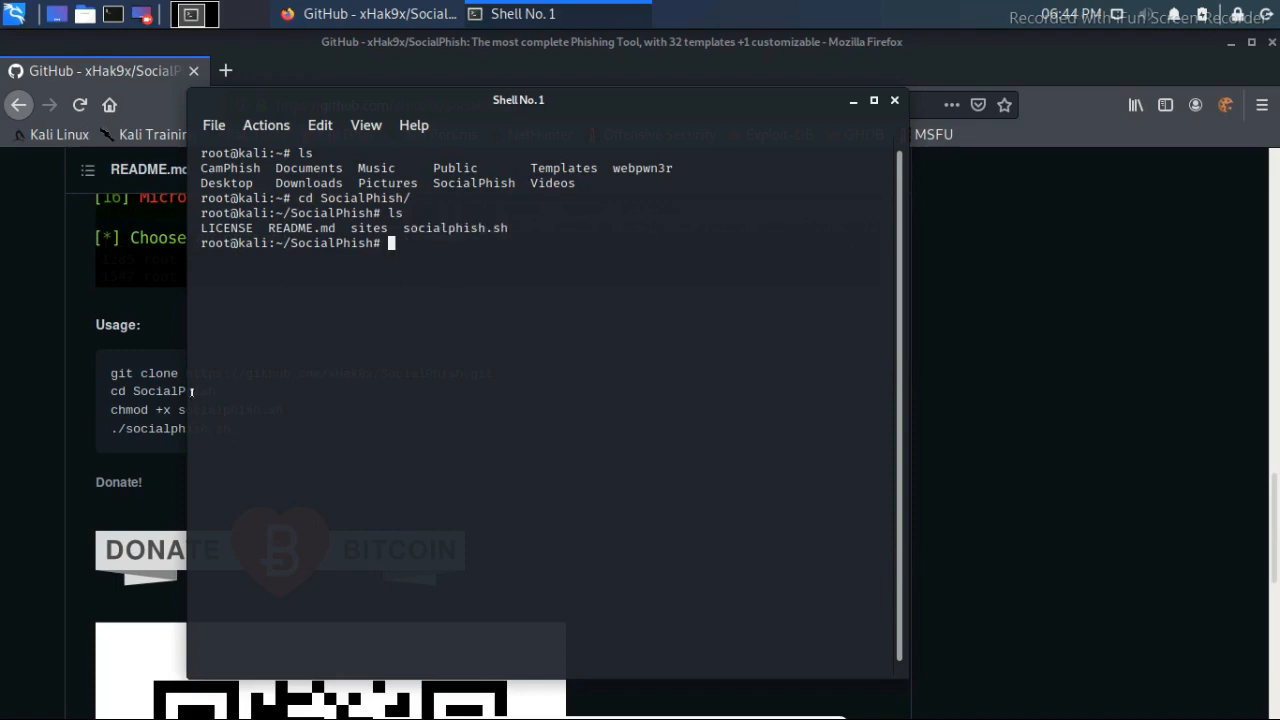
type("chmod")
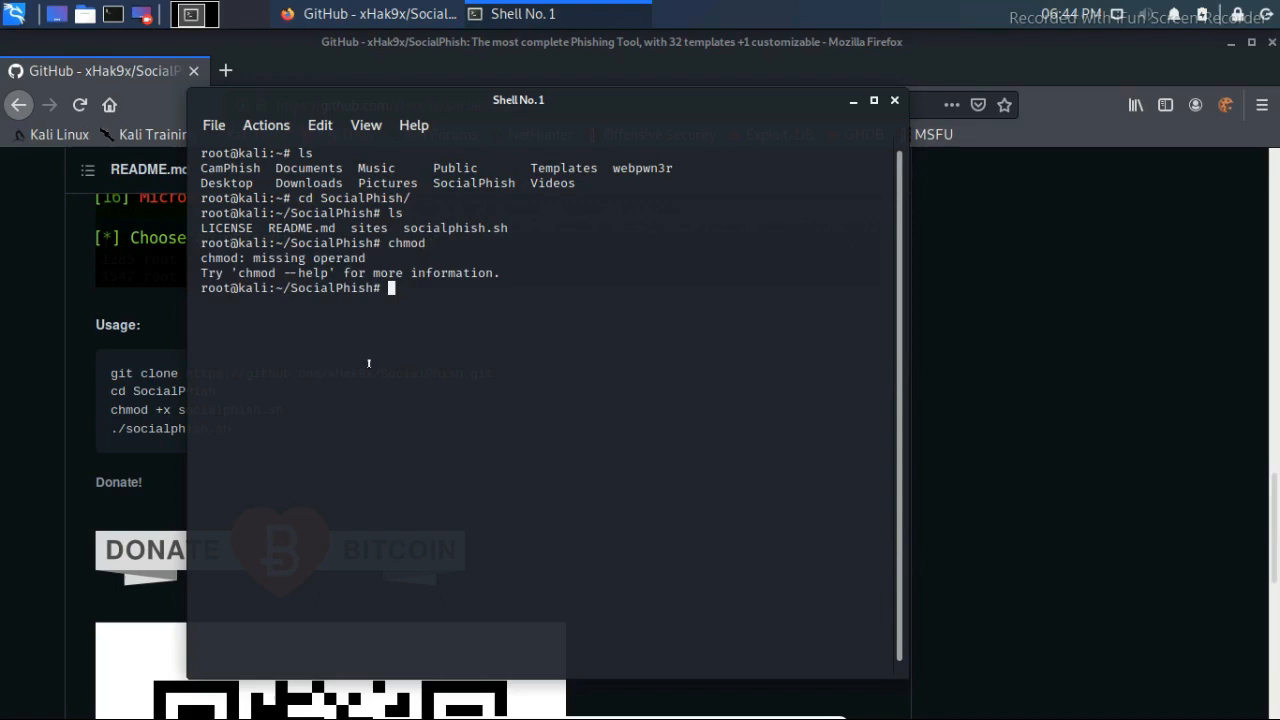
type("cle")
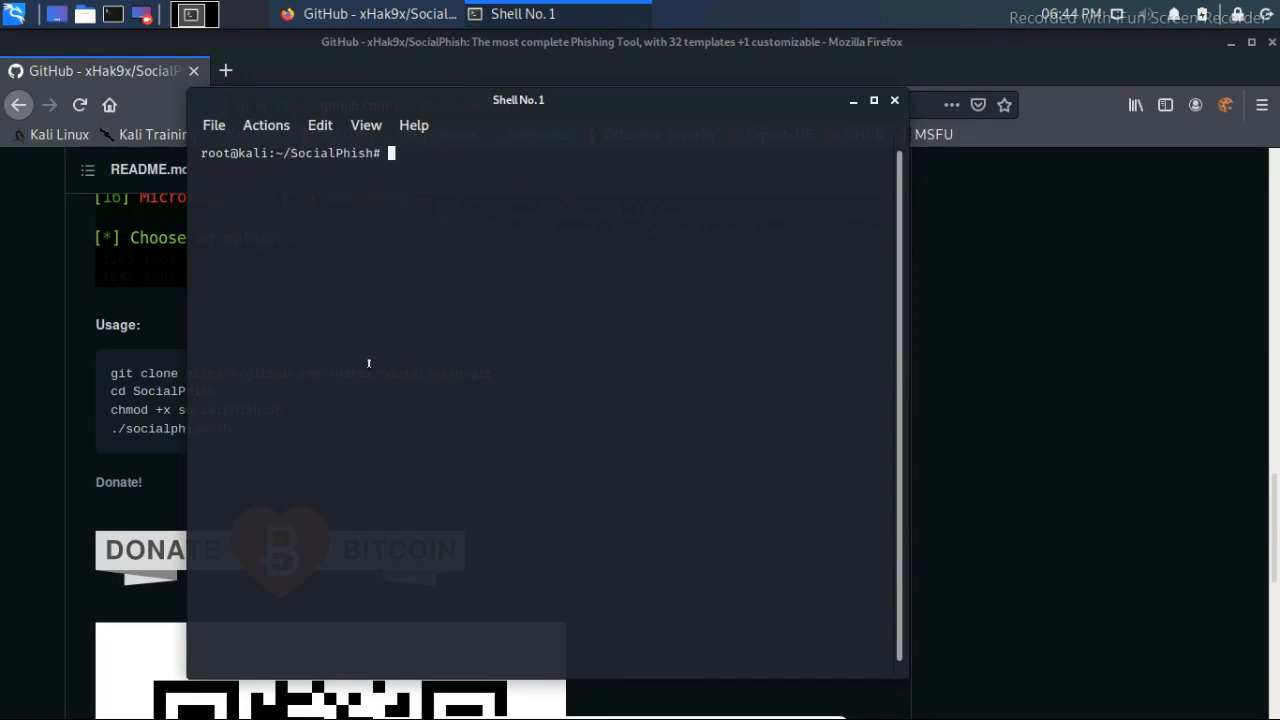
type("chmod")
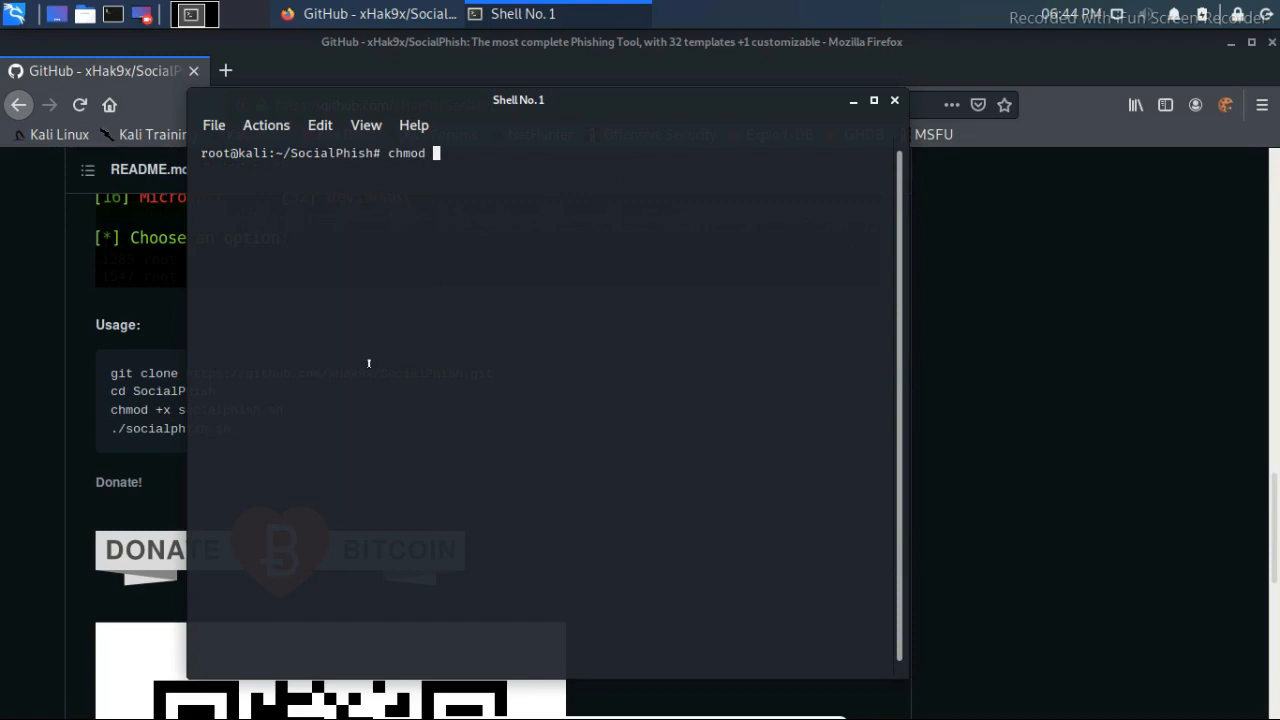
type("+x")
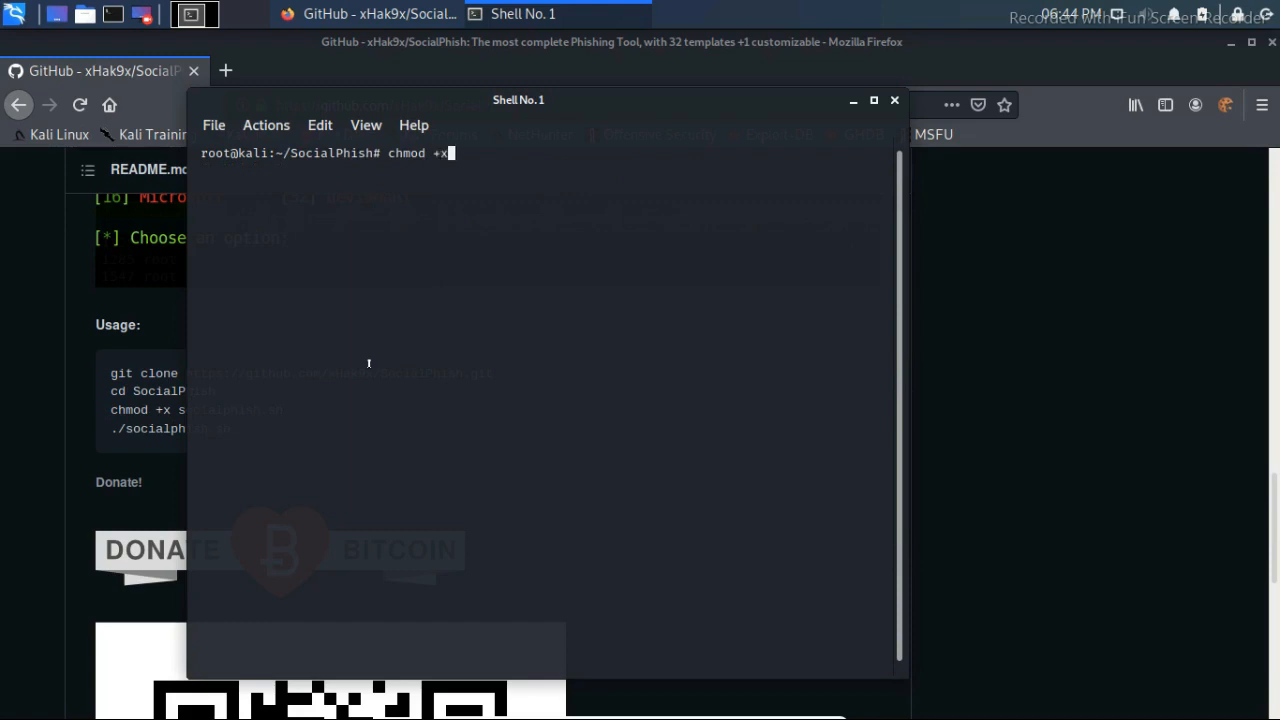
type("socialphish.sh")
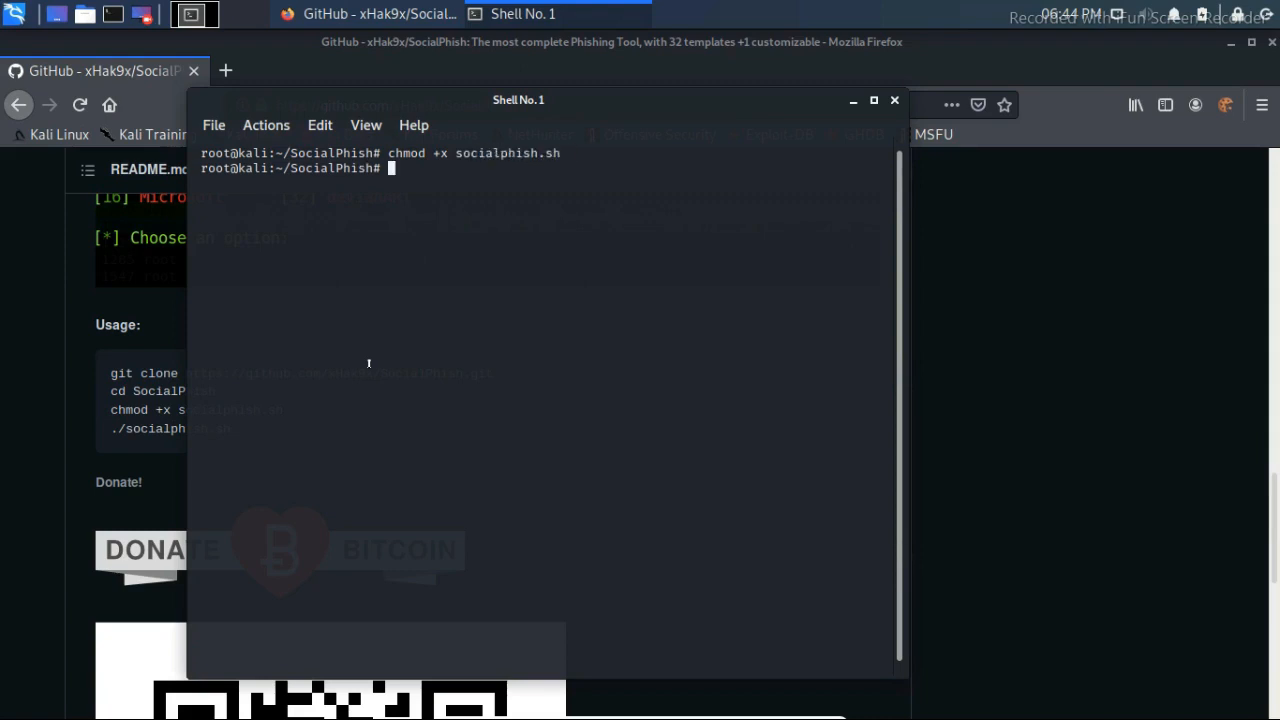
type("ls")
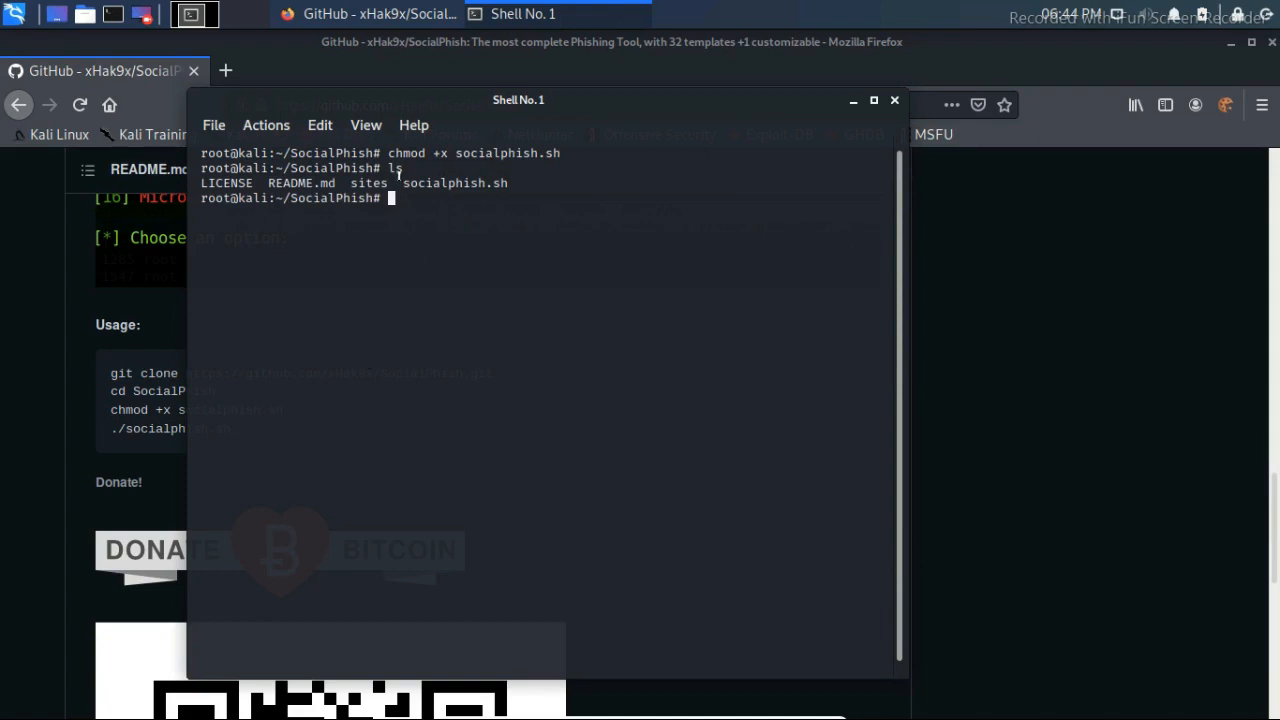
mouse_move(413, 345)
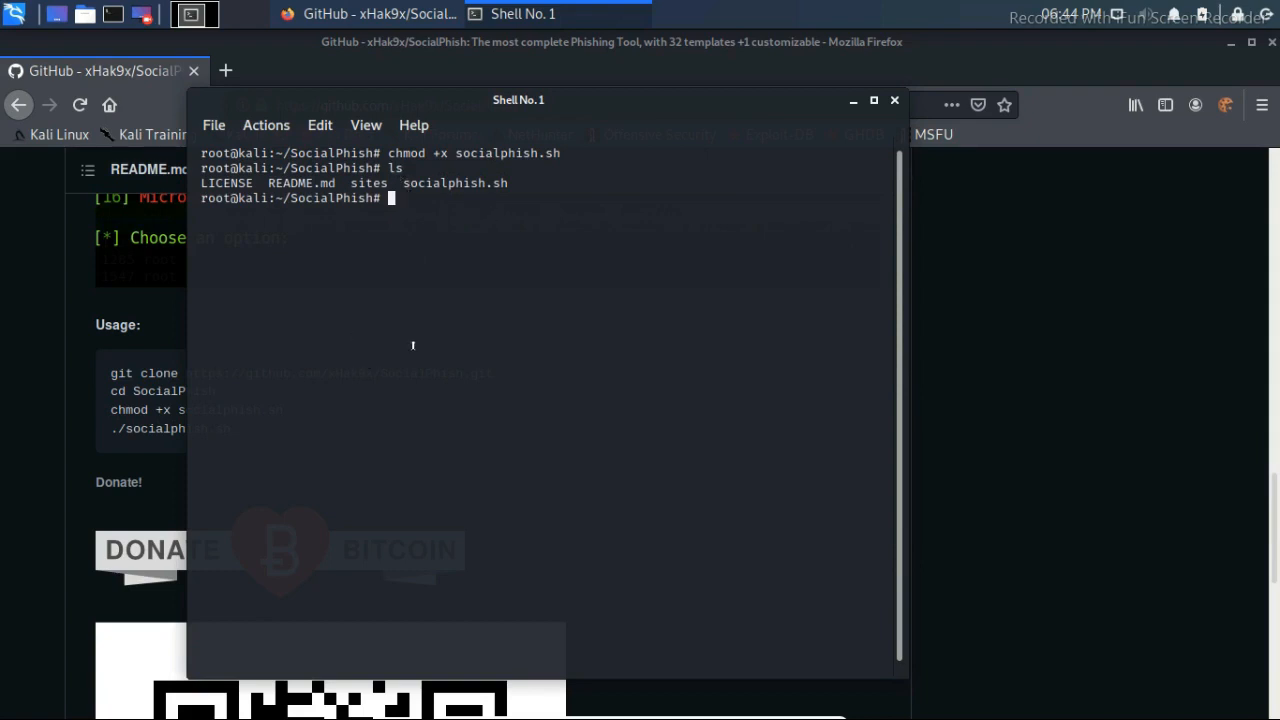
type("./")
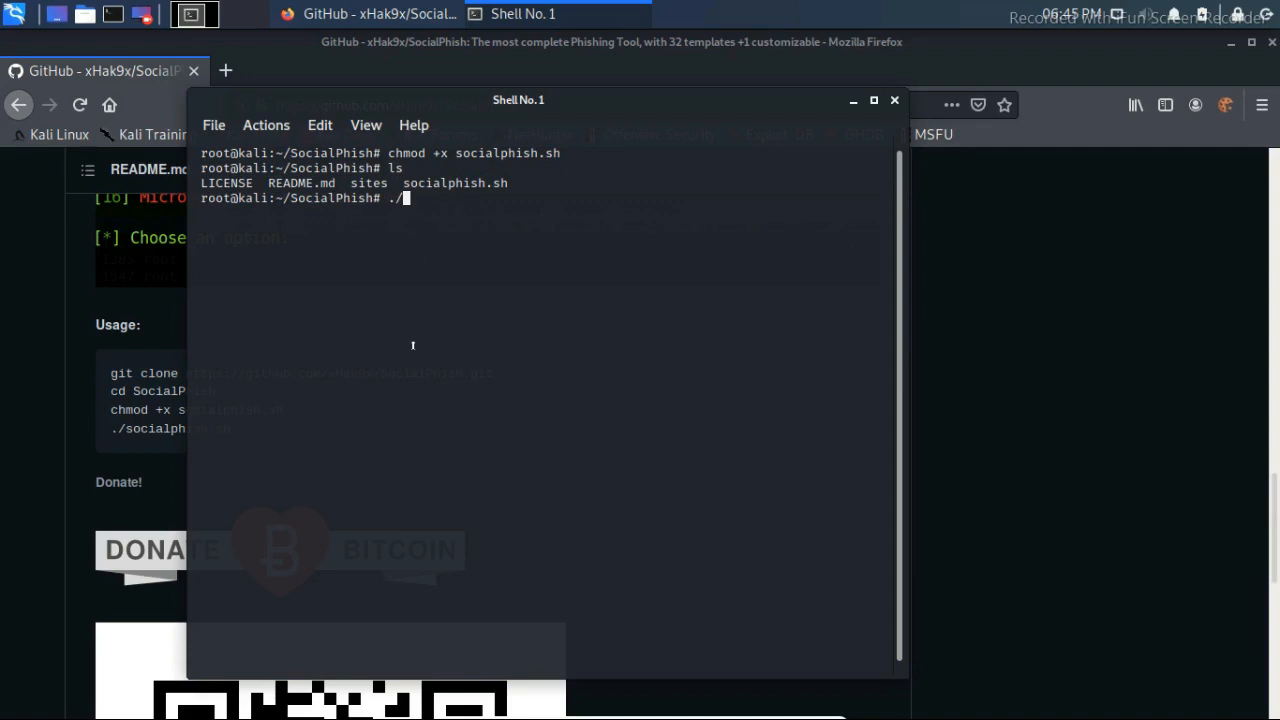
Run socialphish.sh, choosing 1 for the Instagram template and 2 for Ngrok.
type("socialphish.sh")
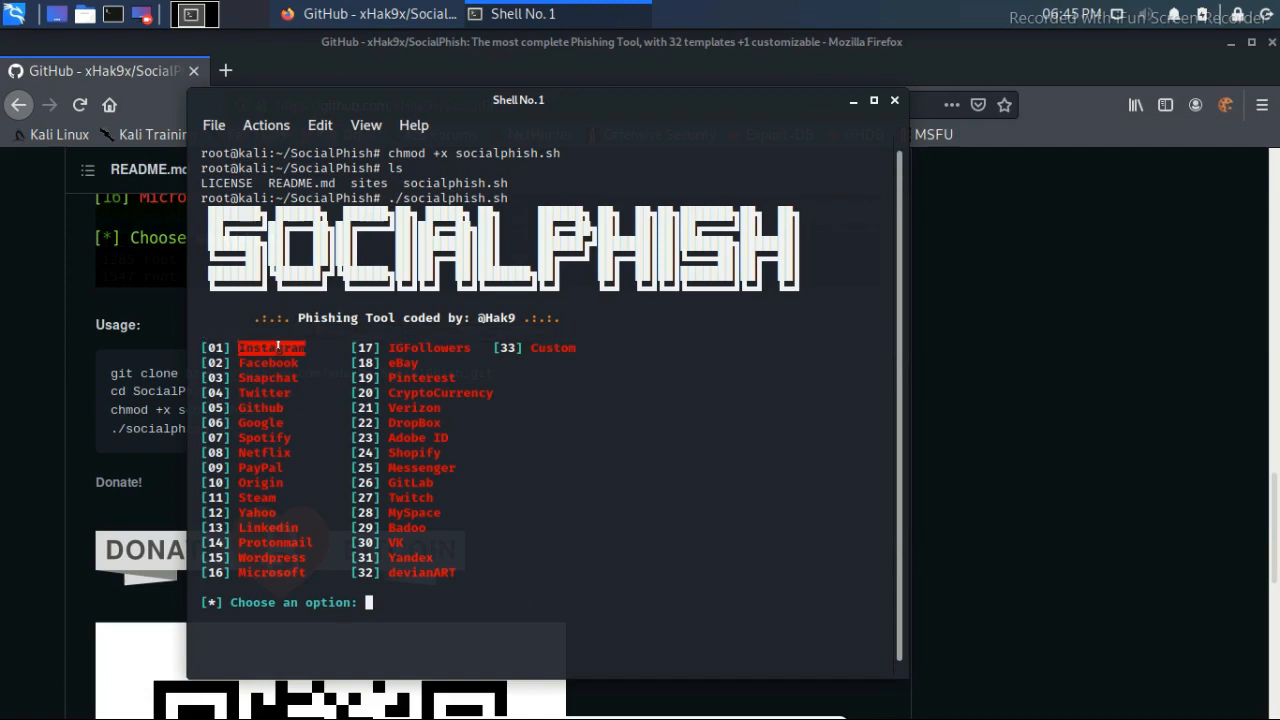
type("1")
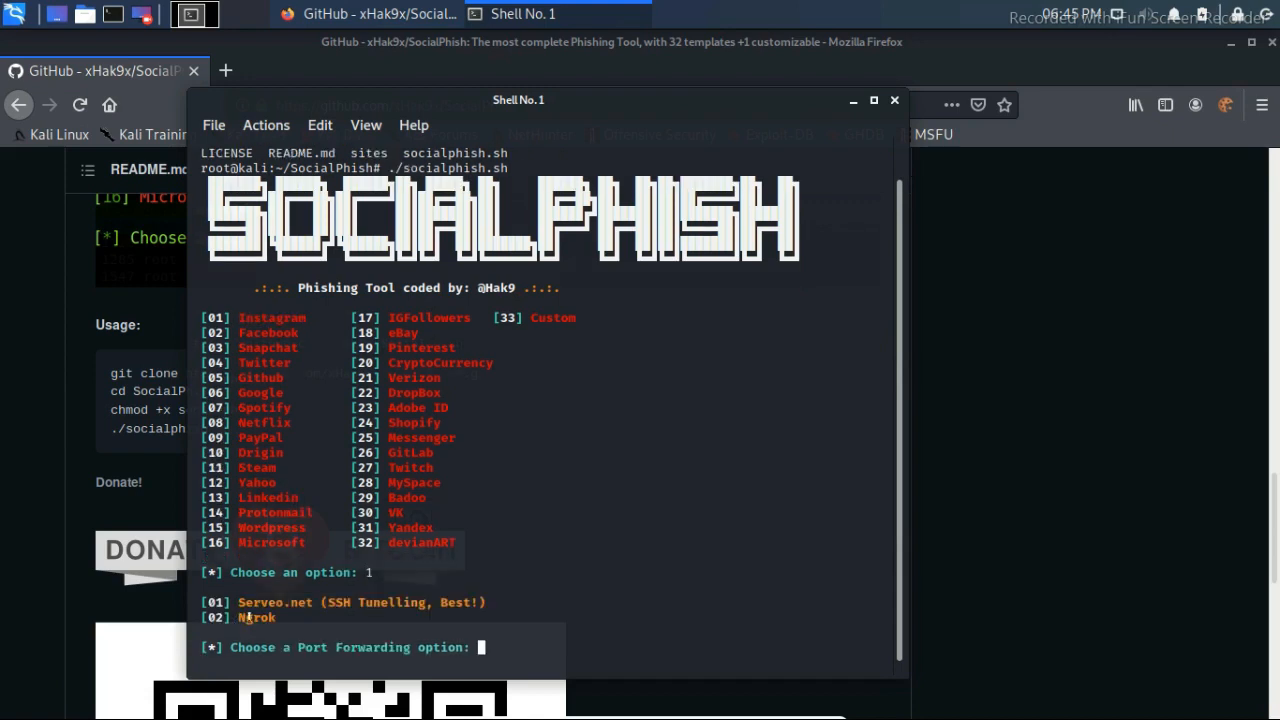
double_click(256, 617)
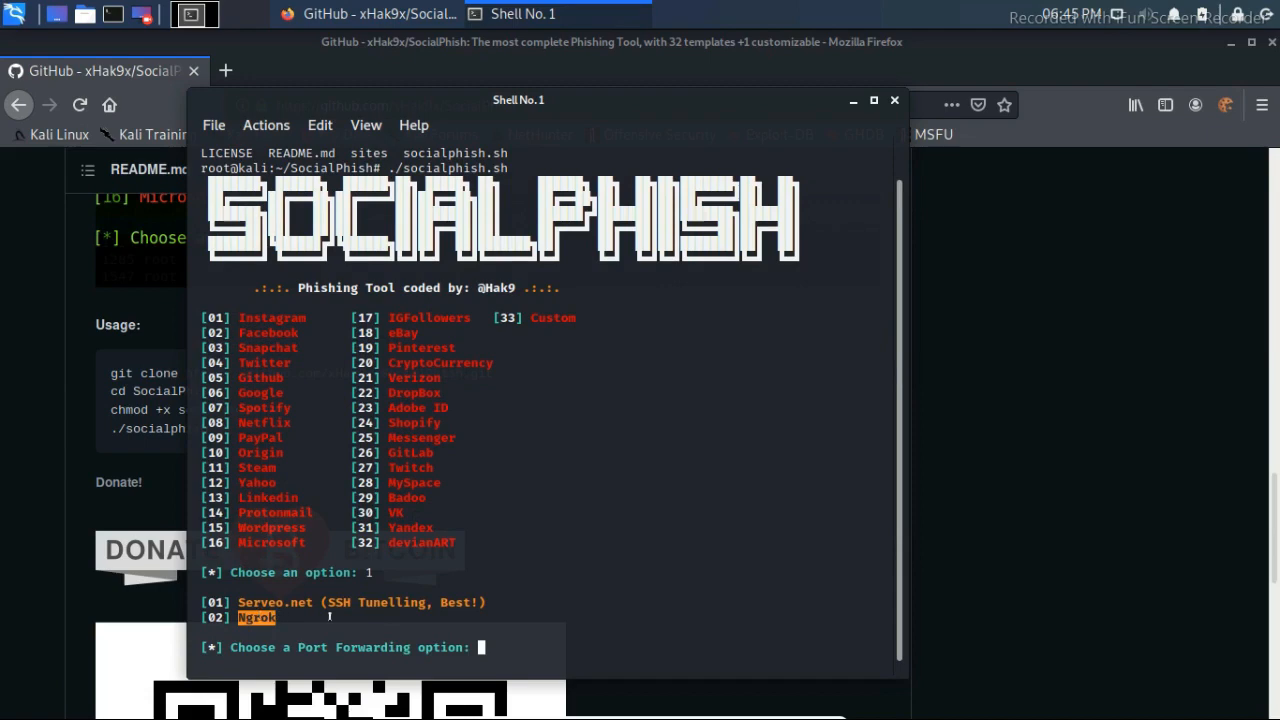
type("2")
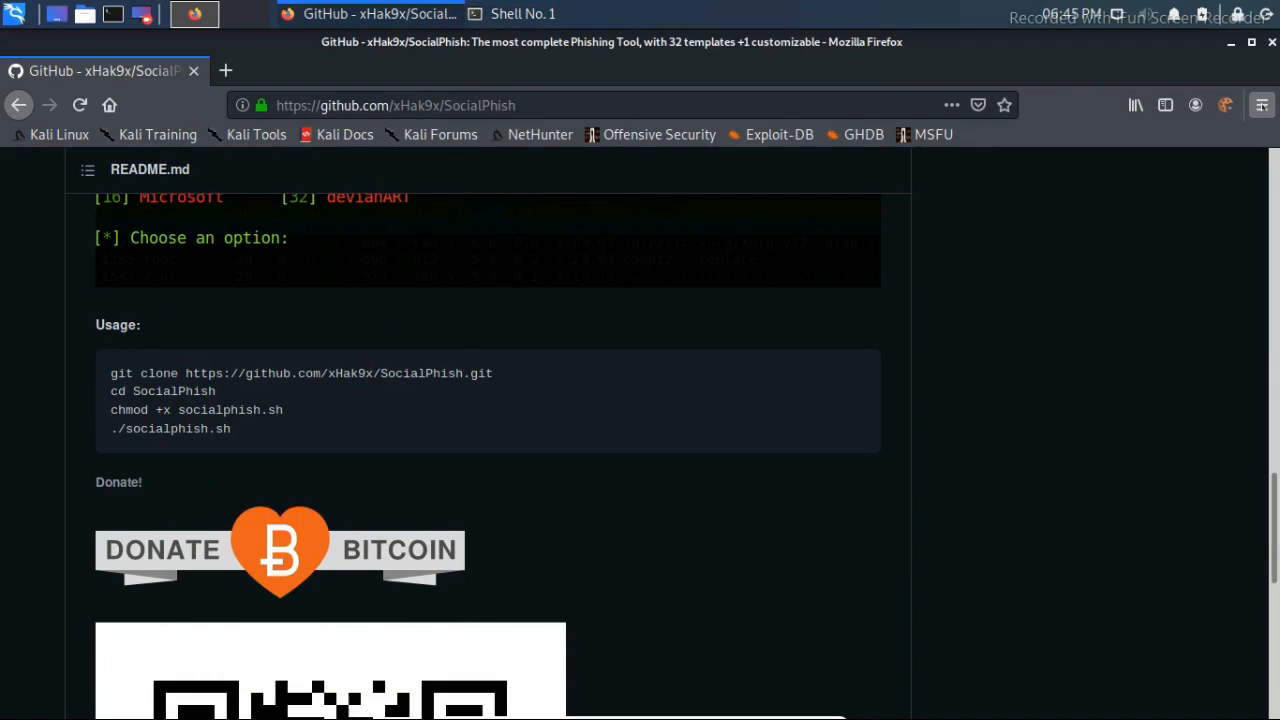
Open a private Firefox window and enter 'insta' to load instagram.com.
left_click(1261, 104)
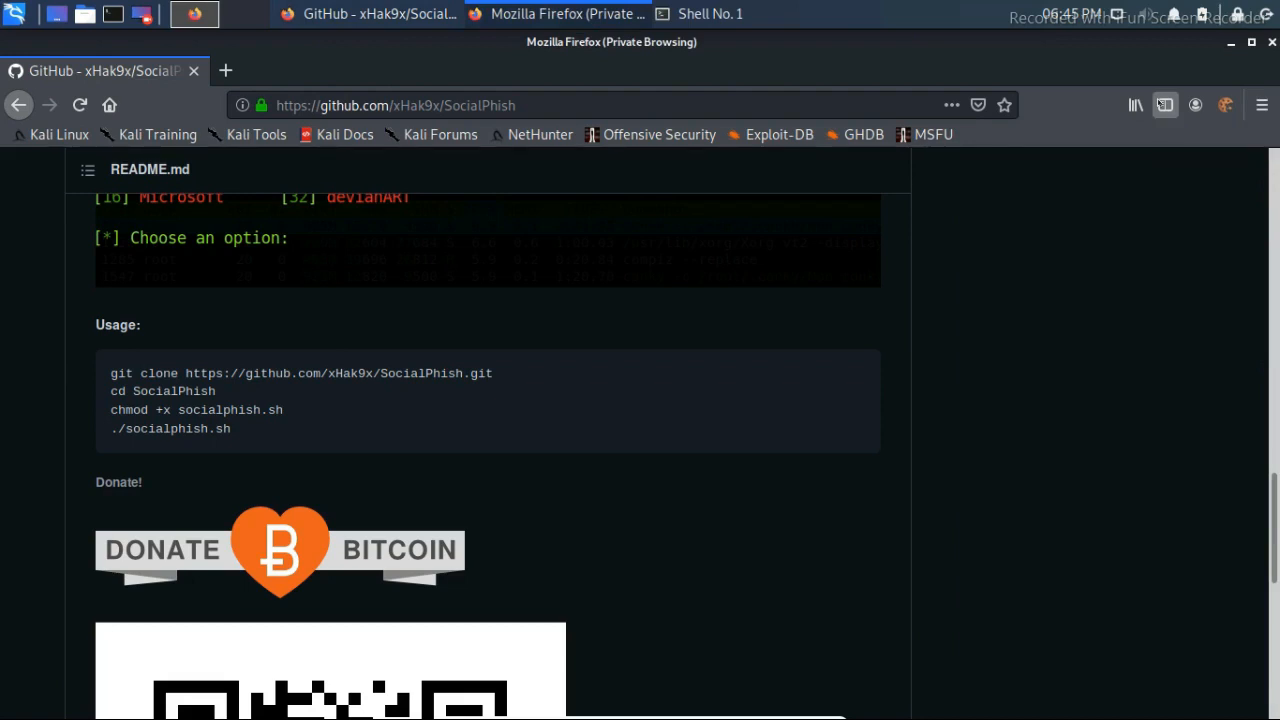
left_click(225, 70)
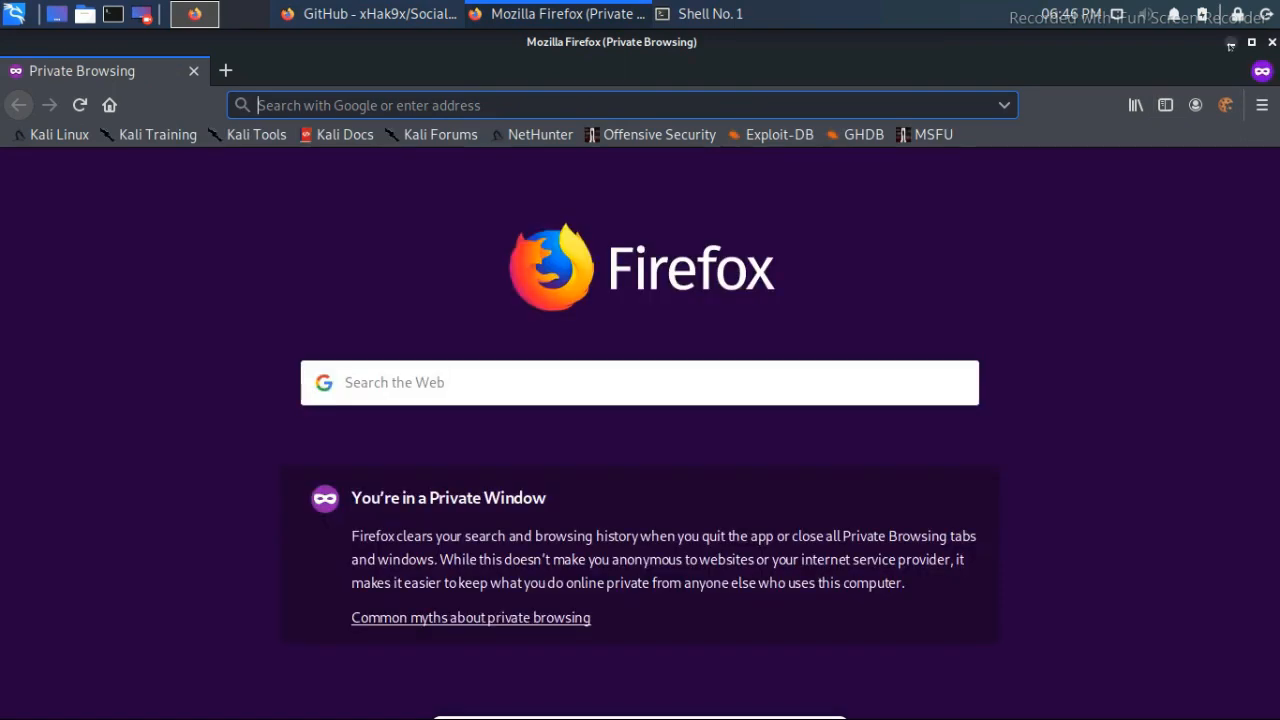
left_click(367, 13)
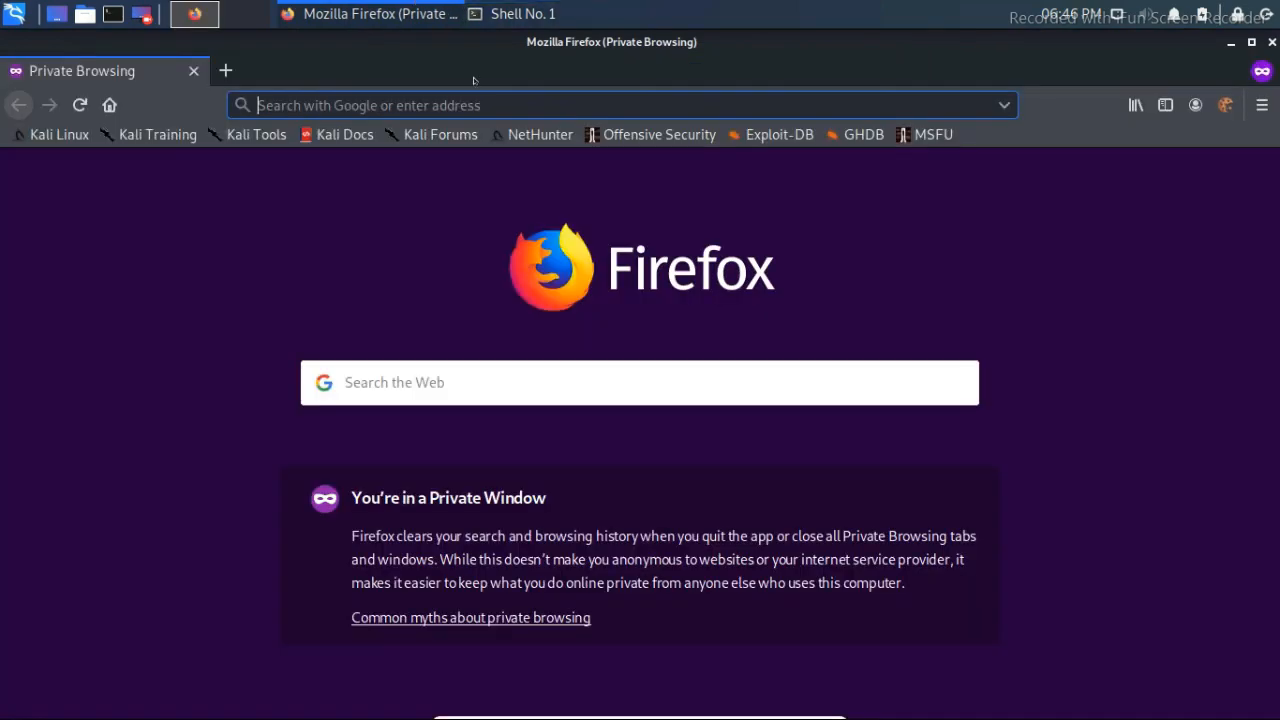
type("insta")
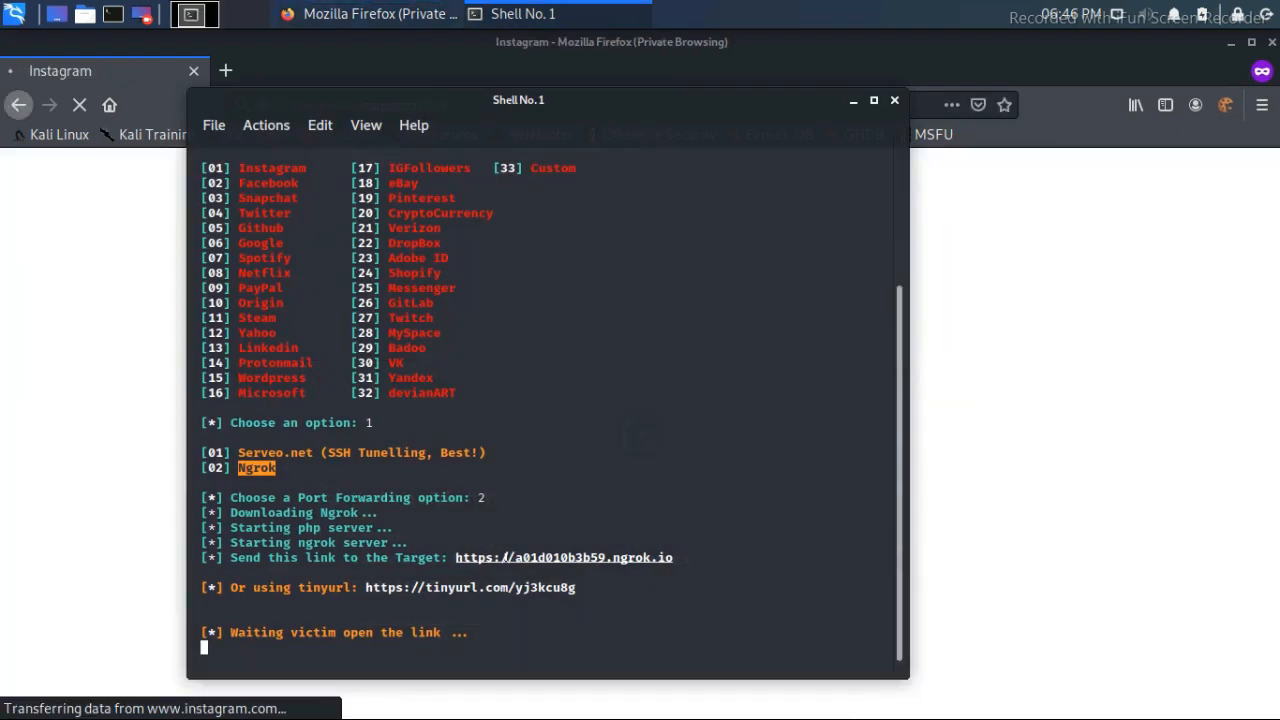
Bring up the context menu for the ngrok target link in Shell No. 1.
right_click(563, 557)
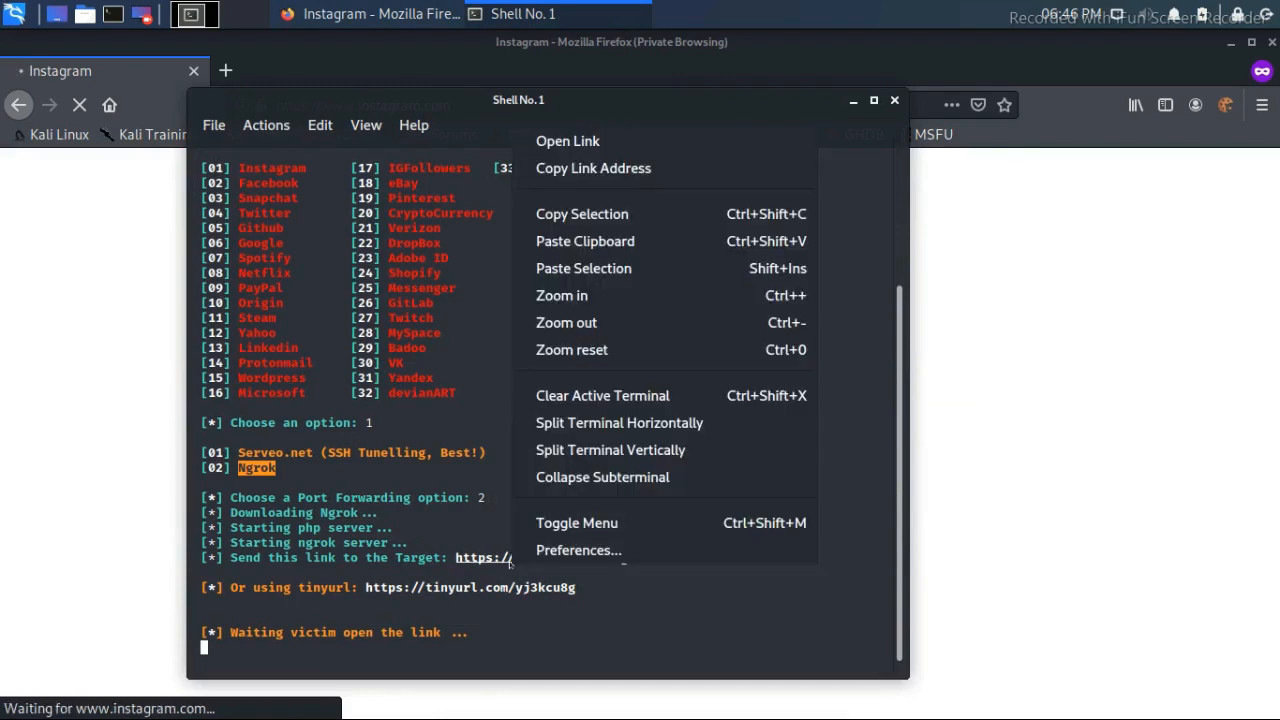
mouse_move(593, 168)
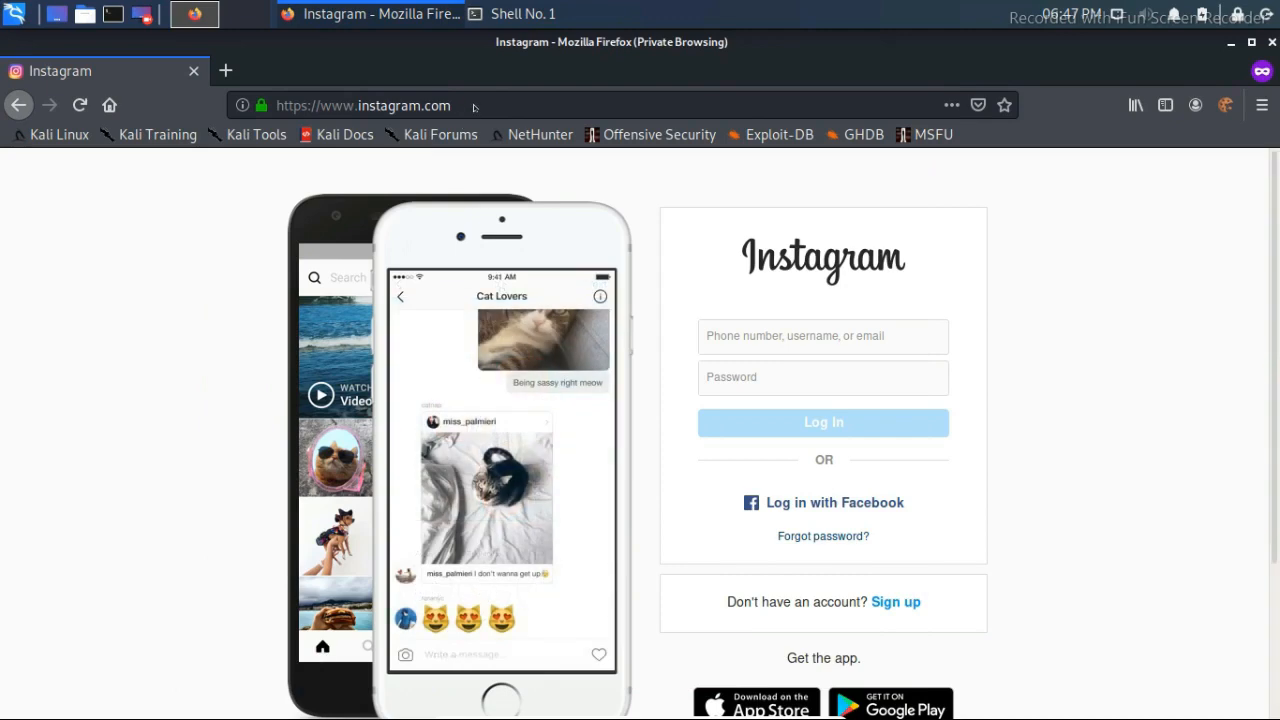
left_click(470, 105)
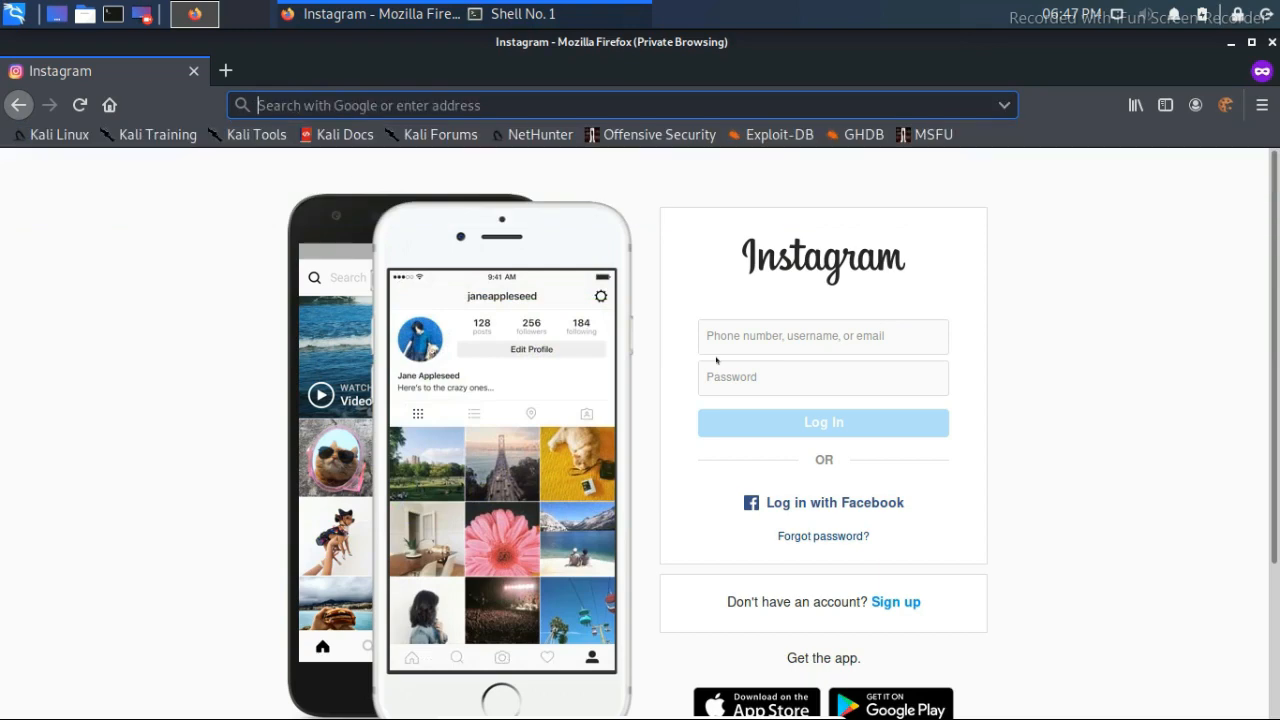
type("https://a01d010b3b59.ngrok.io")
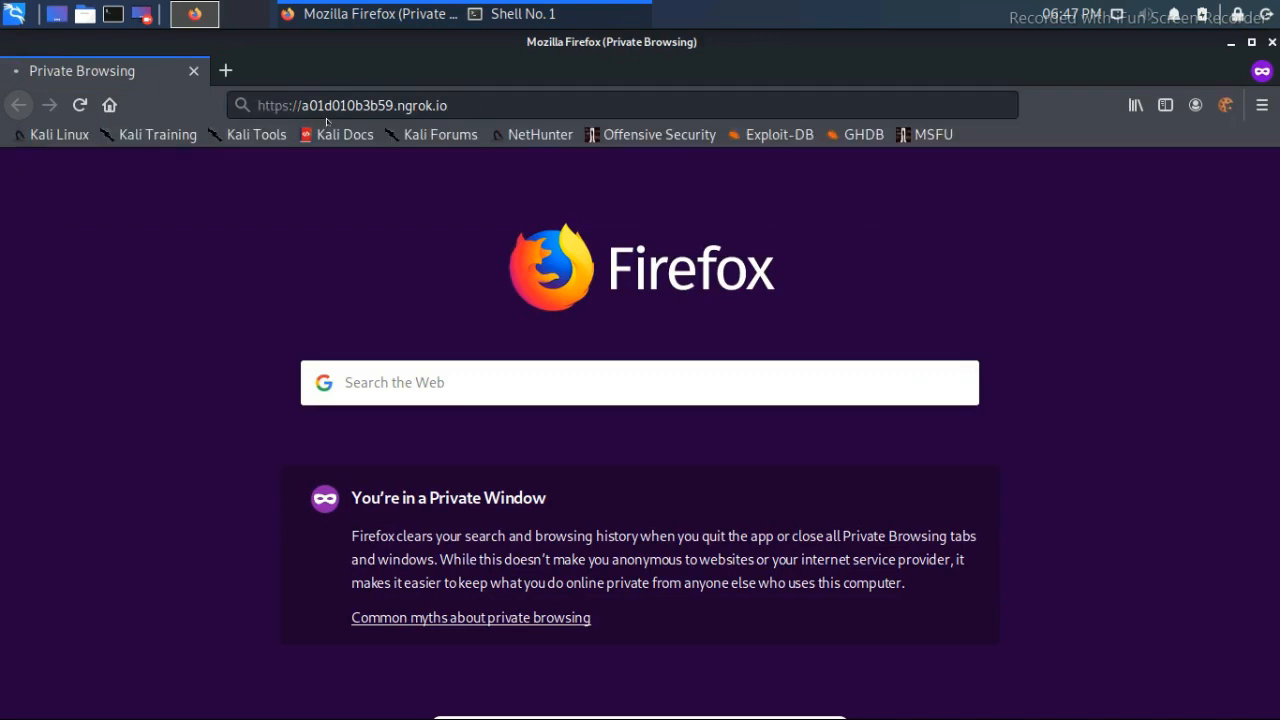
left_click(523, 13)
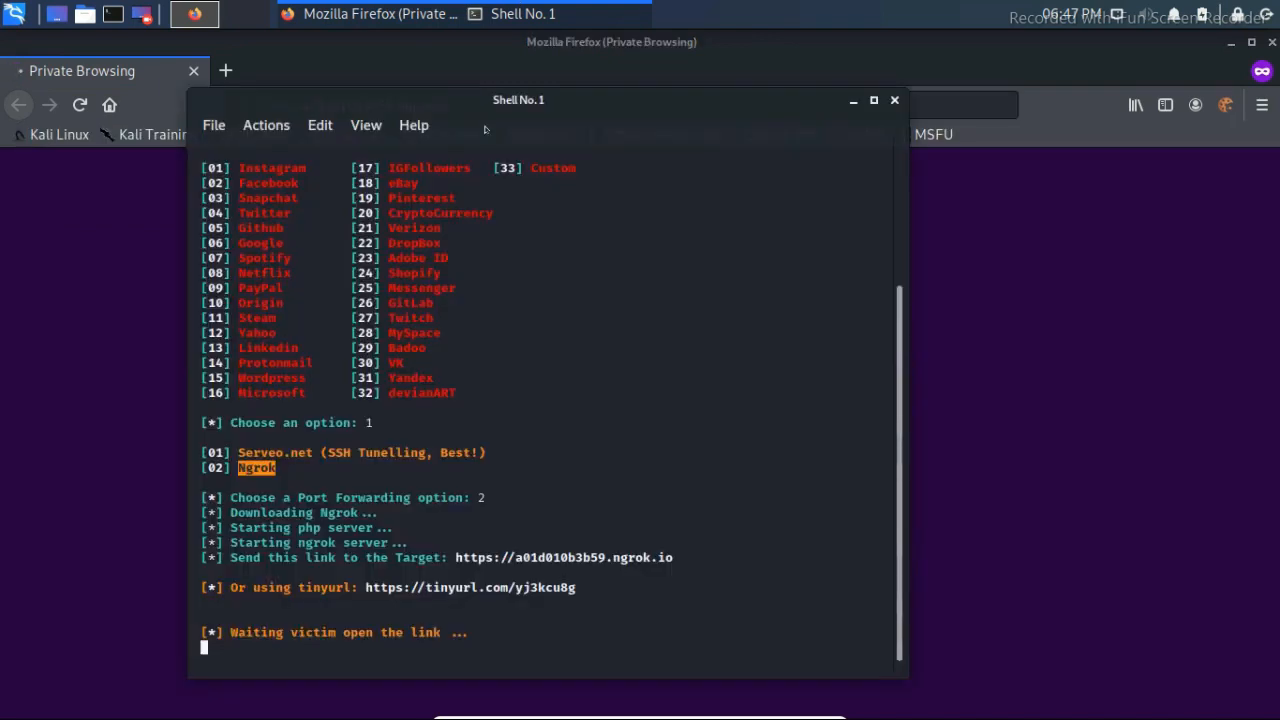
mouse_move(207, 580)
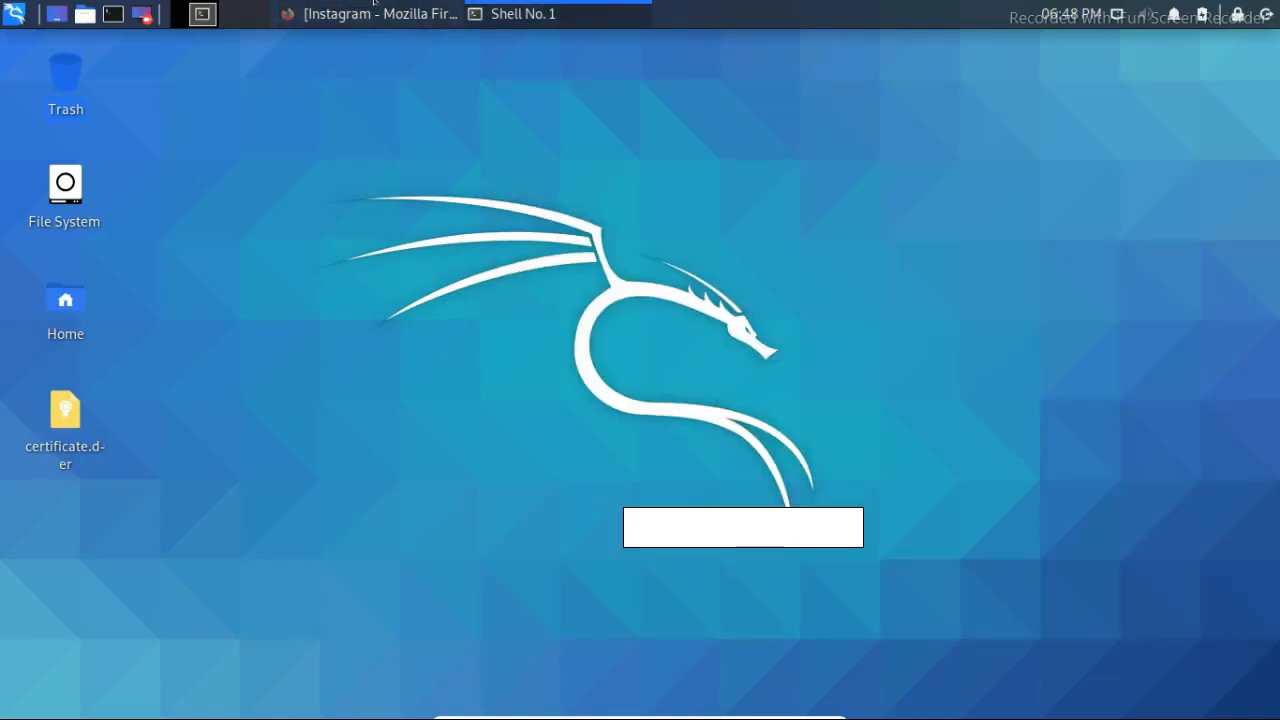
Restore Firefox with the ngrok login.html page, scroll down and select the username field.
left_click(377, 13)
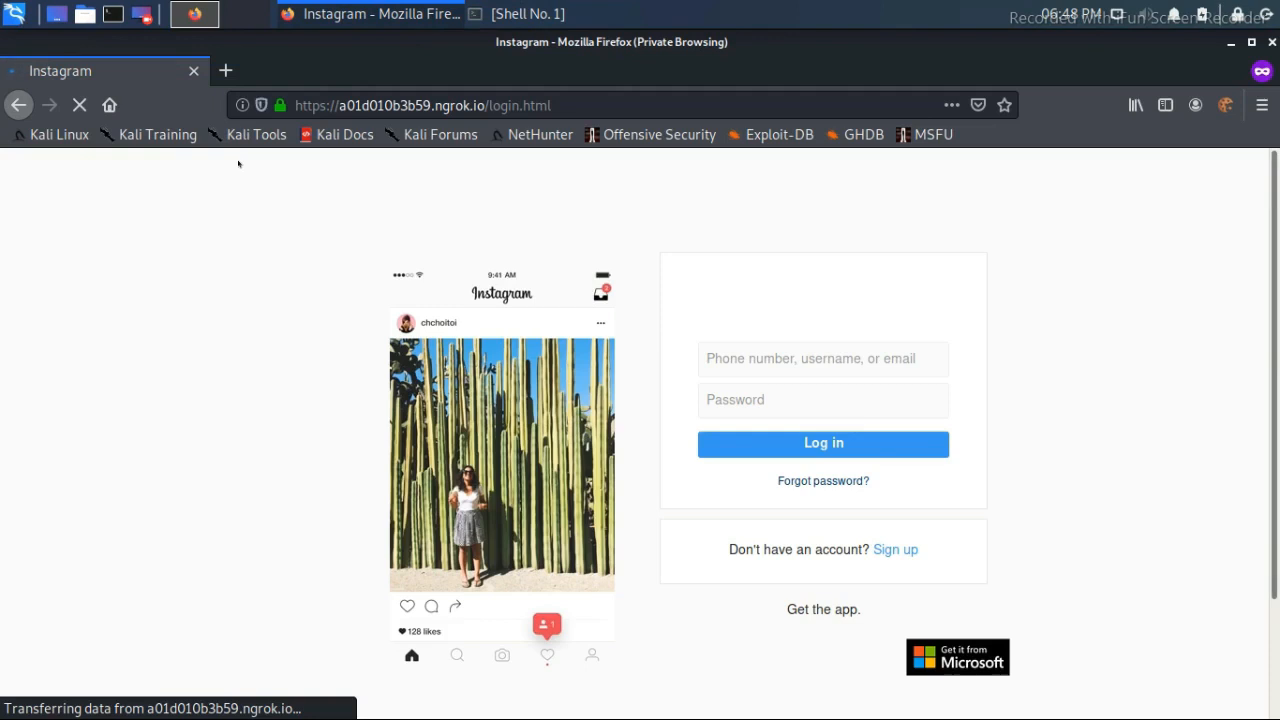
mouse_move(423, 256)
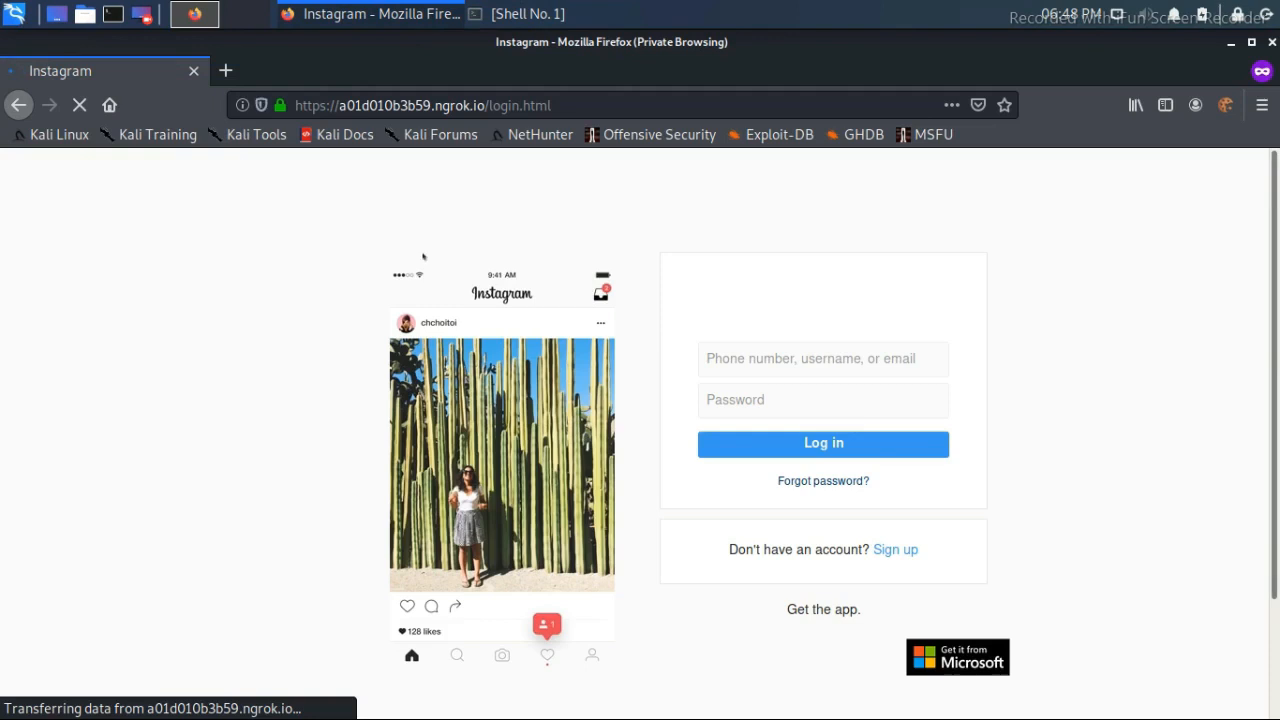
scroll("down", 3)
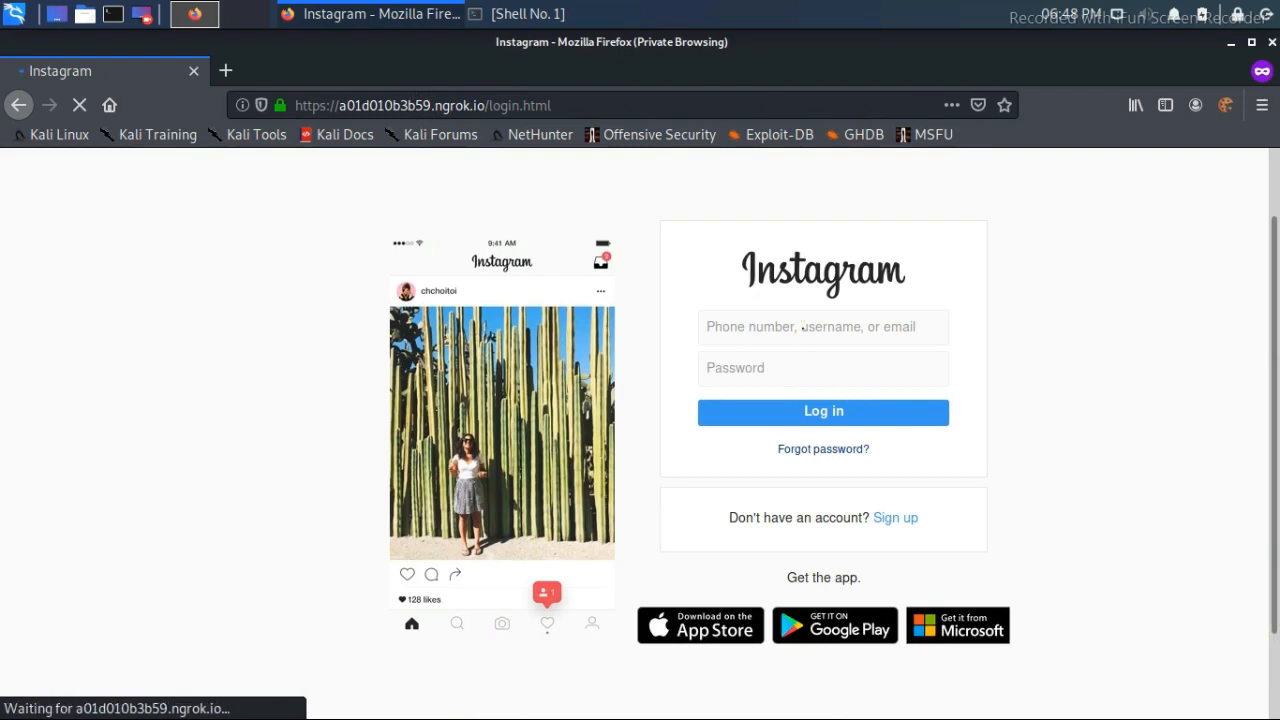
left_click(822, 326)
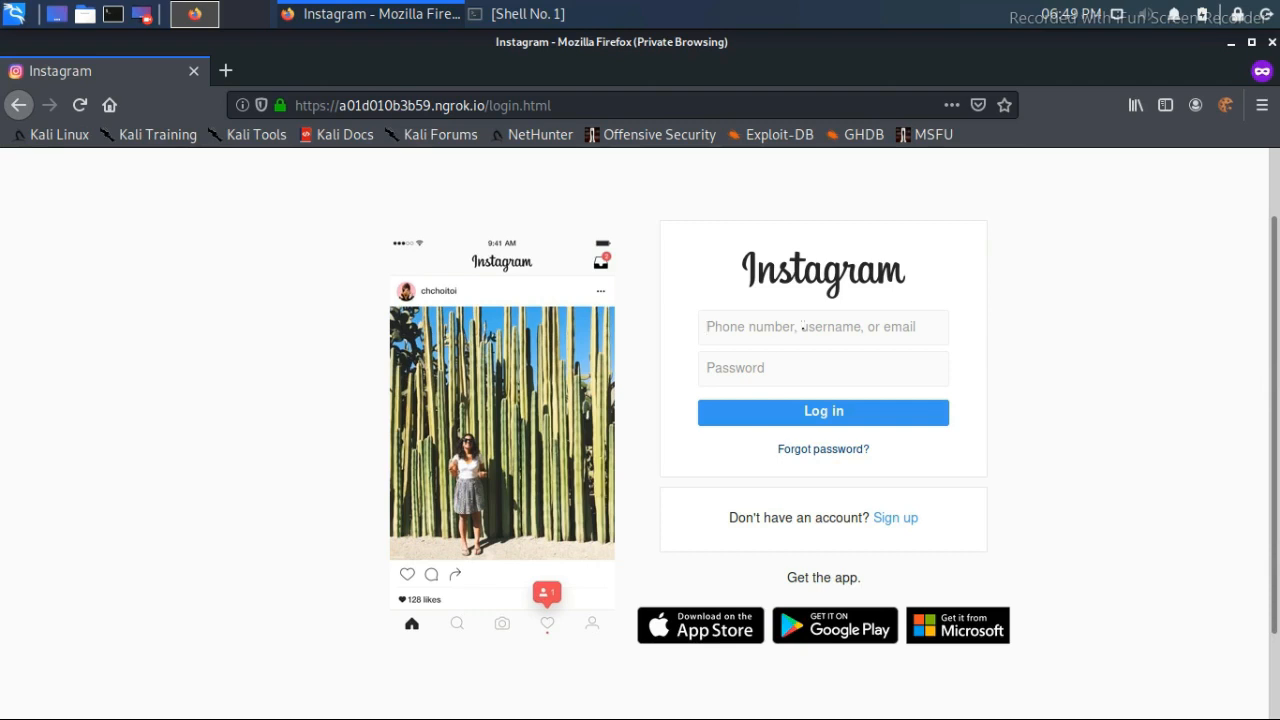
left_click(822, 327)
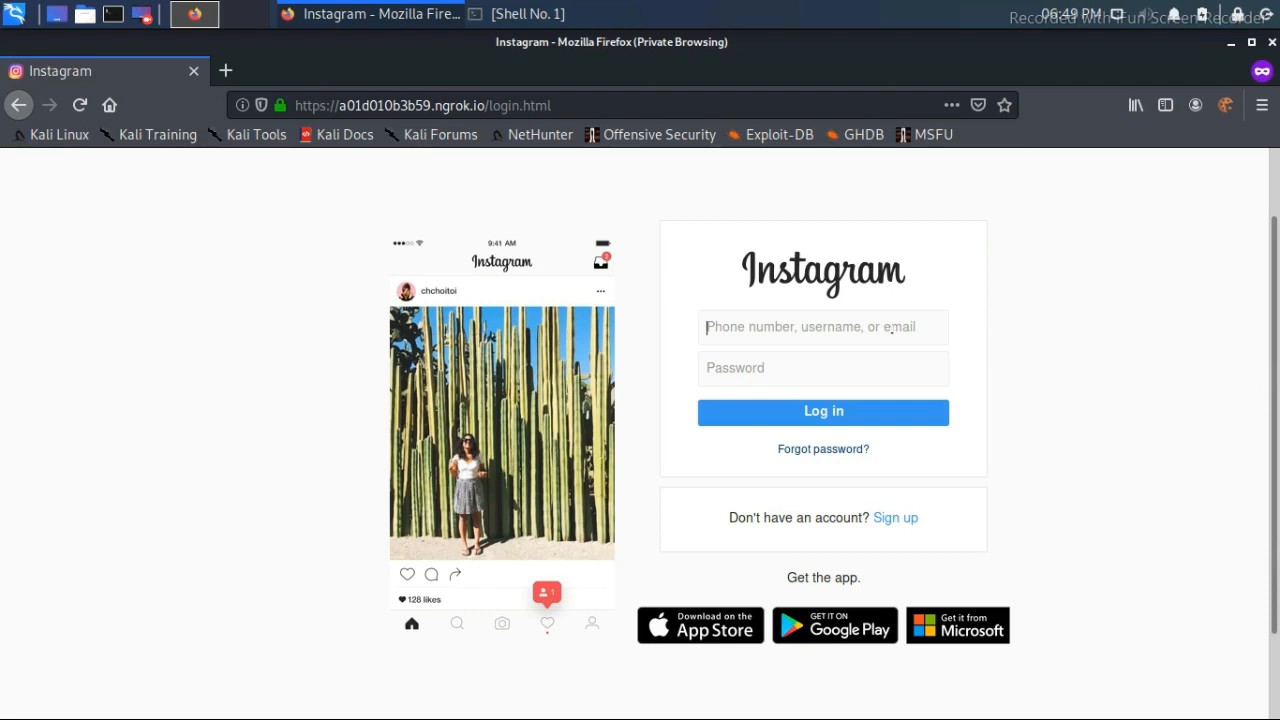
type("TheHackerIs")
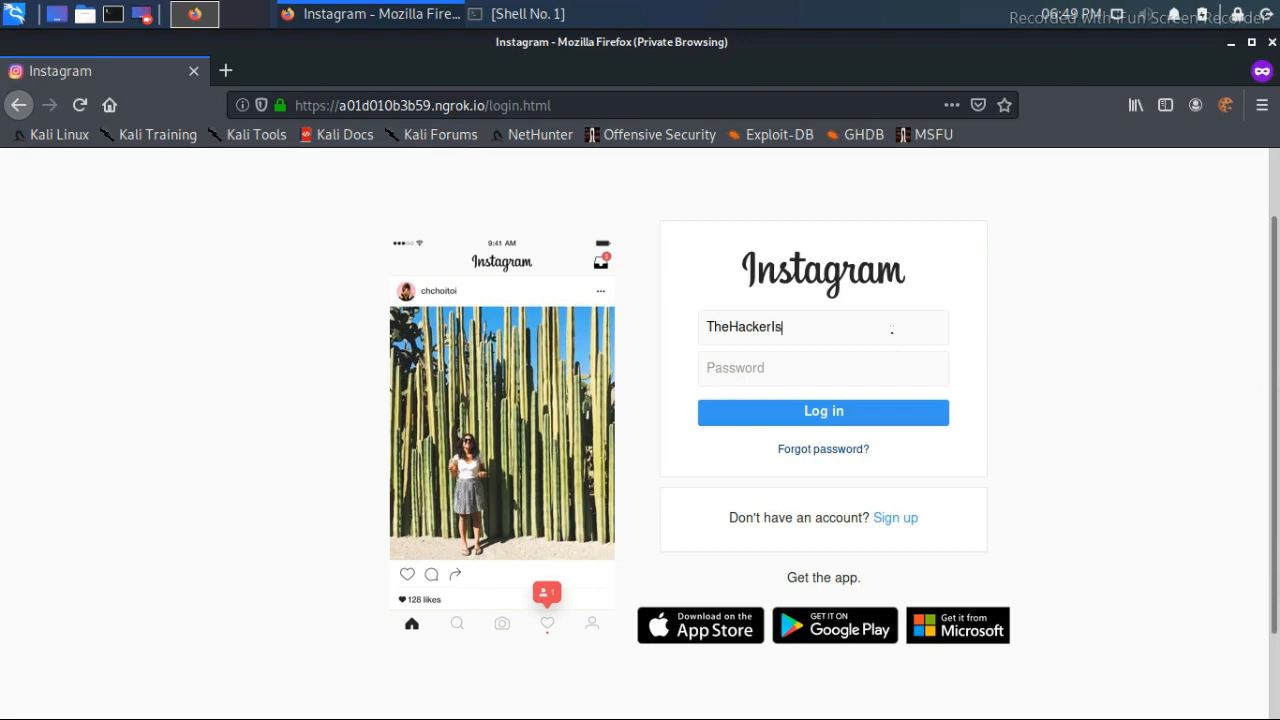
type("Always")
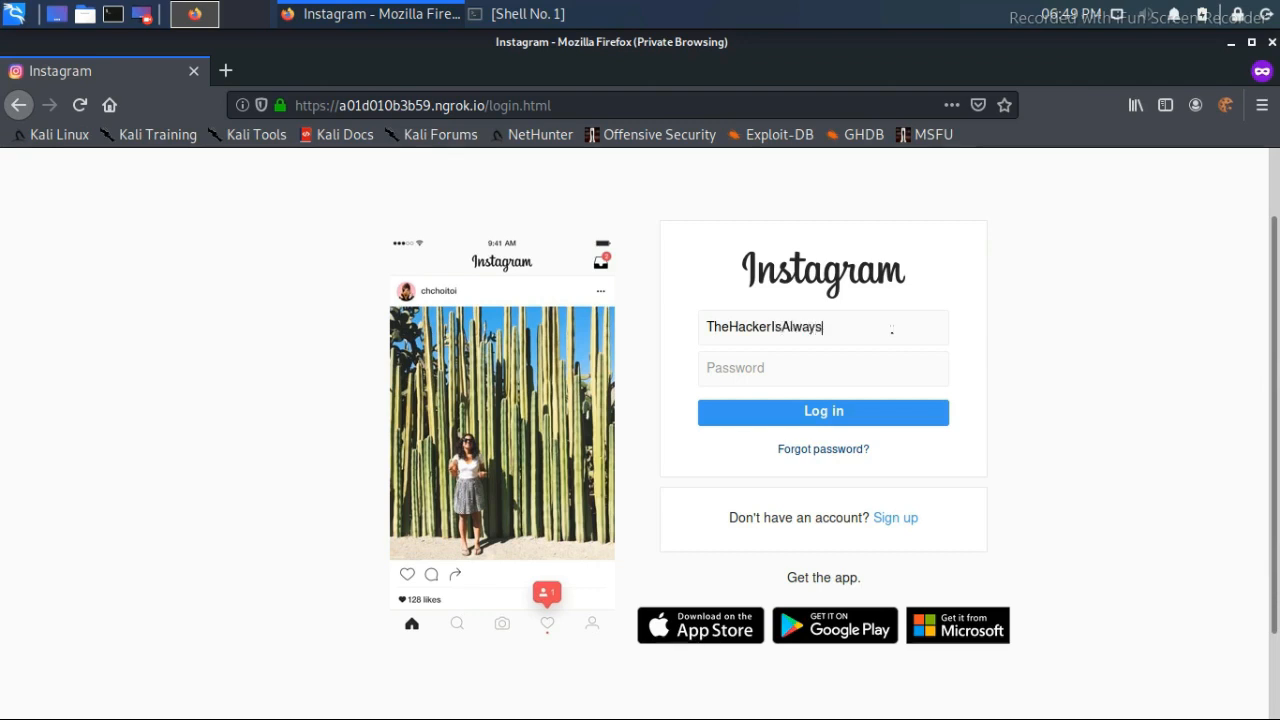
type("Programmer")
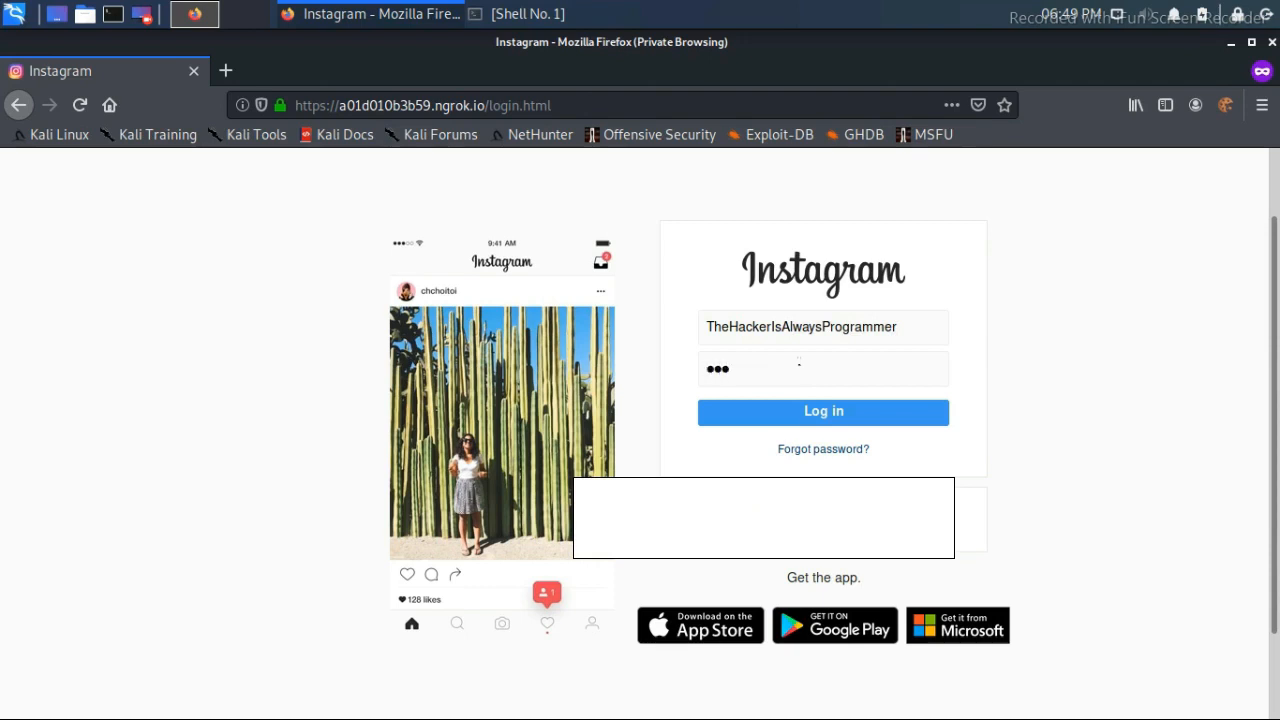
type("password")
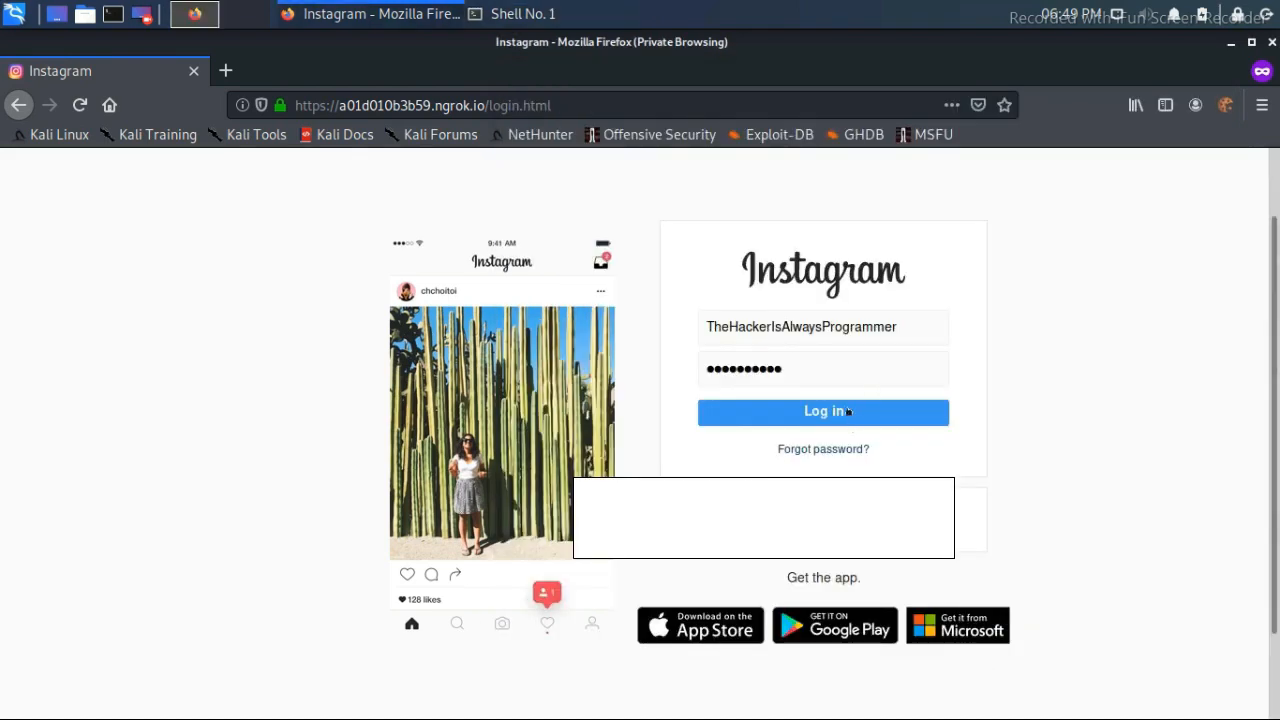
left_click(823, 411)
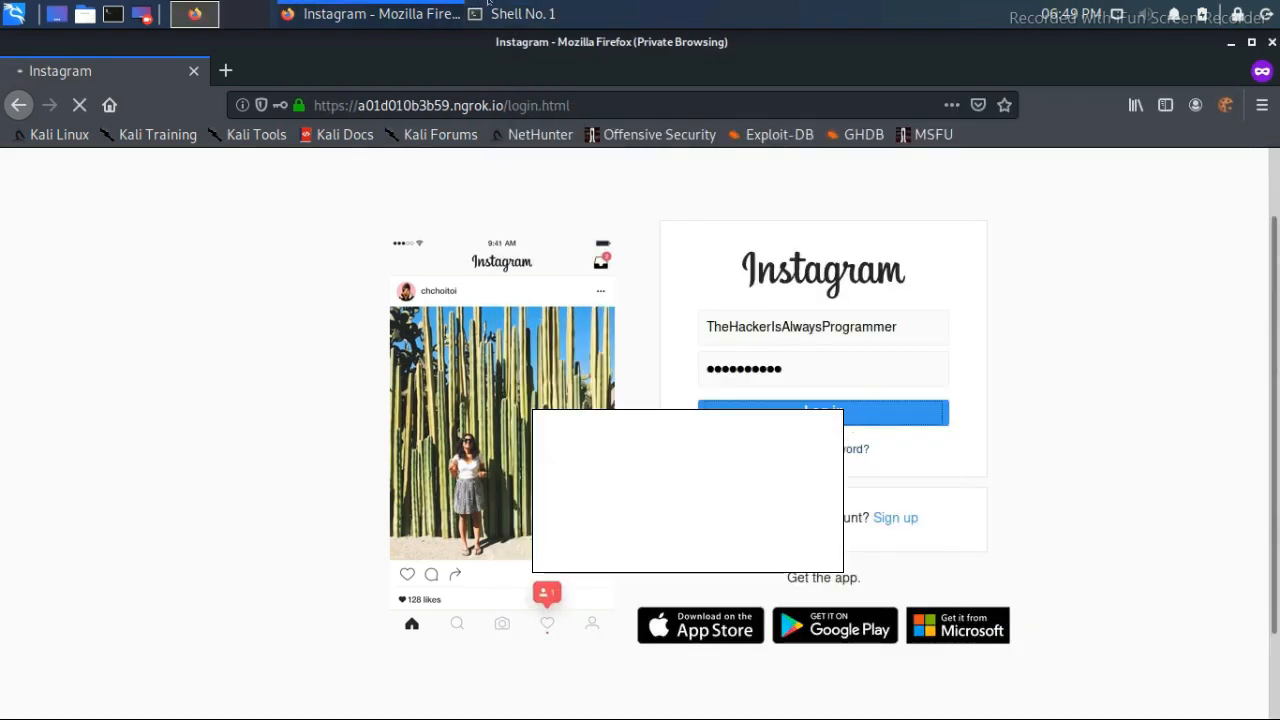
left_click(522, 13)
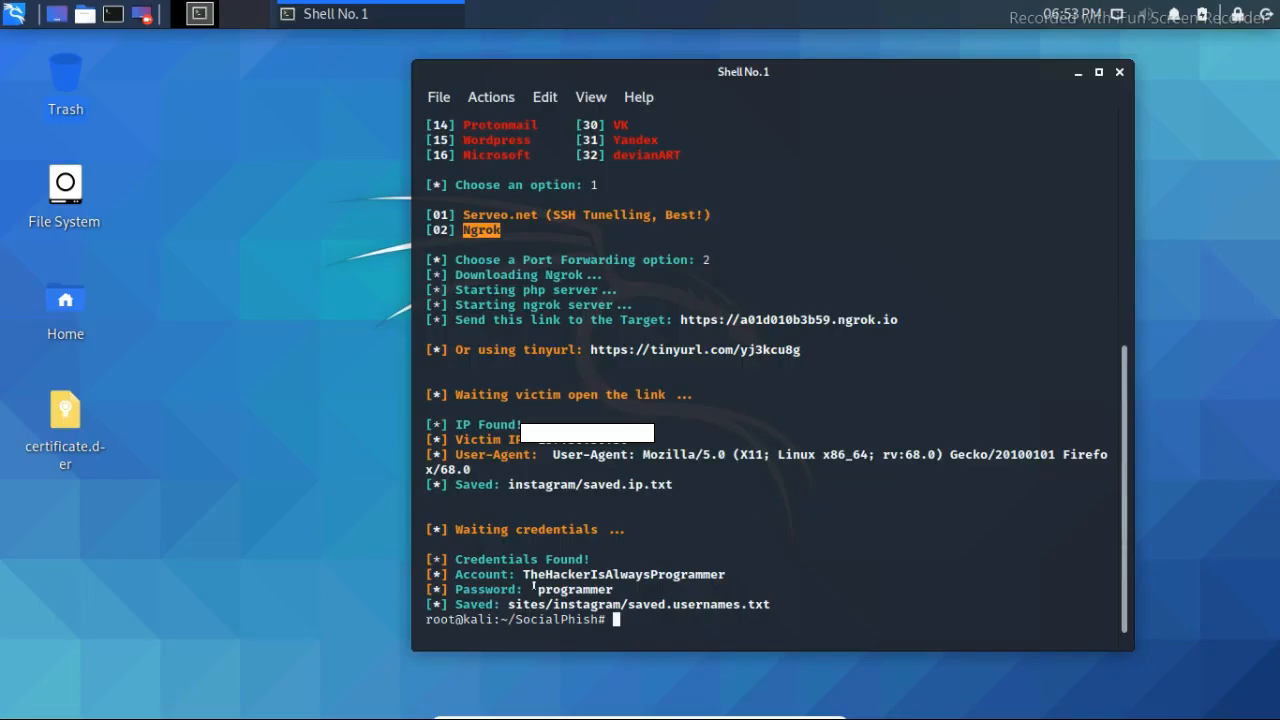
Hide the Shell No. 1 terminal window by double-clicking its title bar.
double_click(620, 574)
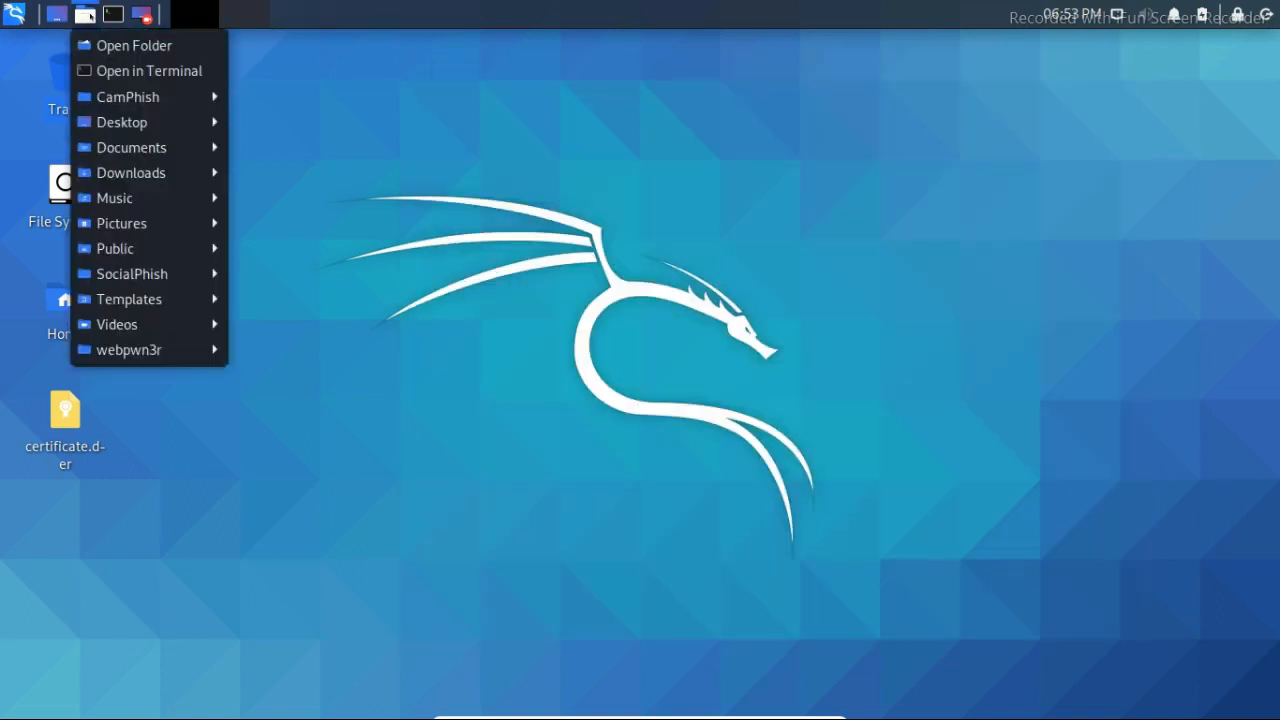
mouse_move(130, 147)
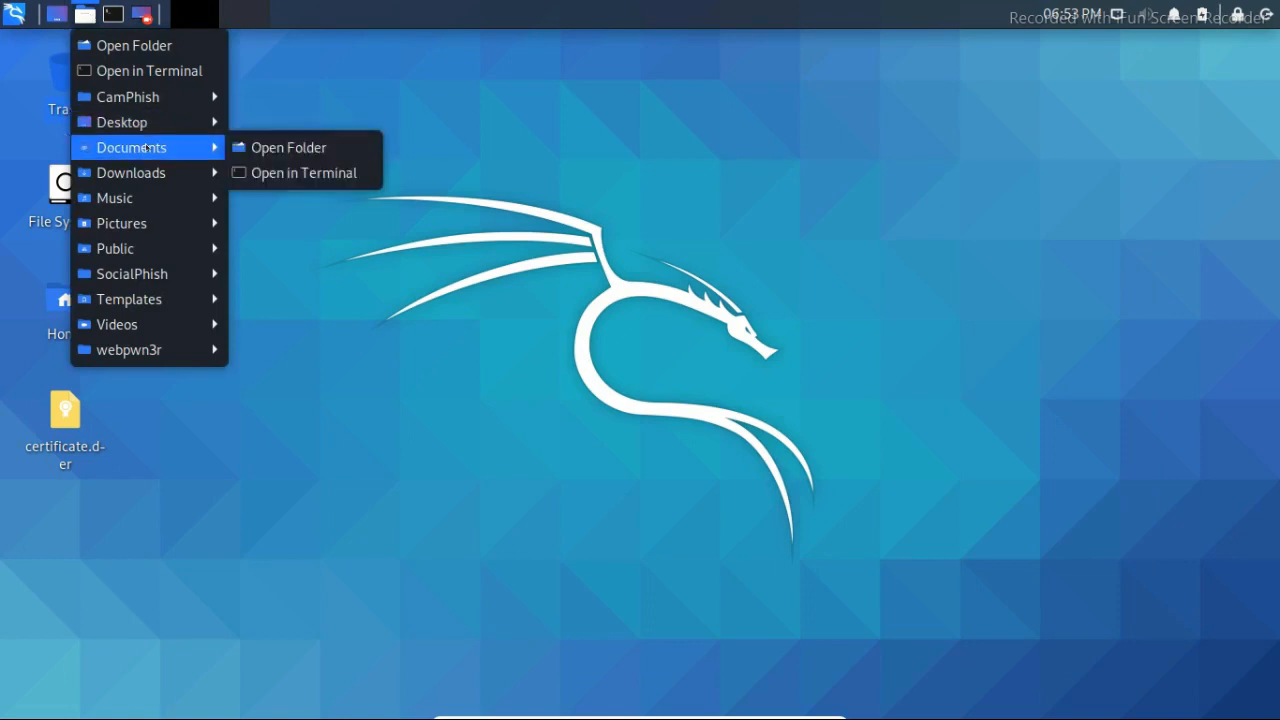
mouse_move(132, 273)
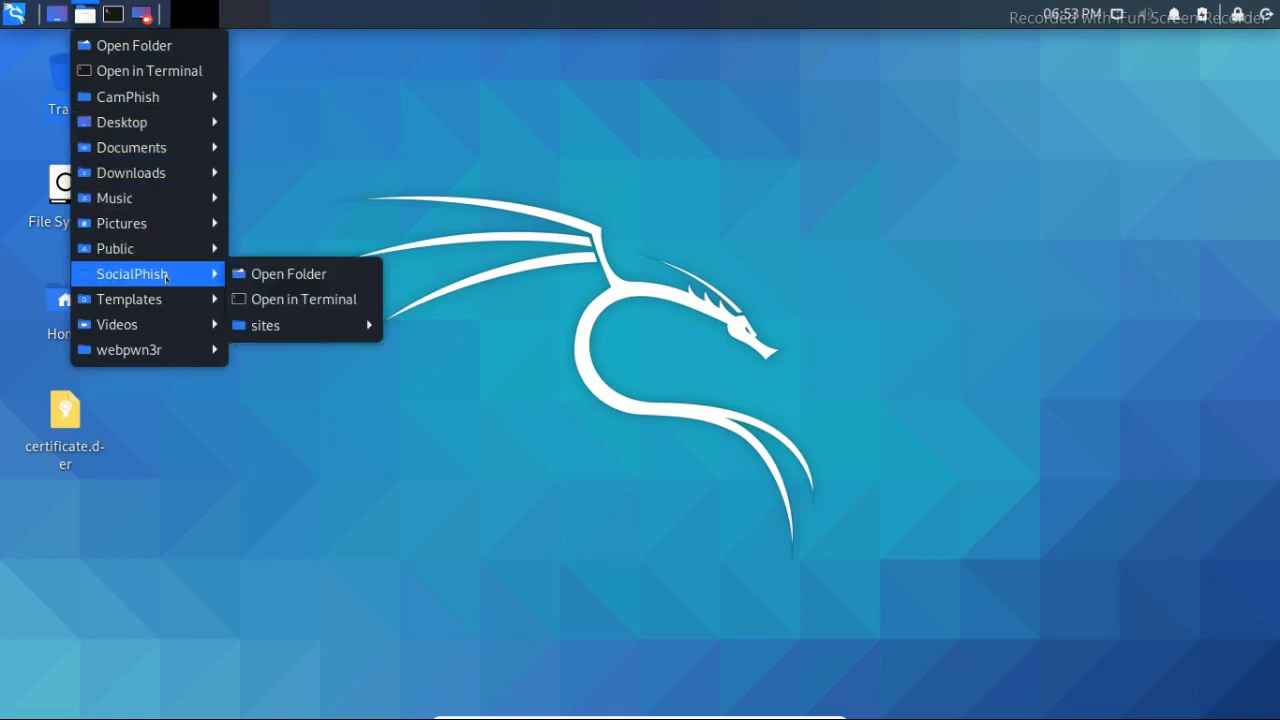
Browse SocialPhish > sites > instagram and open saved.usernames.txt in Mousepad.
left_click(288, 273)
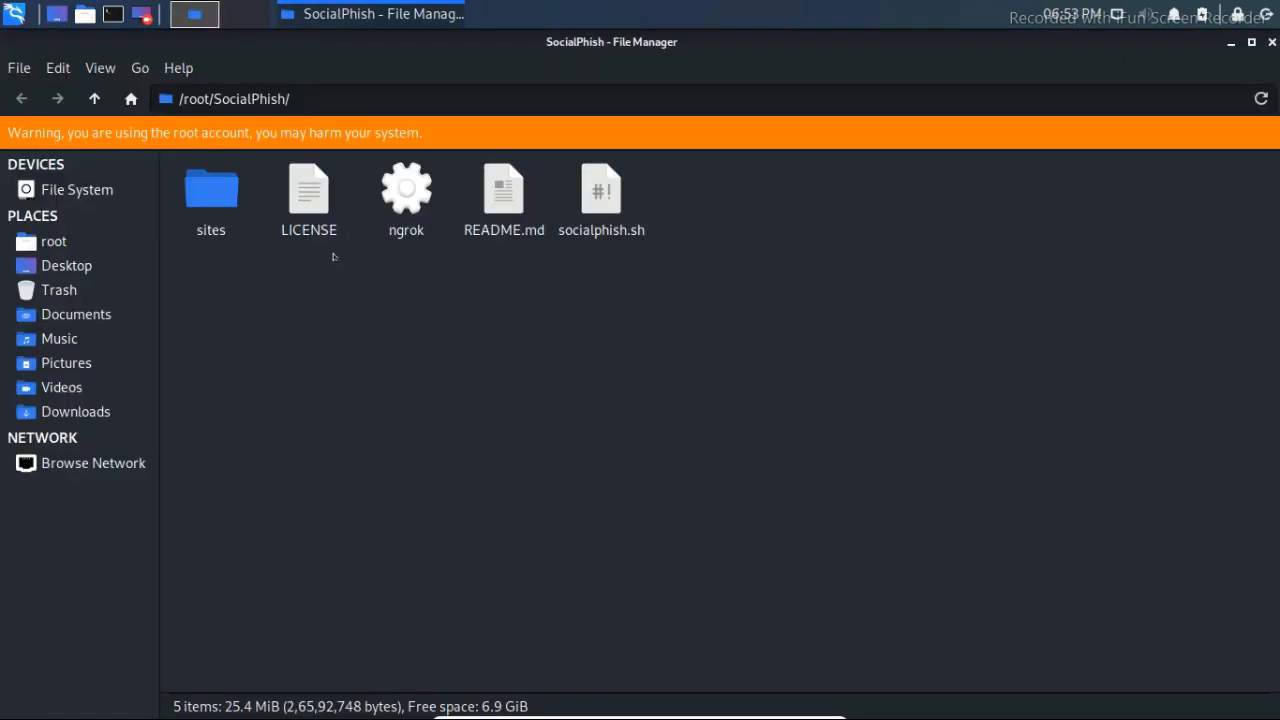
double_click(210, 190)
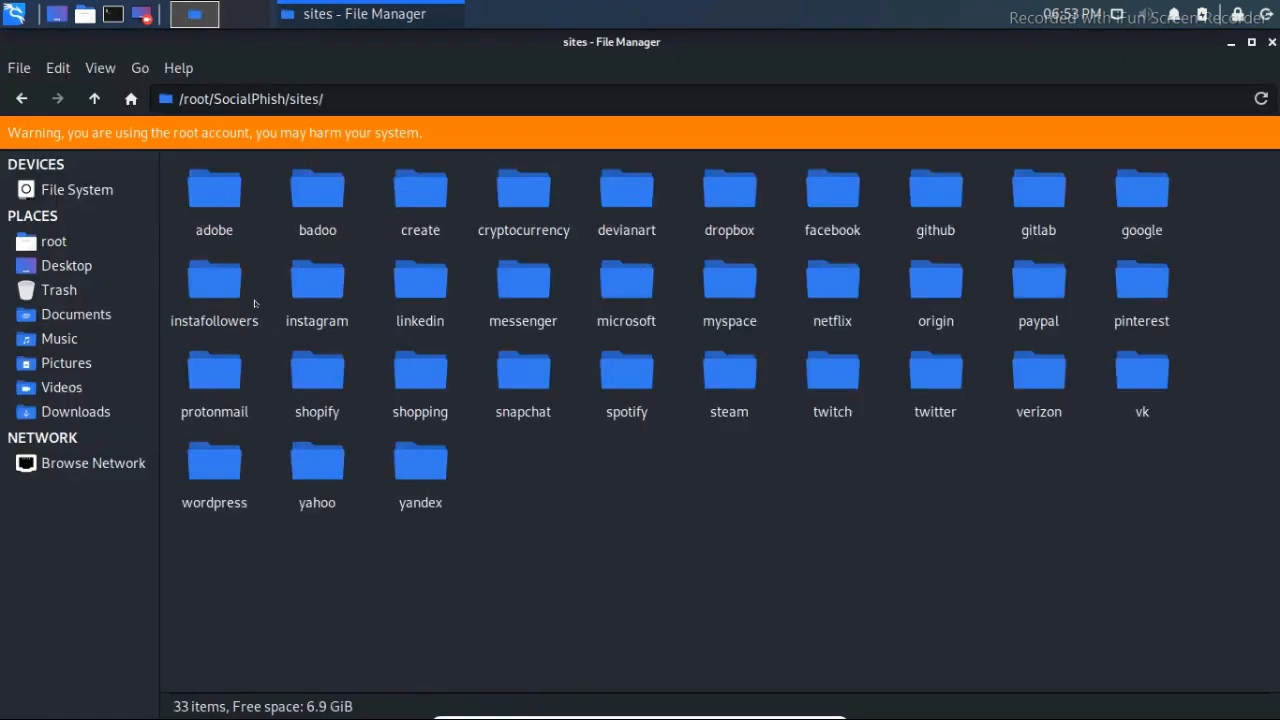
double_click(317, 280)
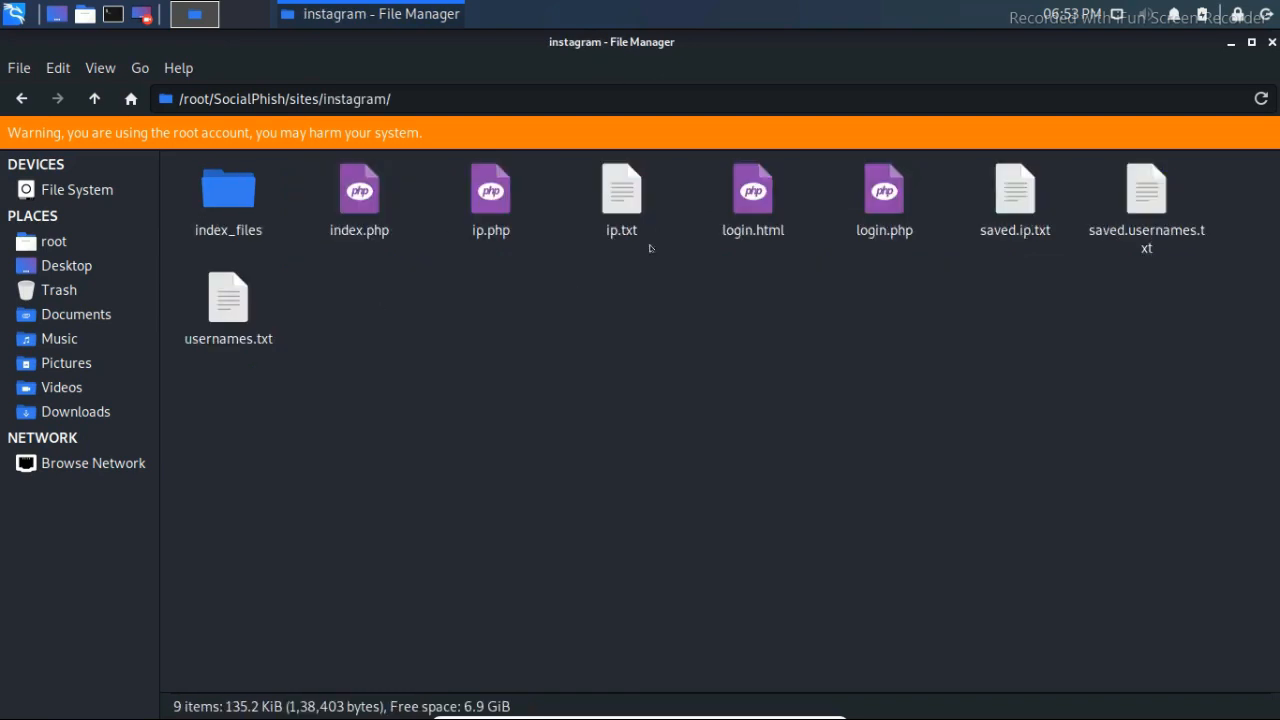
mouse_move(1082, 336)
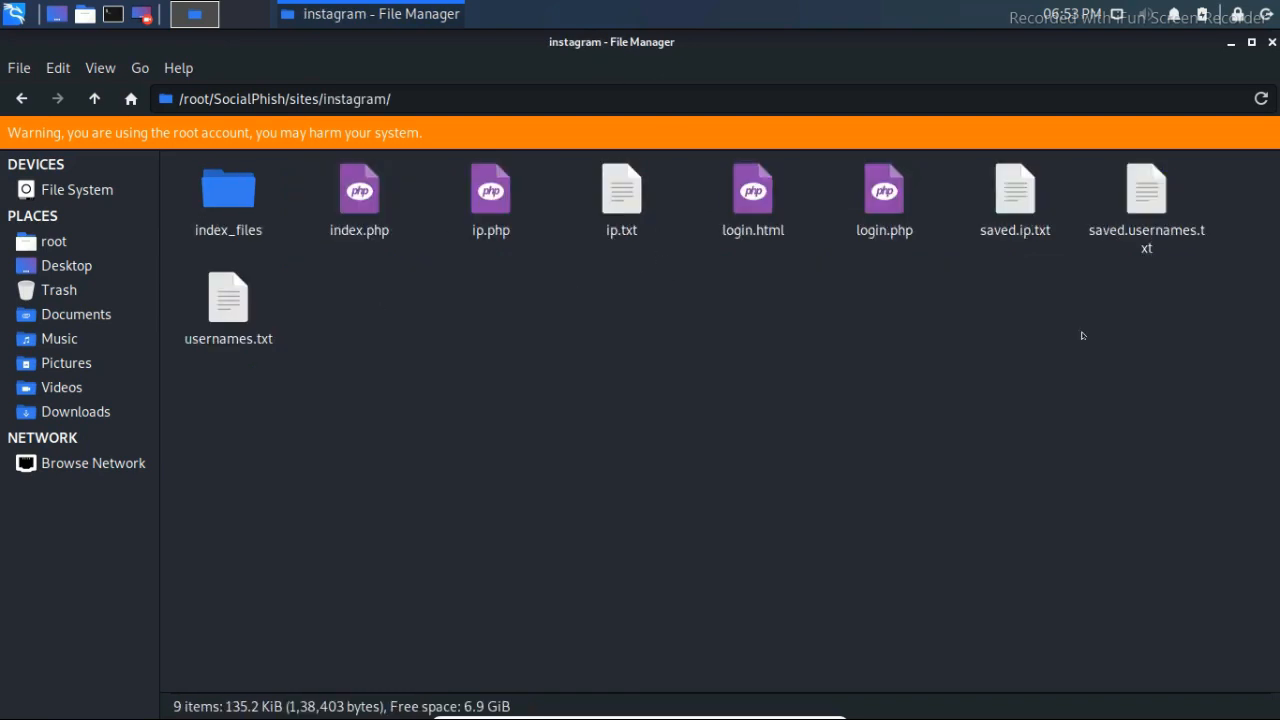
left_click(1146, 190)
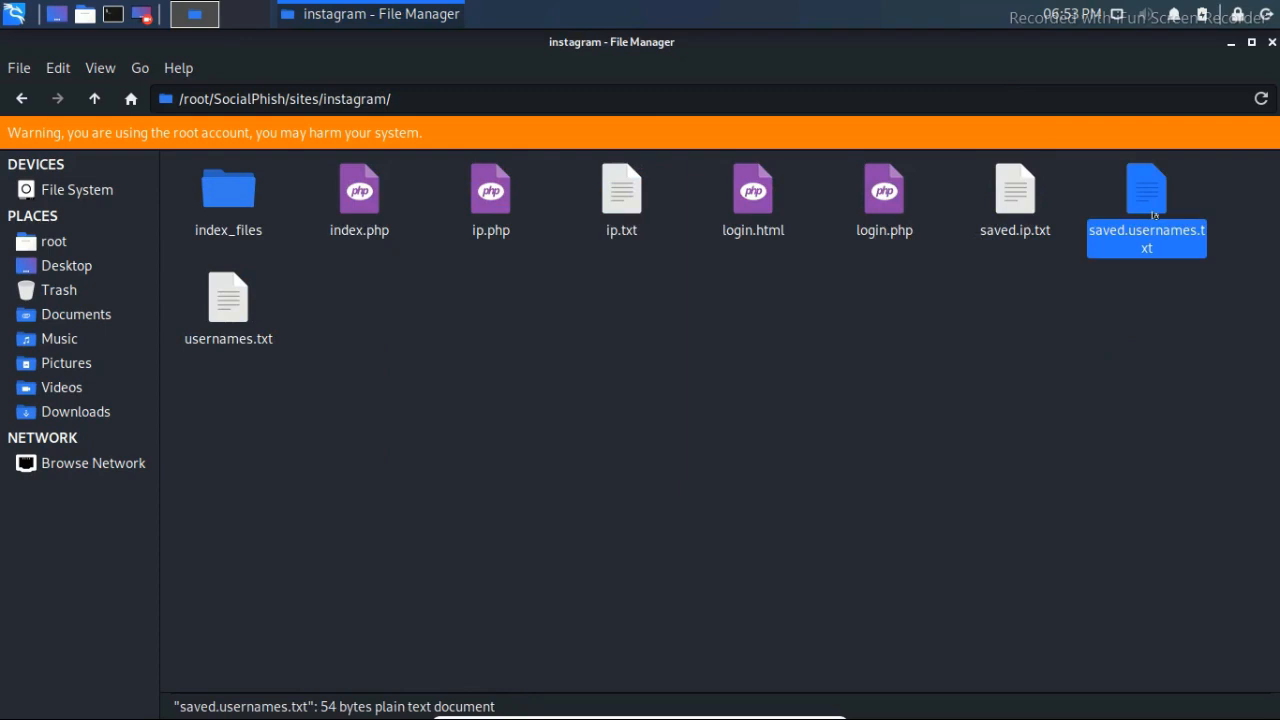
double_click(1146, 200)
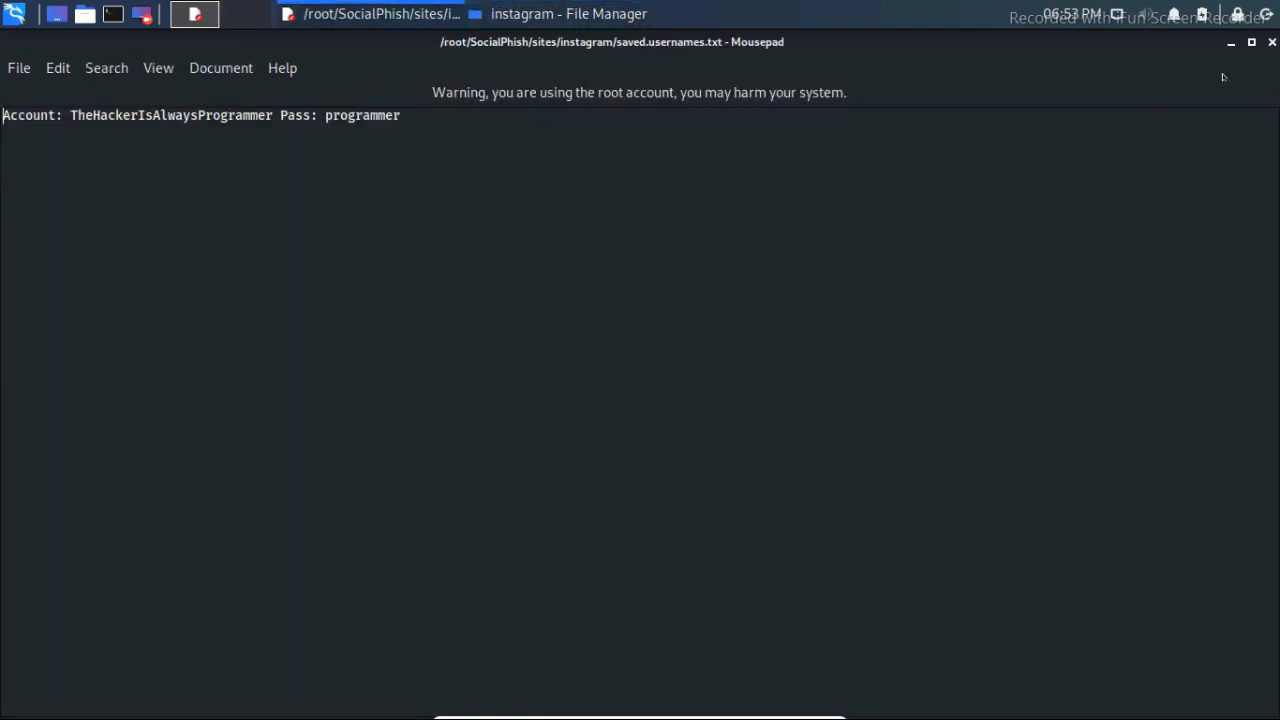